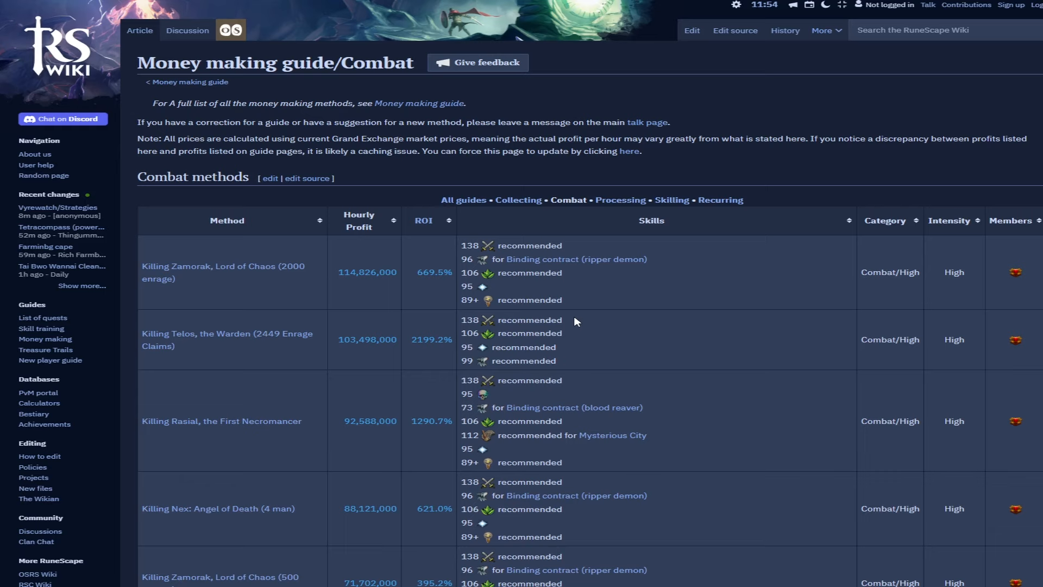
mouse_move(574, 320)
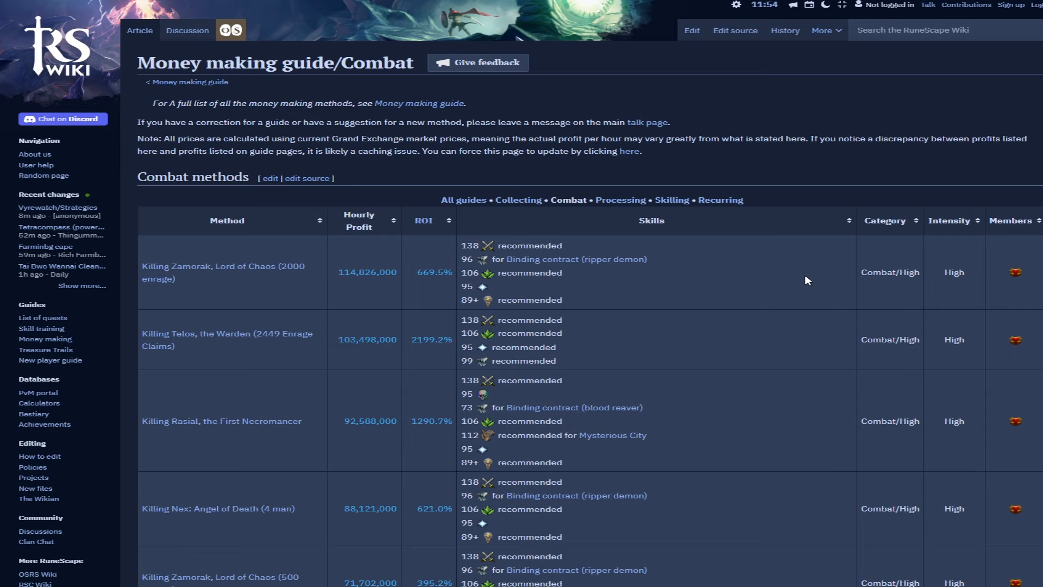
mouse_move(656, 365)
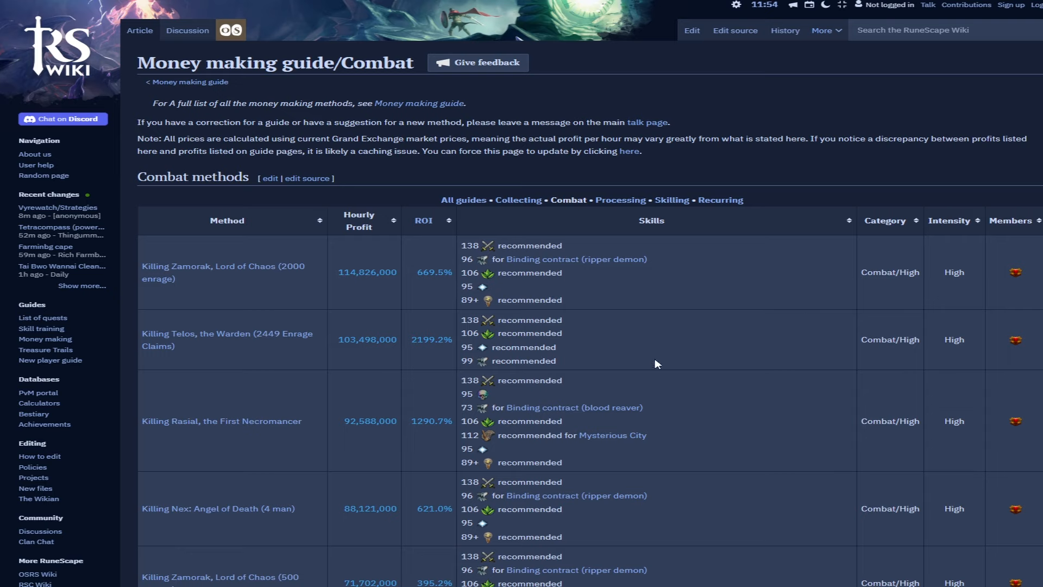
mouse_move(213, 285)
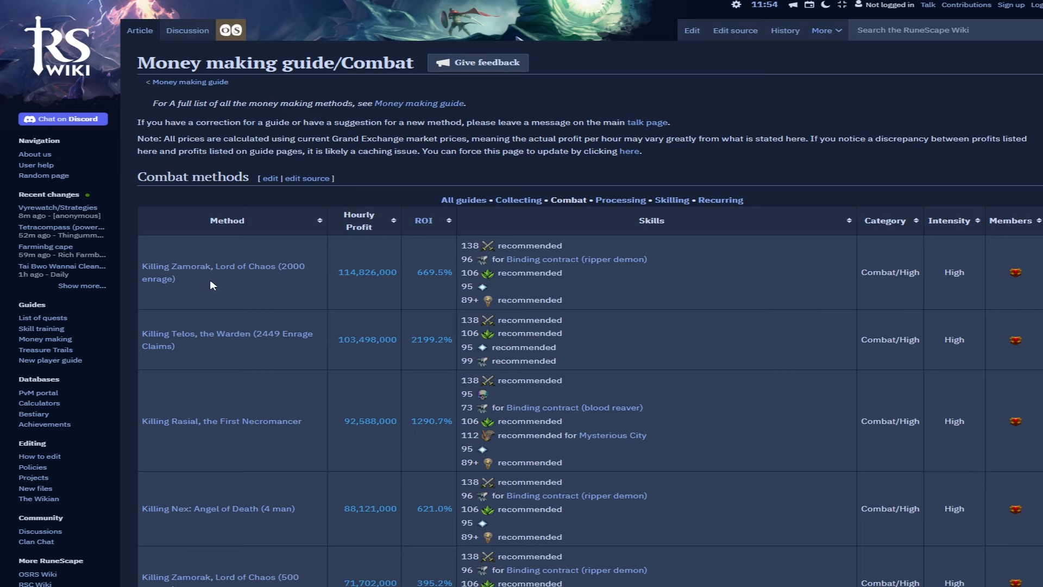
mouse_move(323, 428)
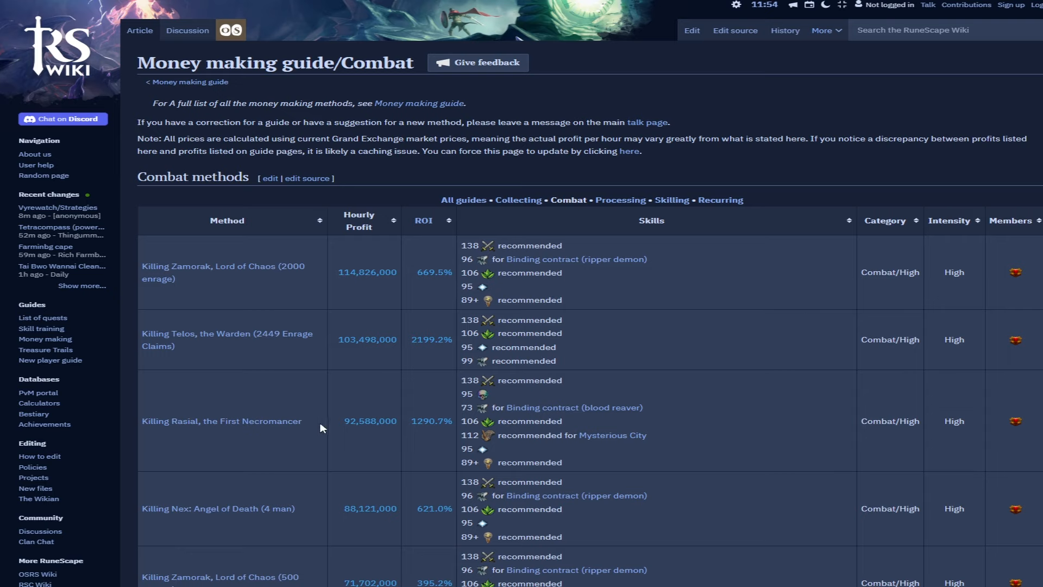
mouse_move(314, 360)
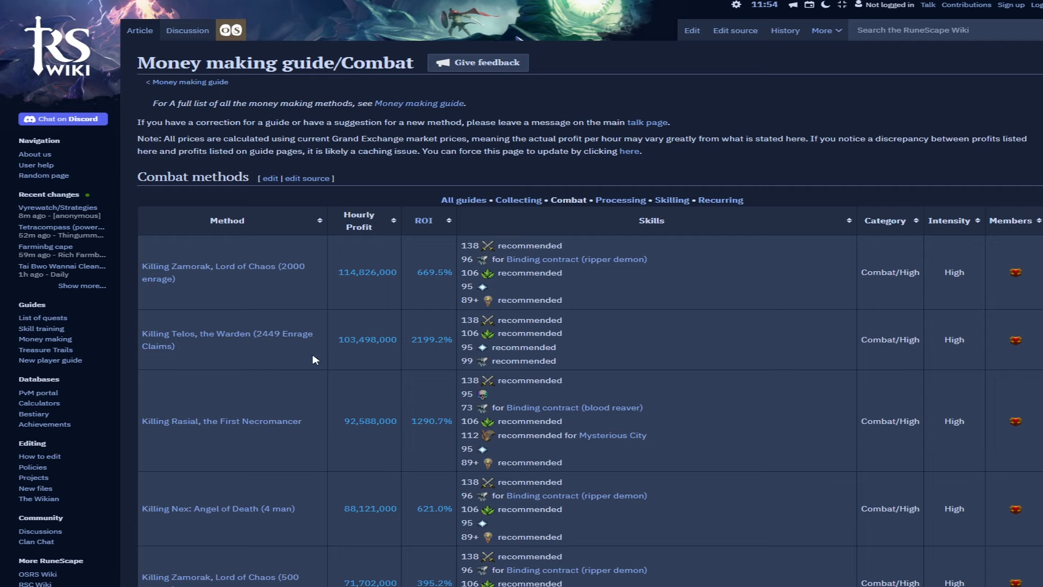
mouse_move(272, 360)
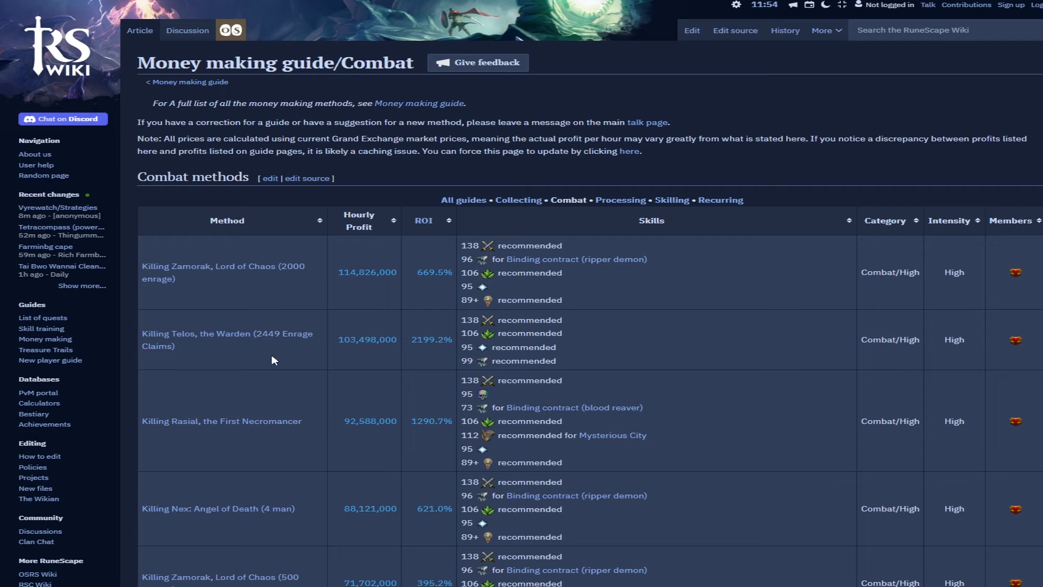
mouse_move(243, 364)
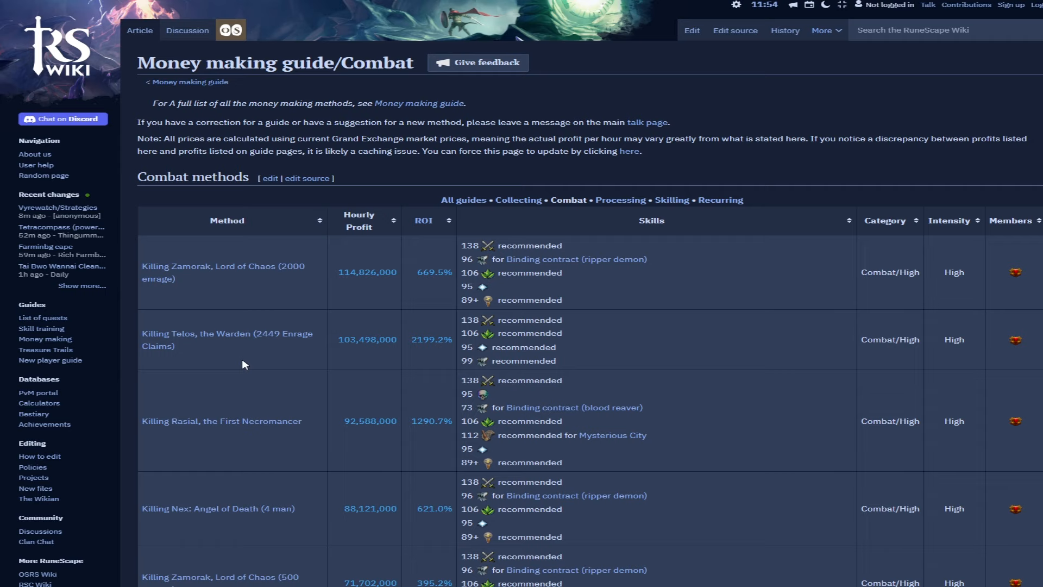
mouse_move(278, 526)
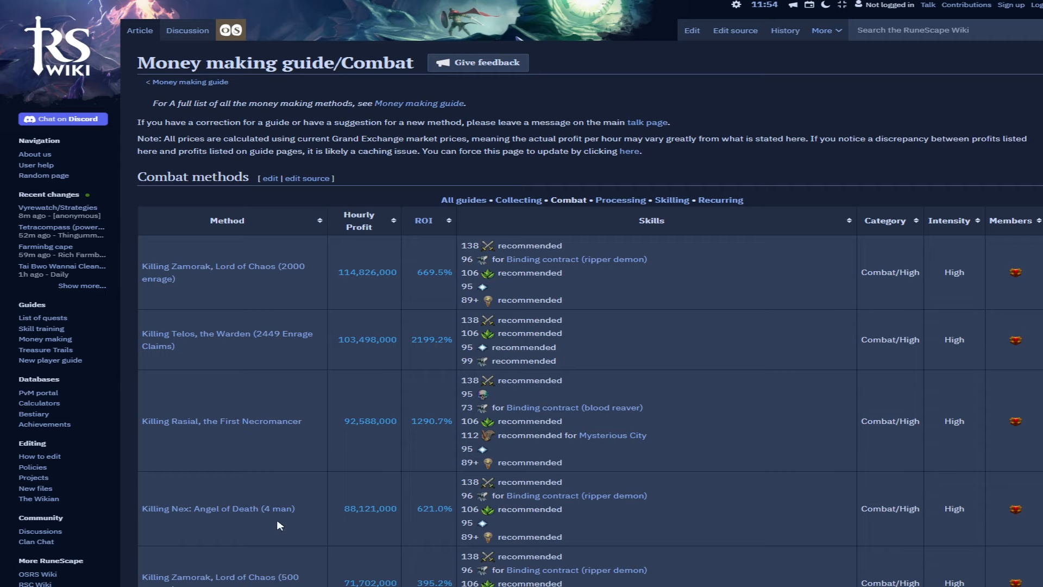
mouse_move(854, 351)
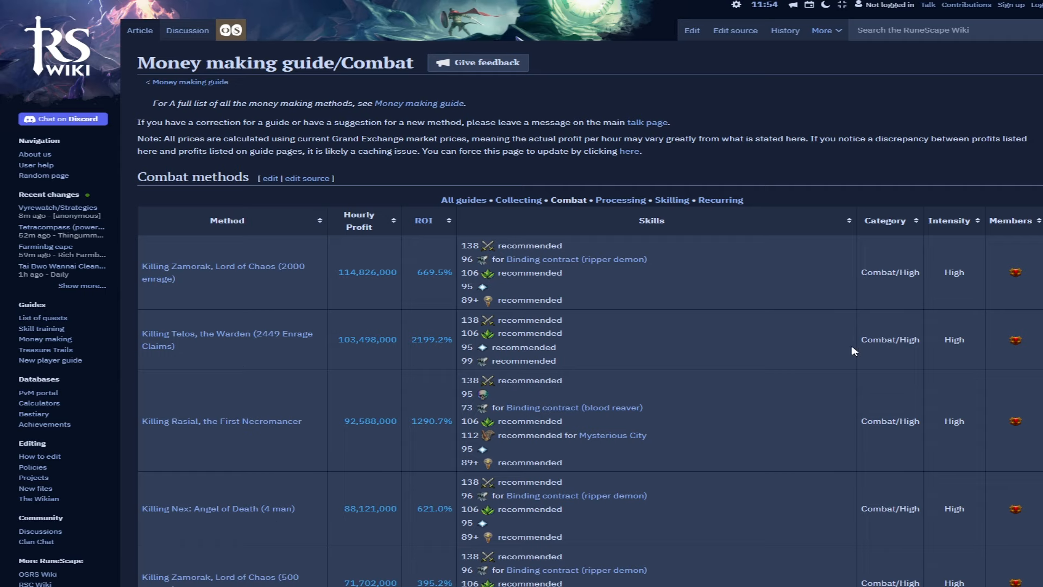
mouse_move(629, 368)
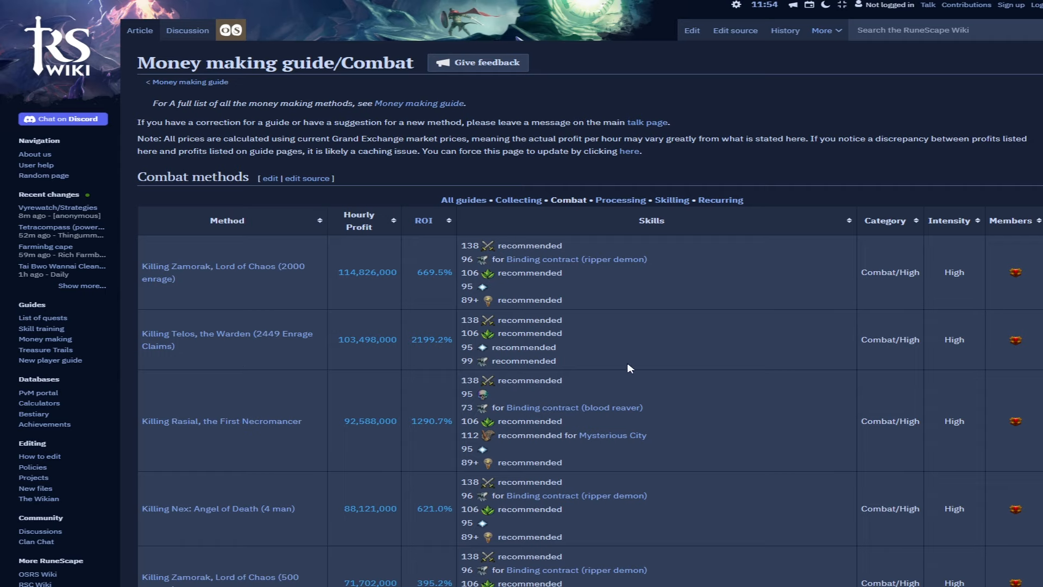
mouse_move(208, 324)
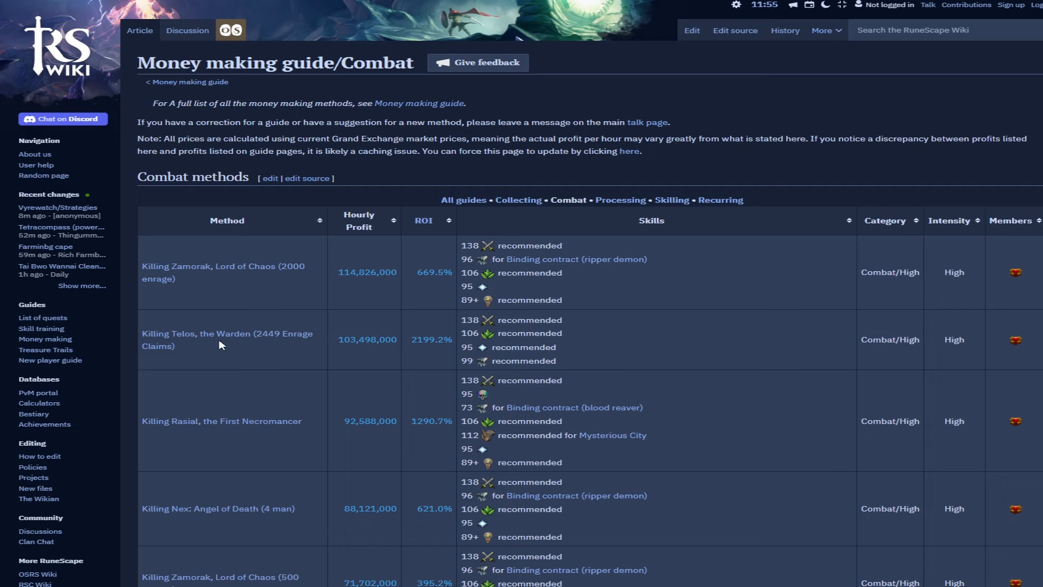
mouse_move(364, 565)
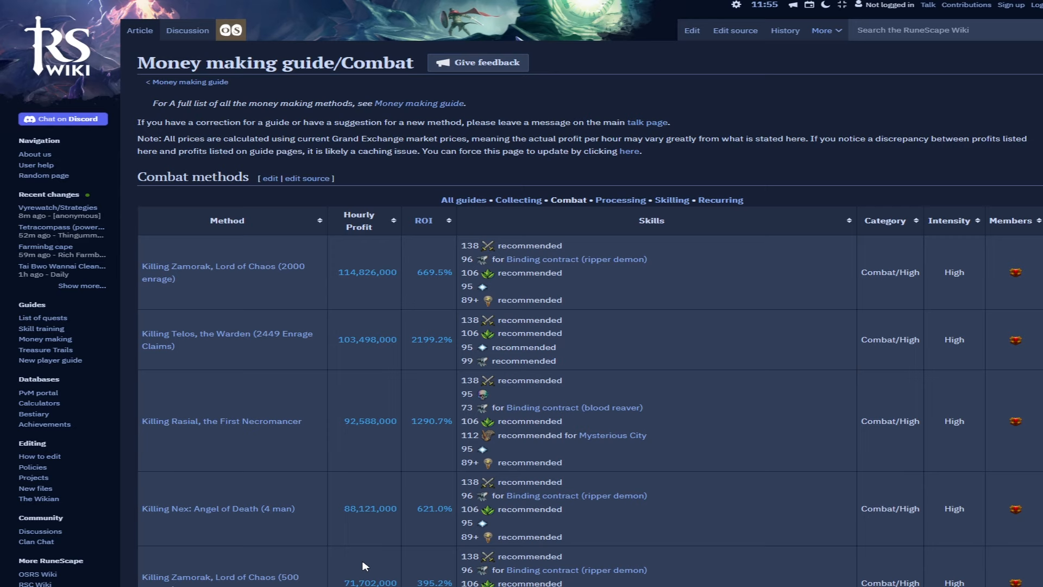
mouse_move(410, 548)
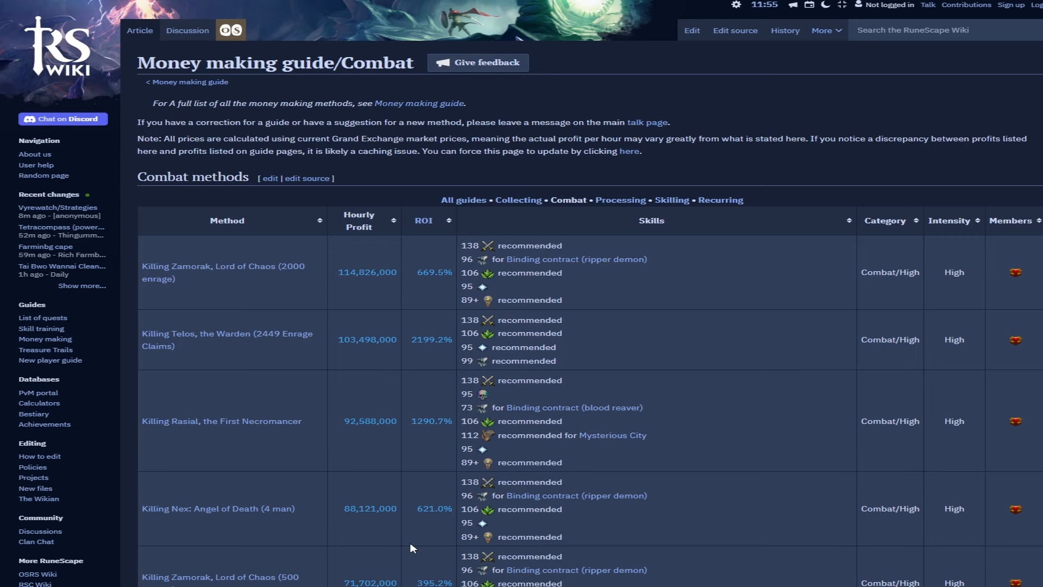
scroll(down, 3)
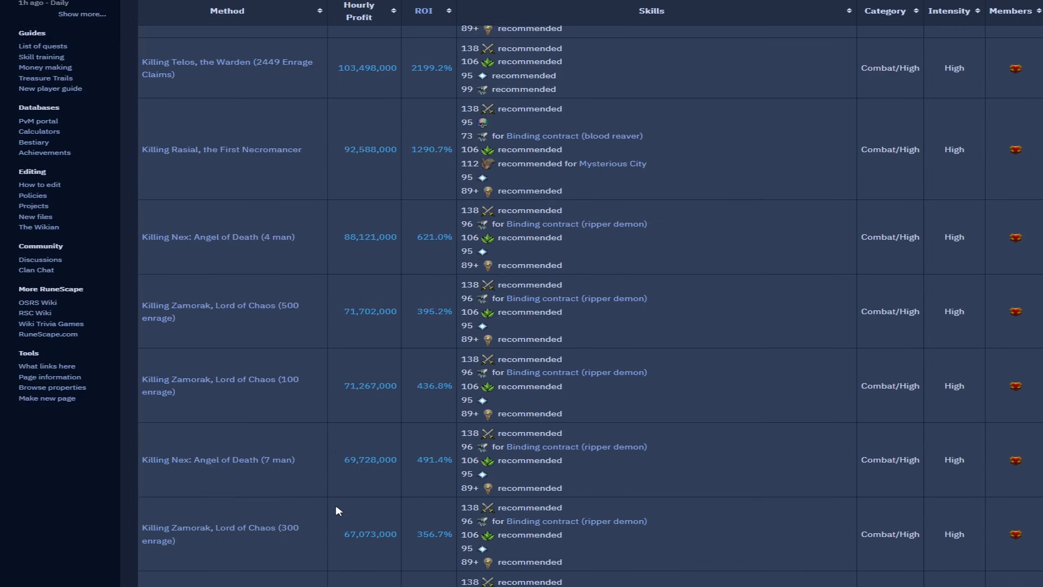
mouse_move(246, 423)
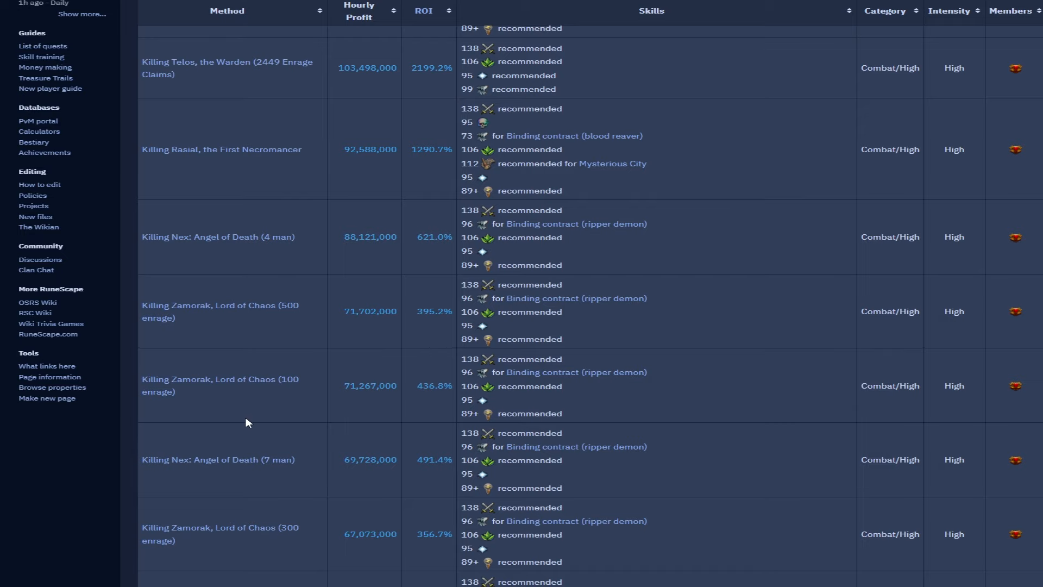
scroll(down, 3)
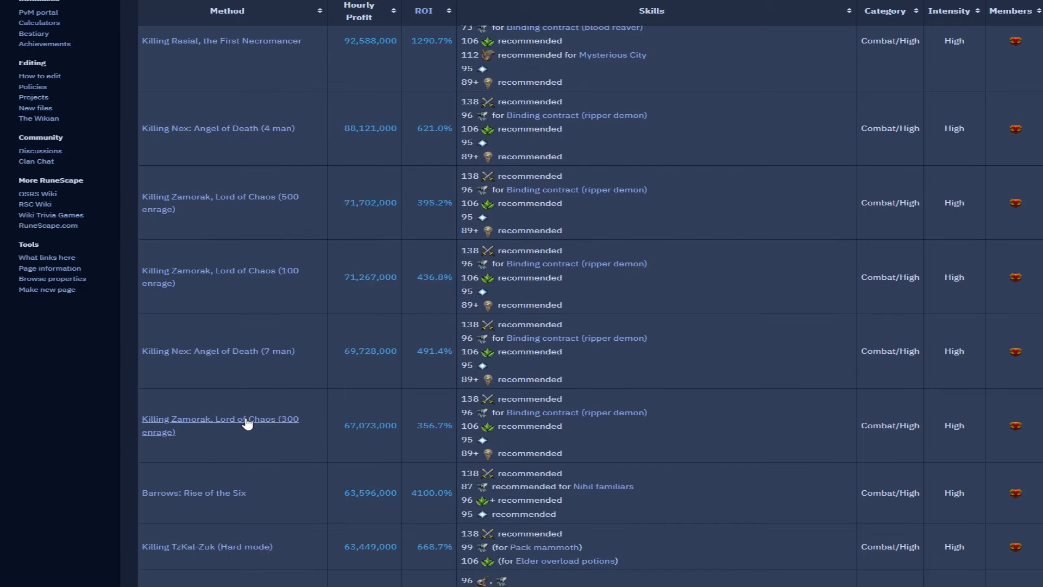
scroll(down, 3)
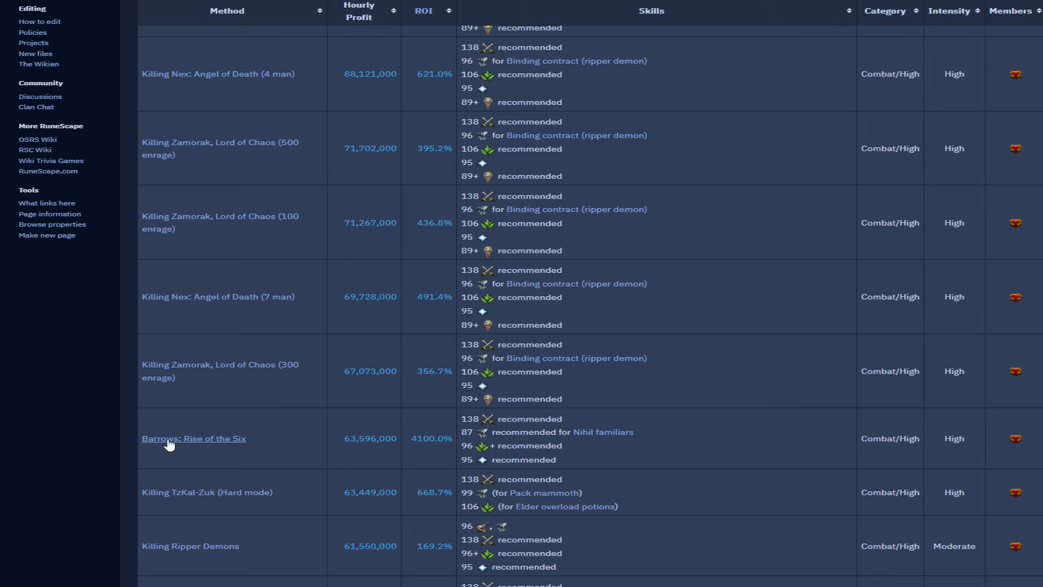
scroll(down, 3)
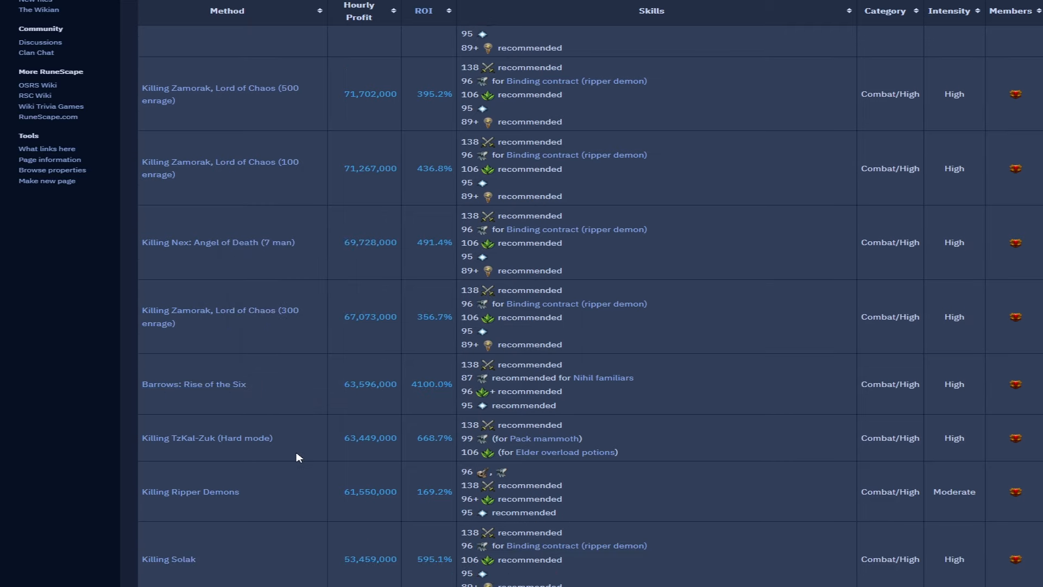
mouse_move(388, 457)
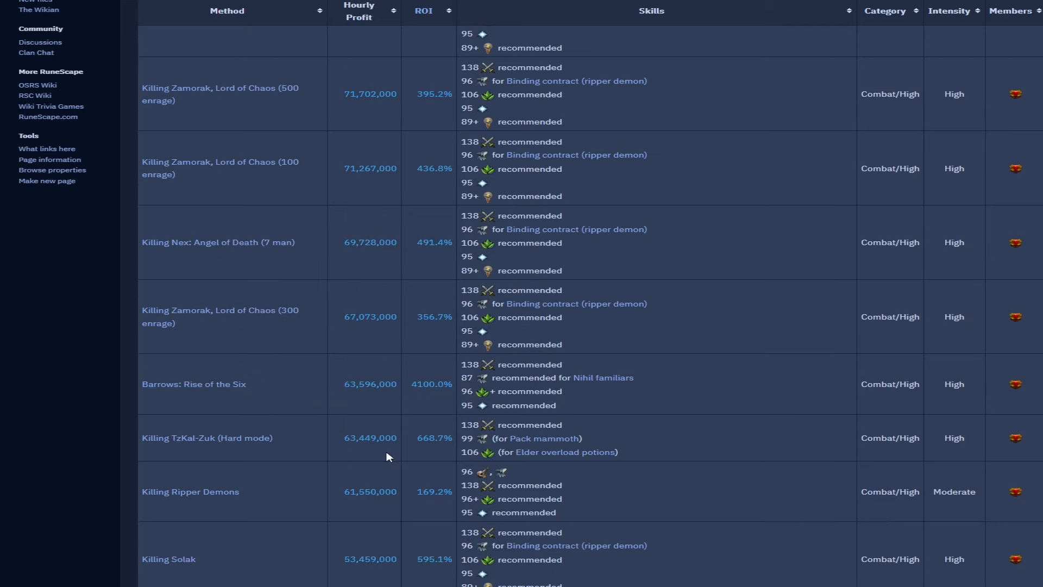
mouse_move(211, 444)
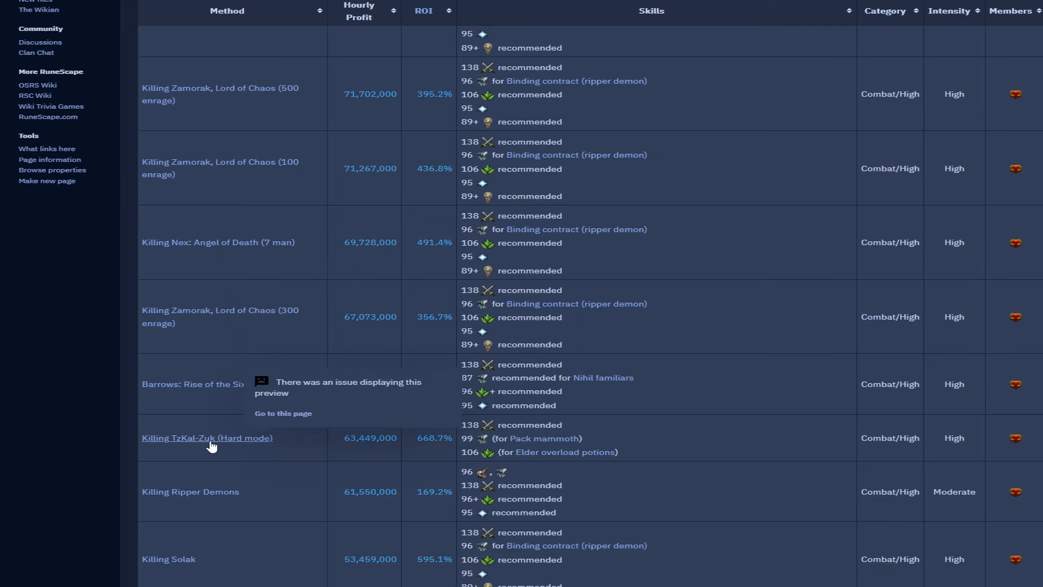
mouse_move(253, 538)
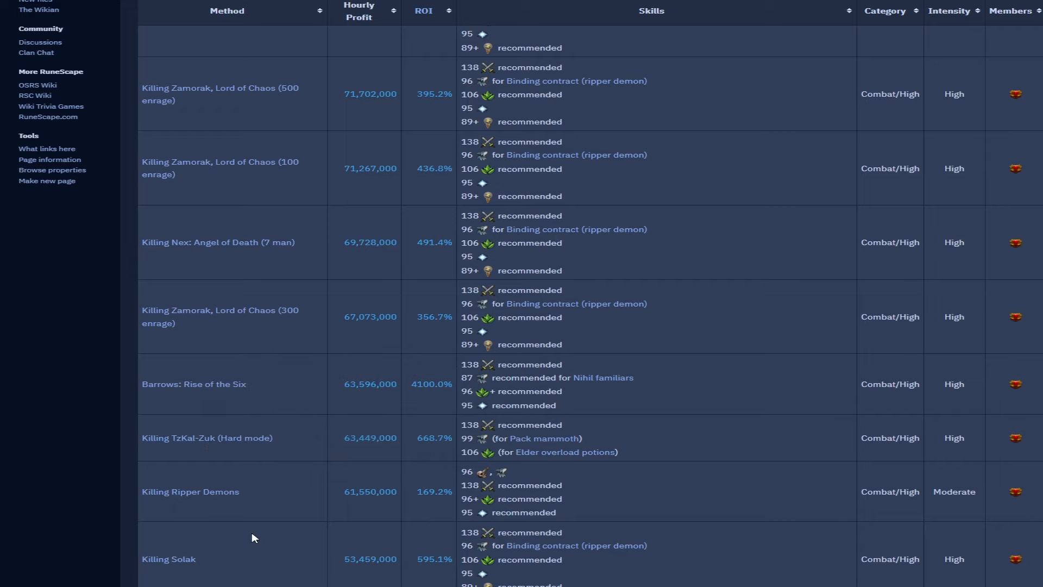
mouse_move(241, 466)
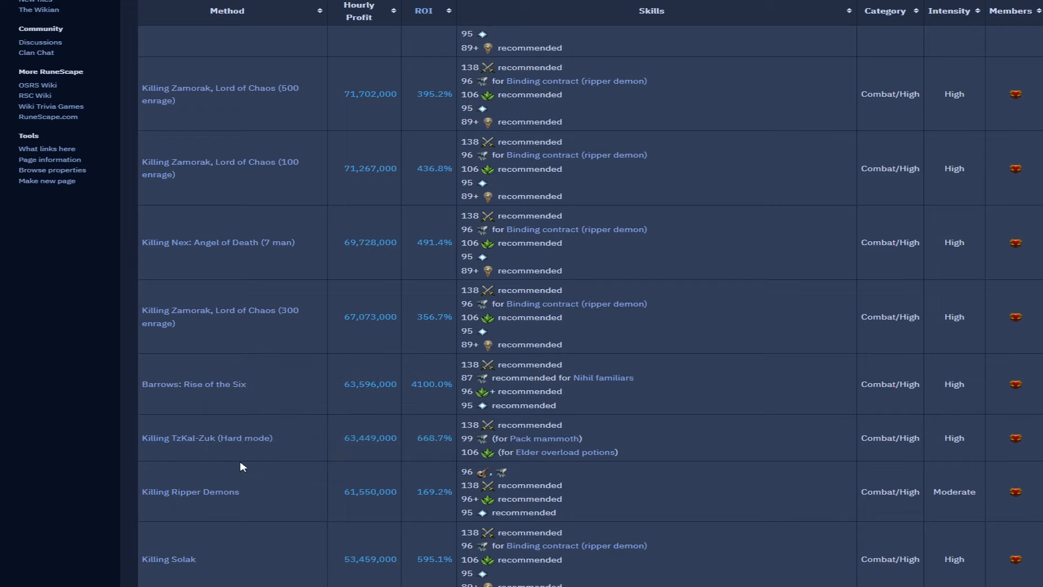
scroll(down, 3)
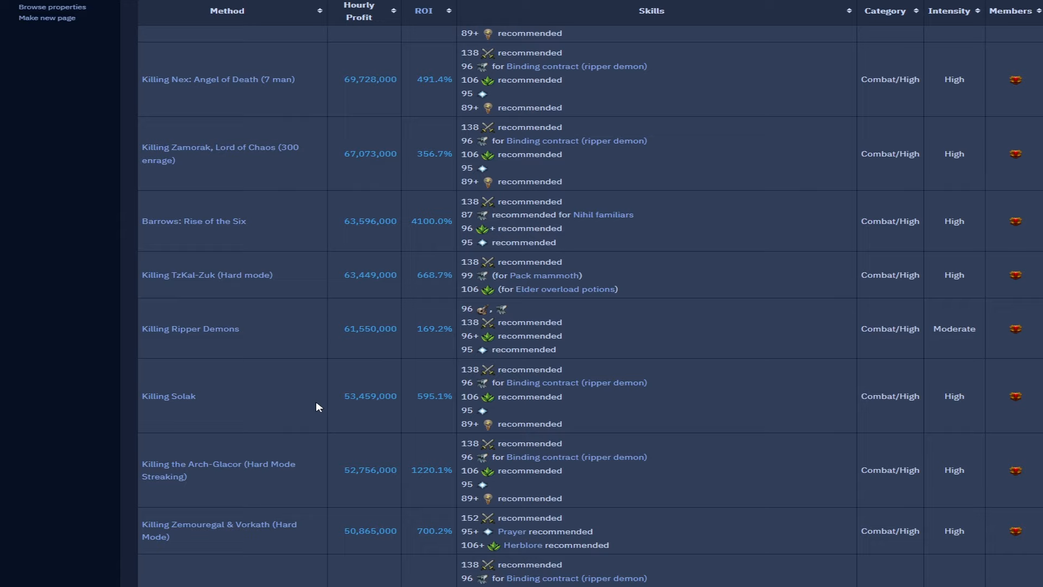
mouse_move(367, 347)
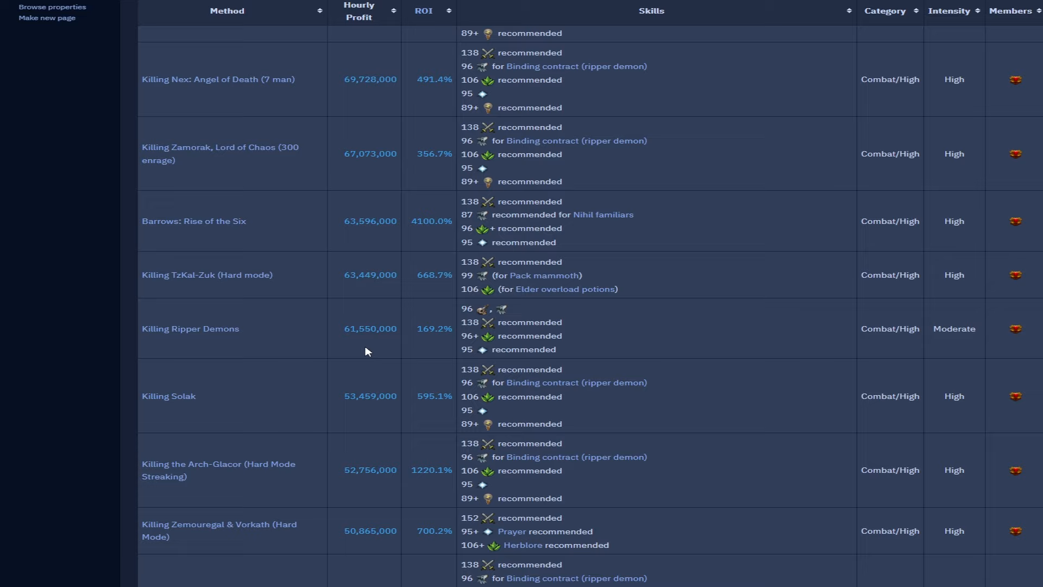
scroll(down, 3)
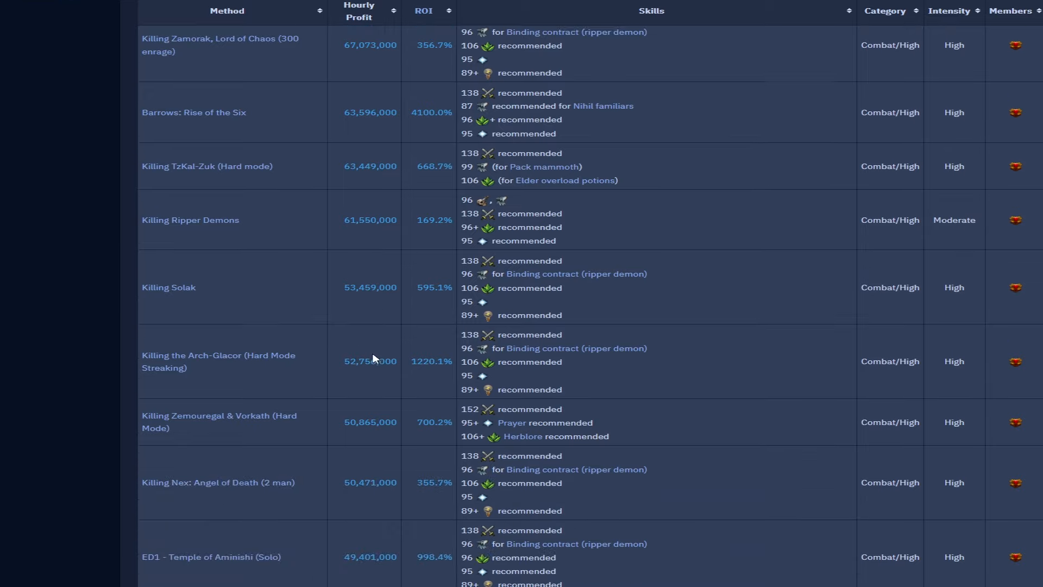
scroll(down, 3)
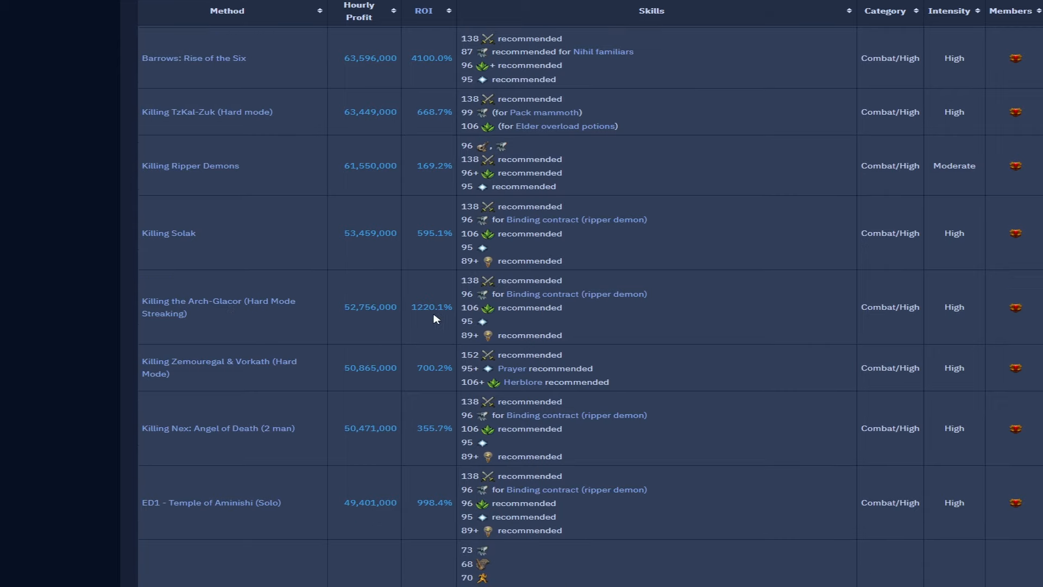
mouse_move(376, 388)
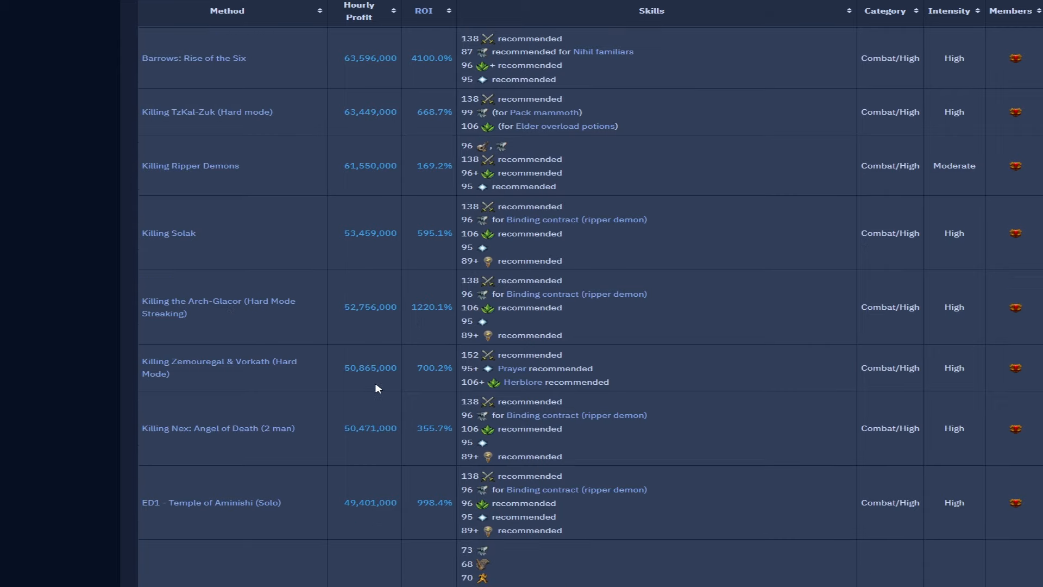
mouse_move(219, 368)
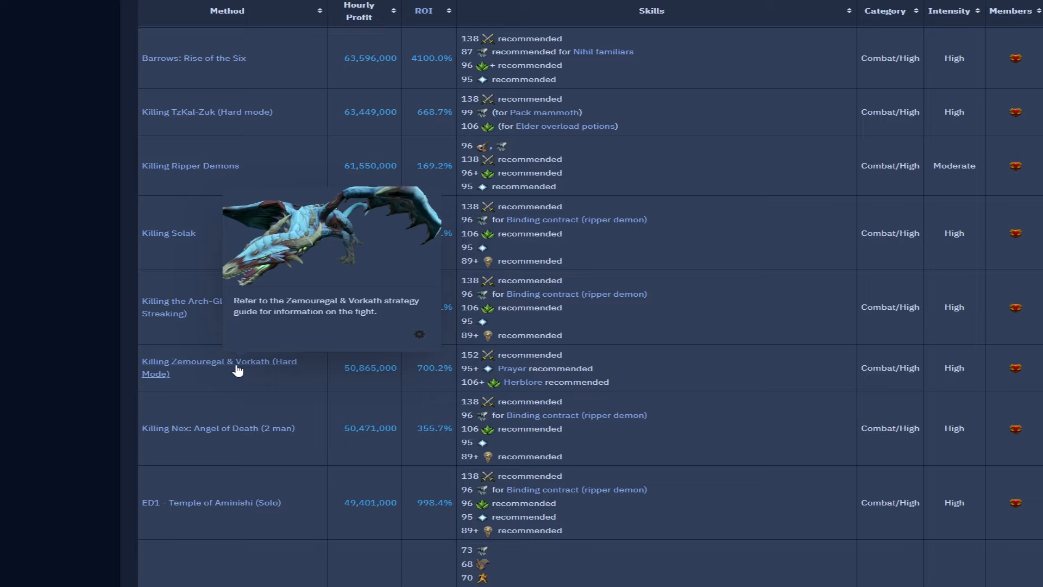
scroll(down, 3)
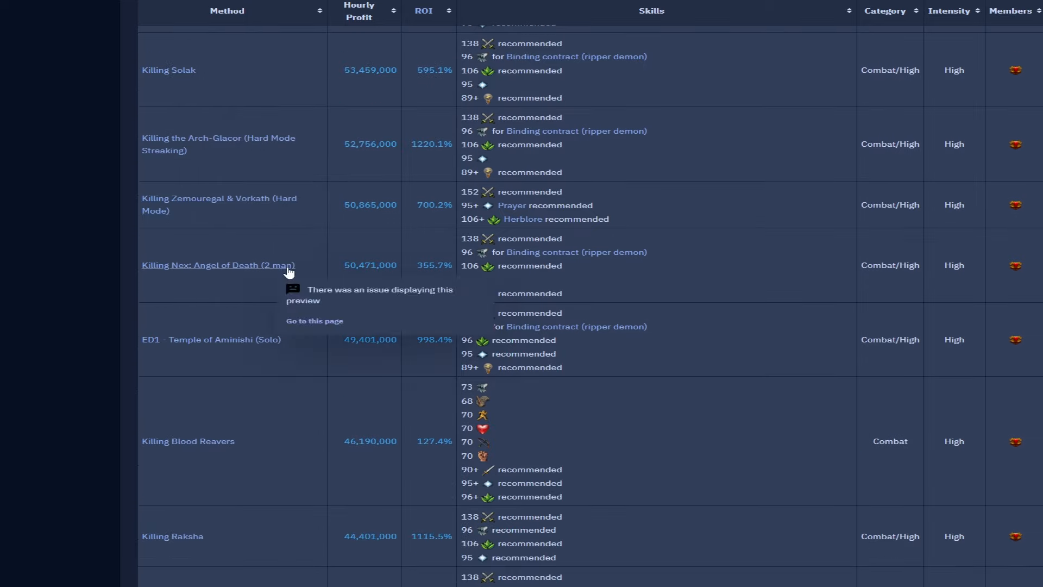
mouse_move(228, 199)
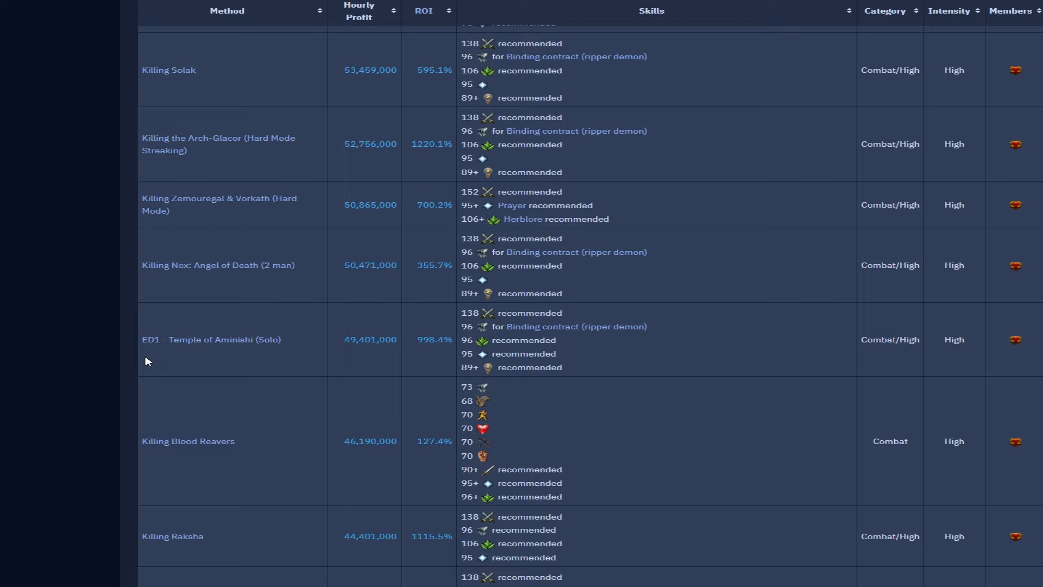
scroll(down, 3)
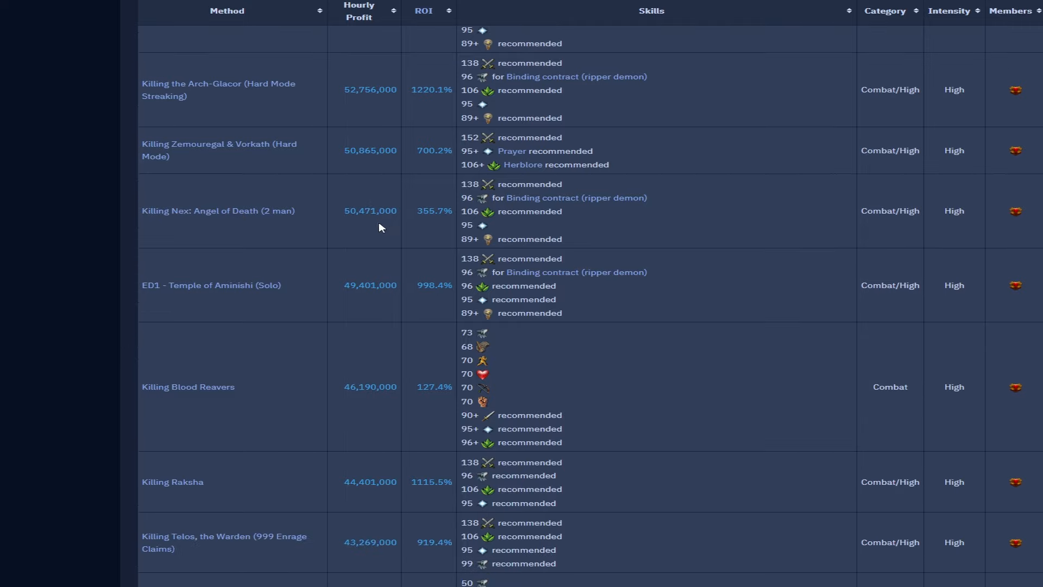
mouse_move(208, 295)
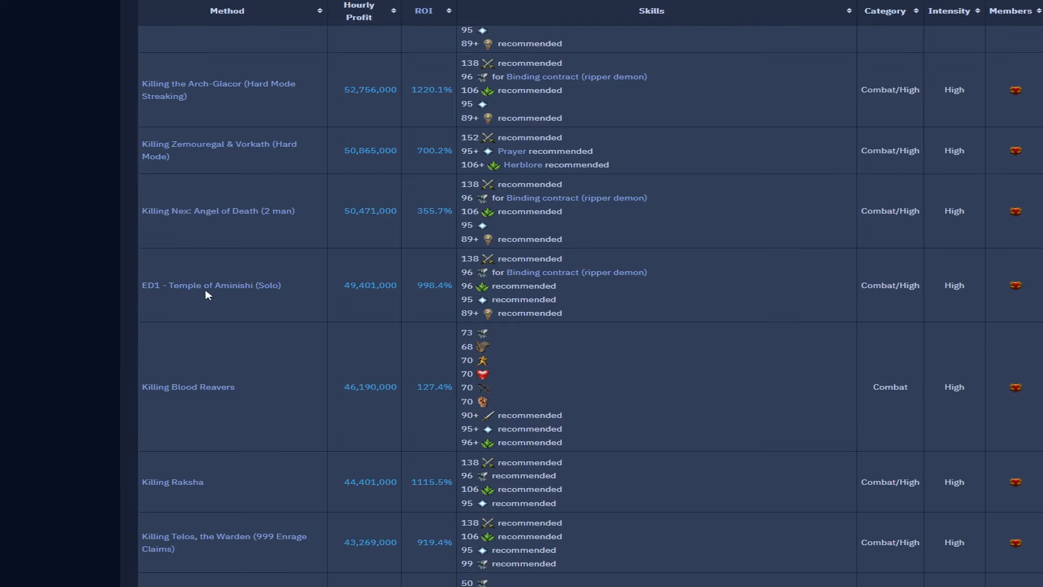
mouse_move(397, 305)
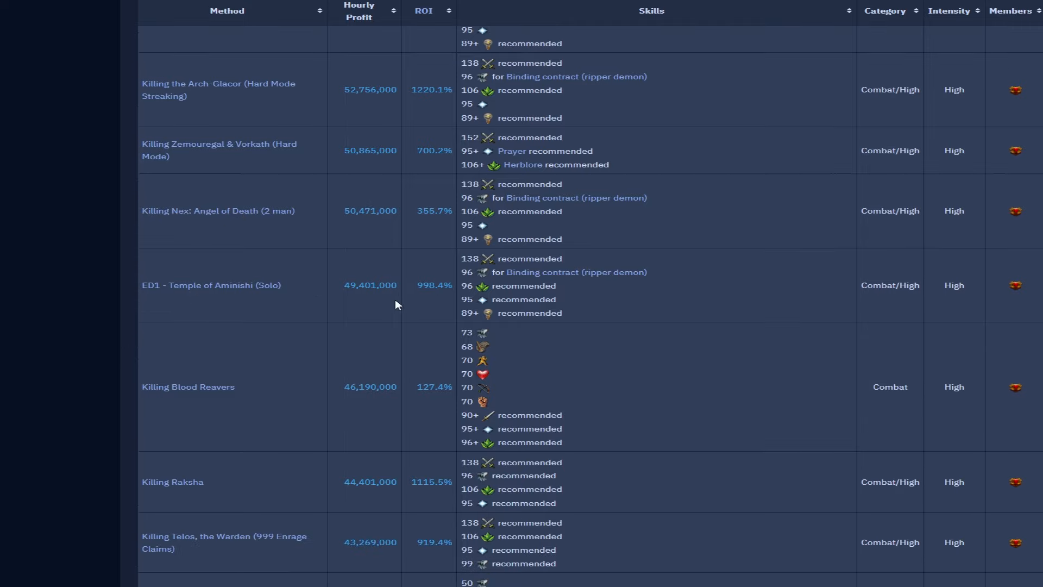
scroll(down, 3)
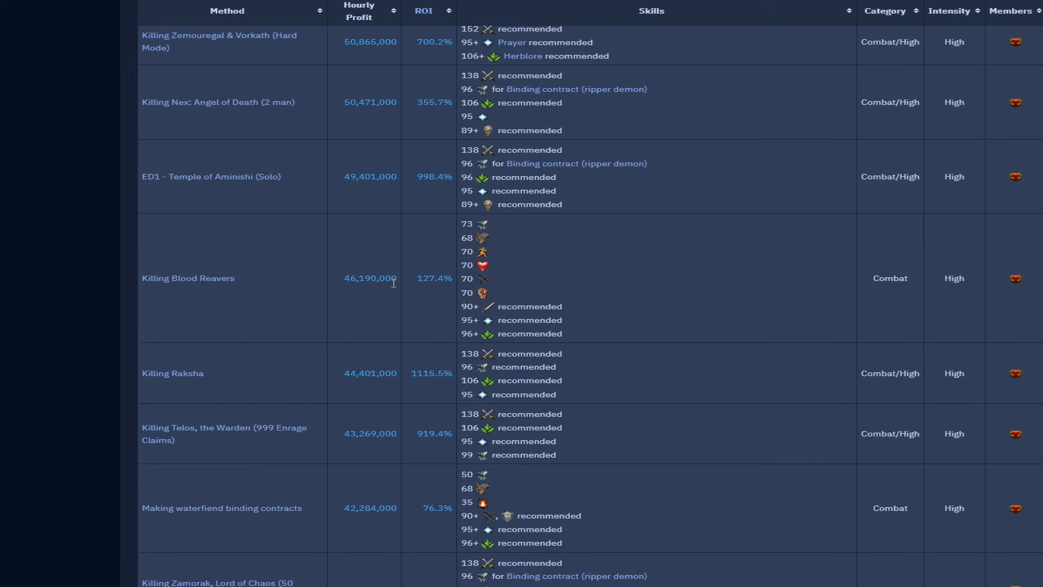
mouse_move(368, 278)
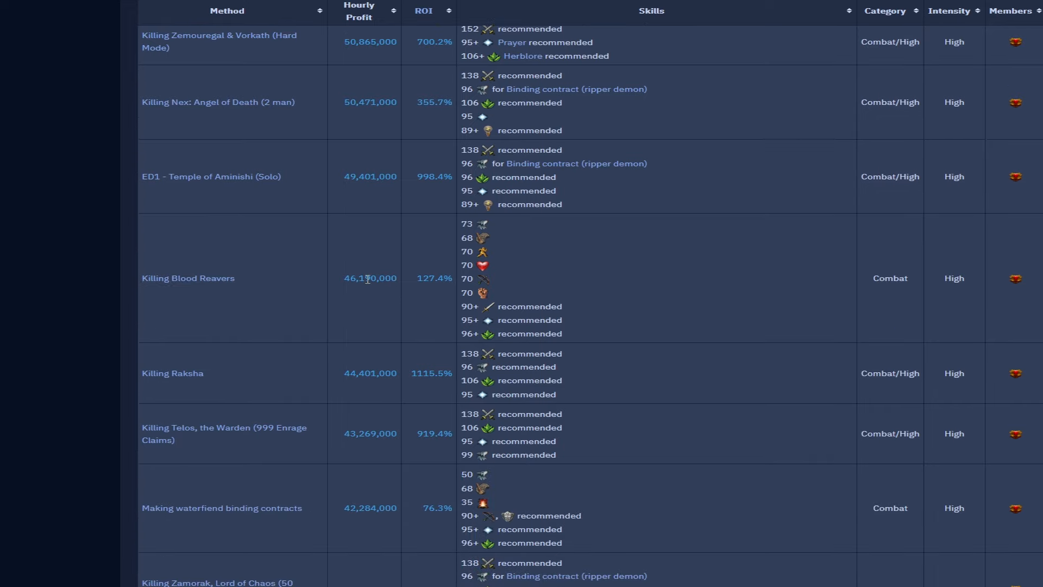
mouse_move(349, 289)
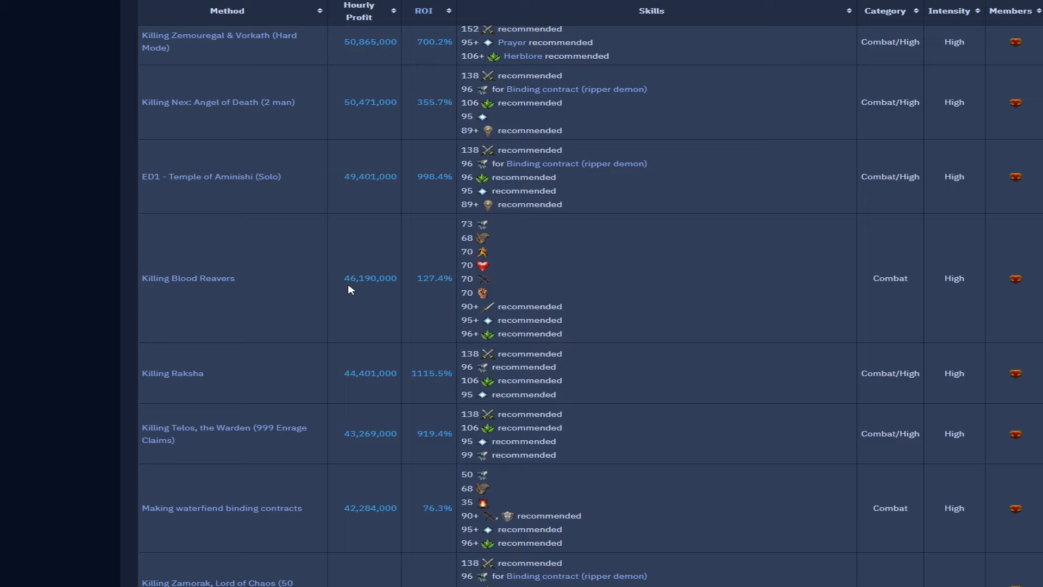
mouse_move(389, 260)
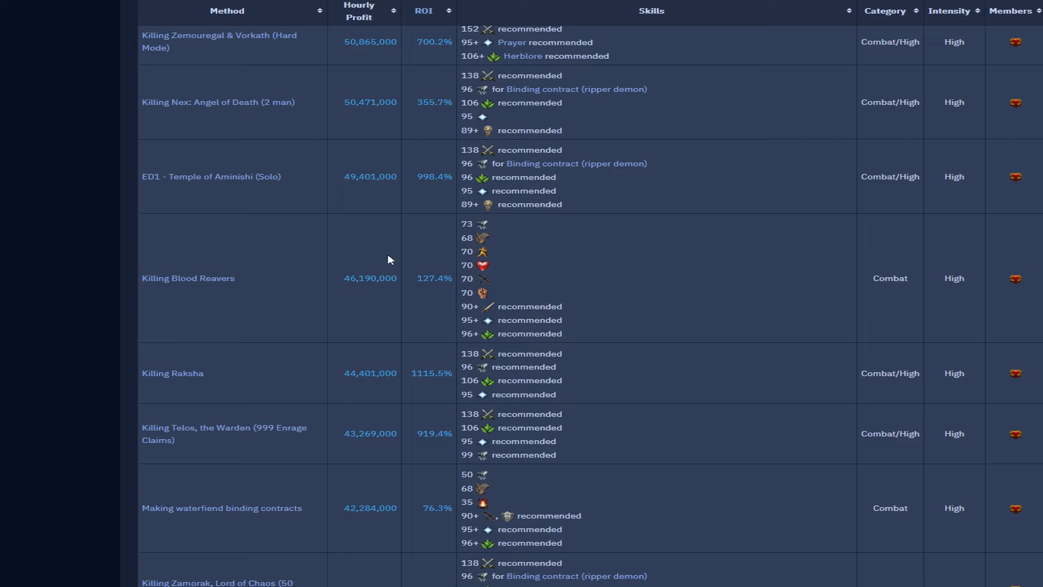
mouse_move(279, 310)
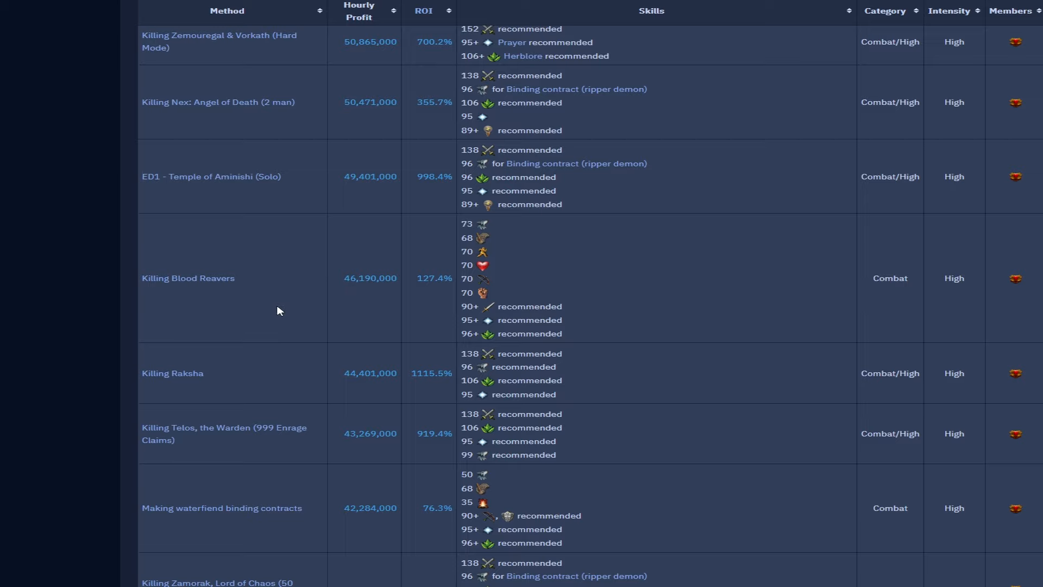
scroll(down, 3)
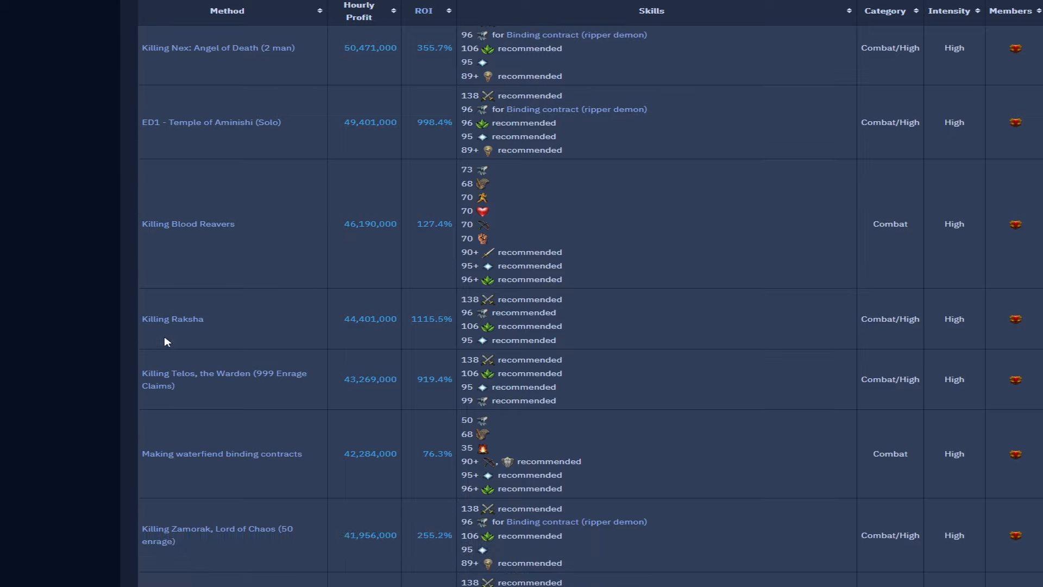
scroll(down, 3)
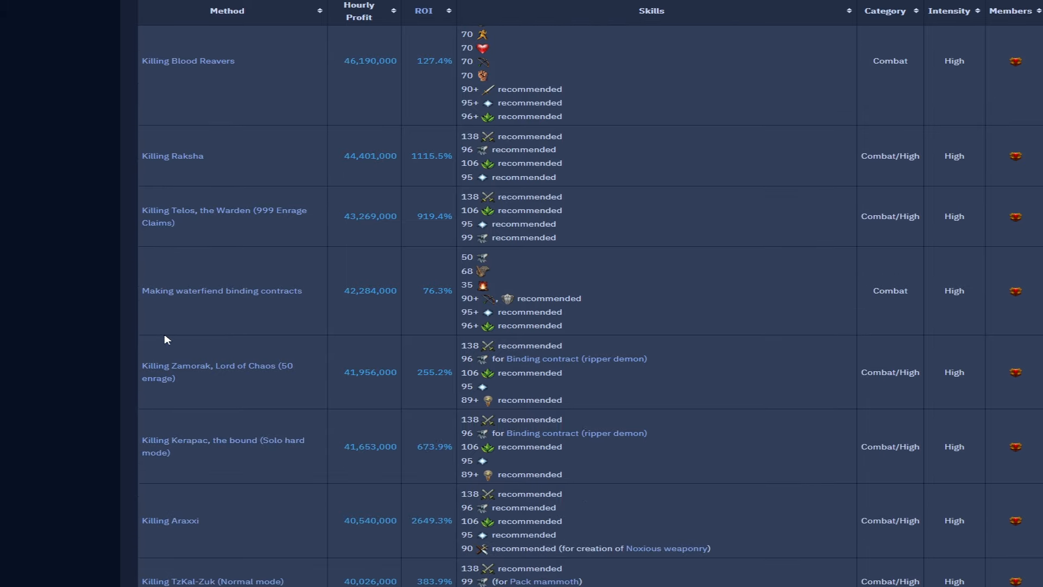
mouse_move(205, 234)
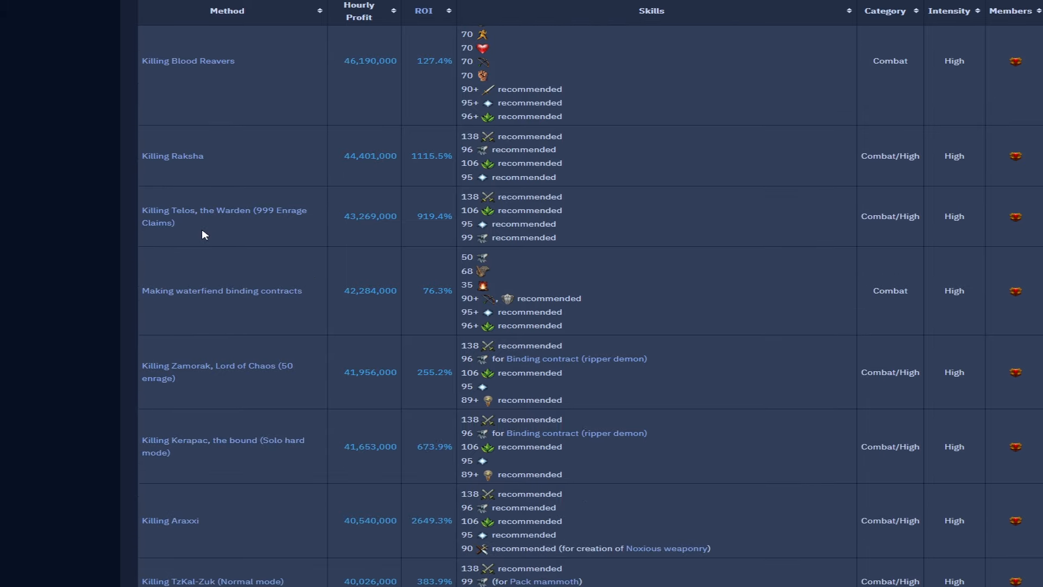
scroll(down, 3)
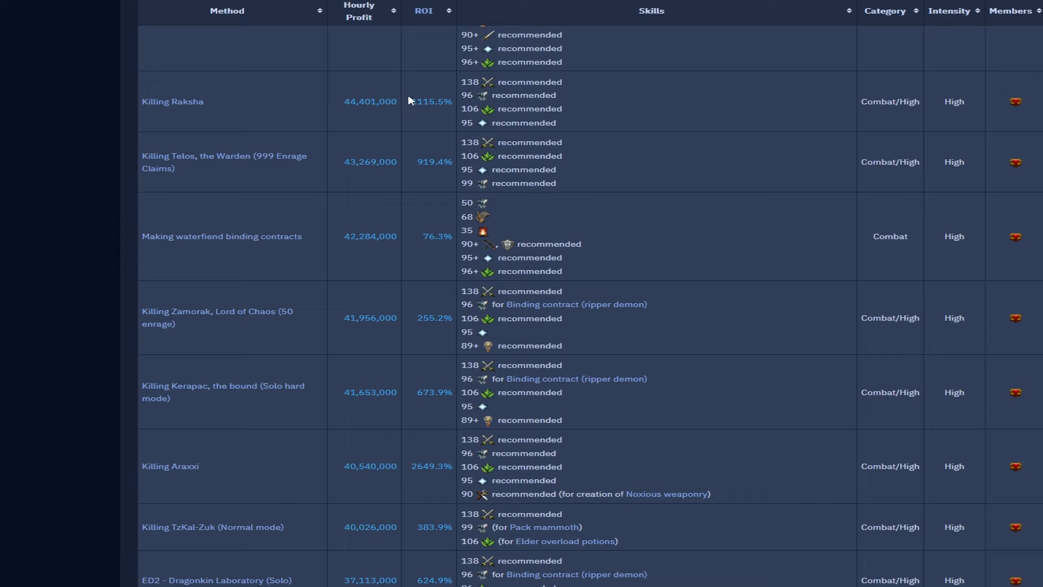
mouse_move(329, 184)
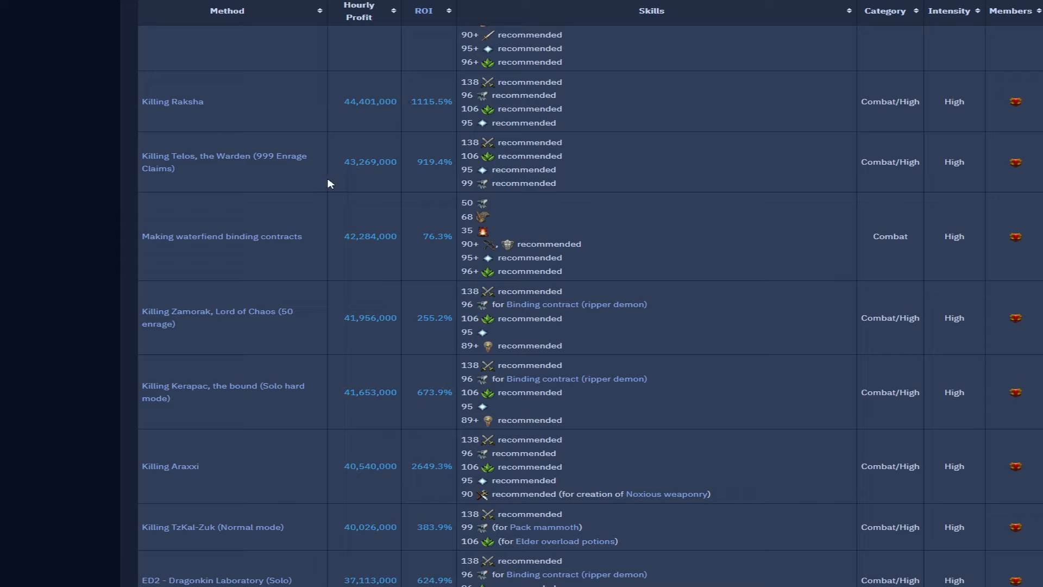
mouse_move(382, 177)
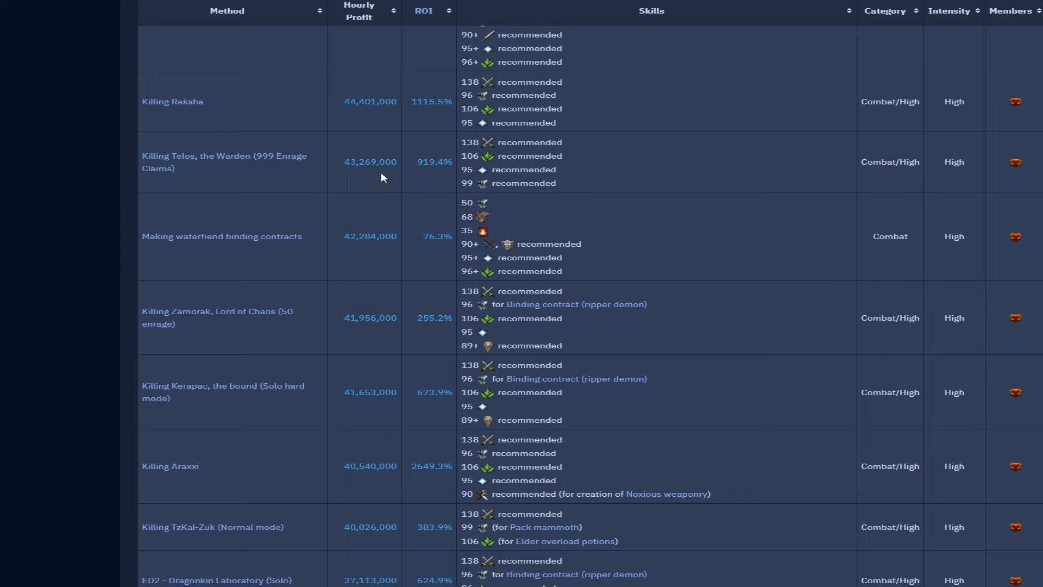
mouse_move(379, 255)
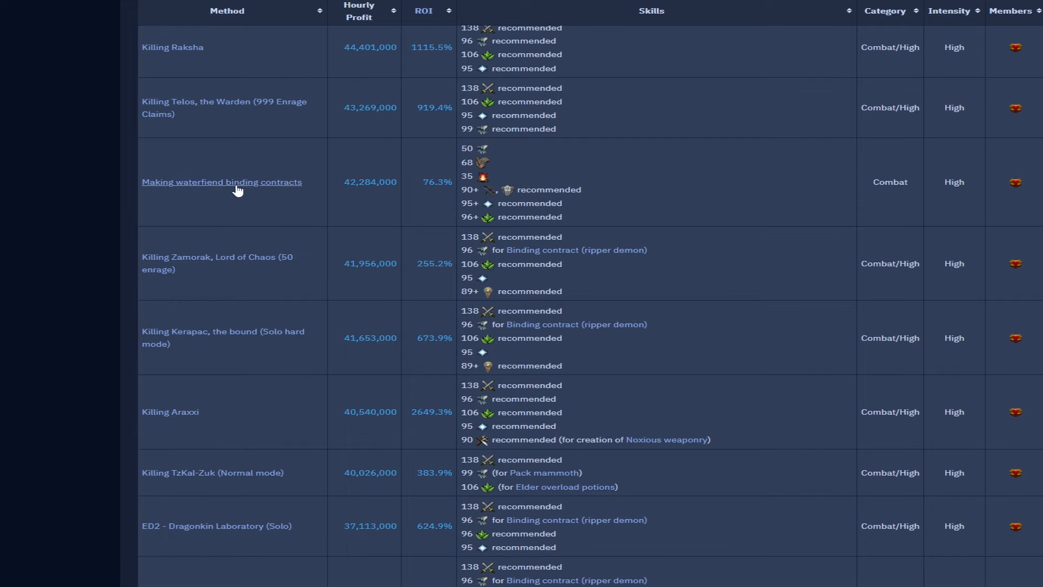
mouse_move(280, 193)
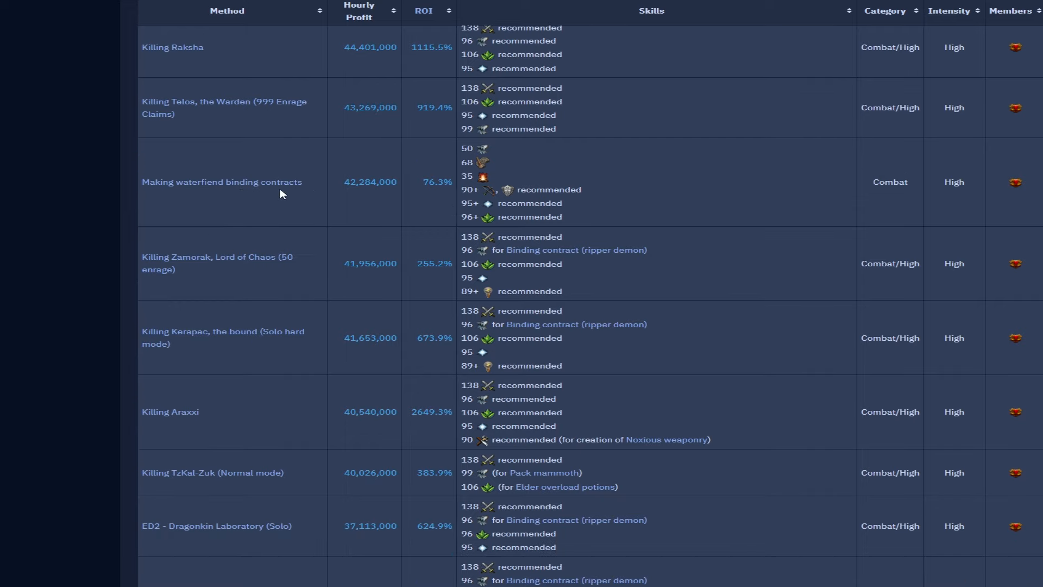
mouse_move(434, 192)
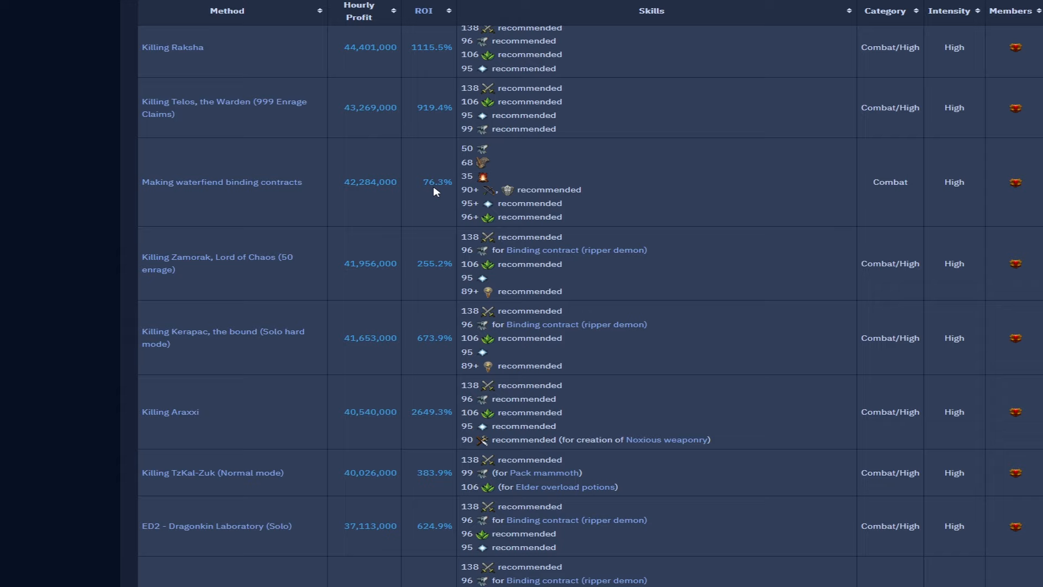
mouse_move(379, 194)
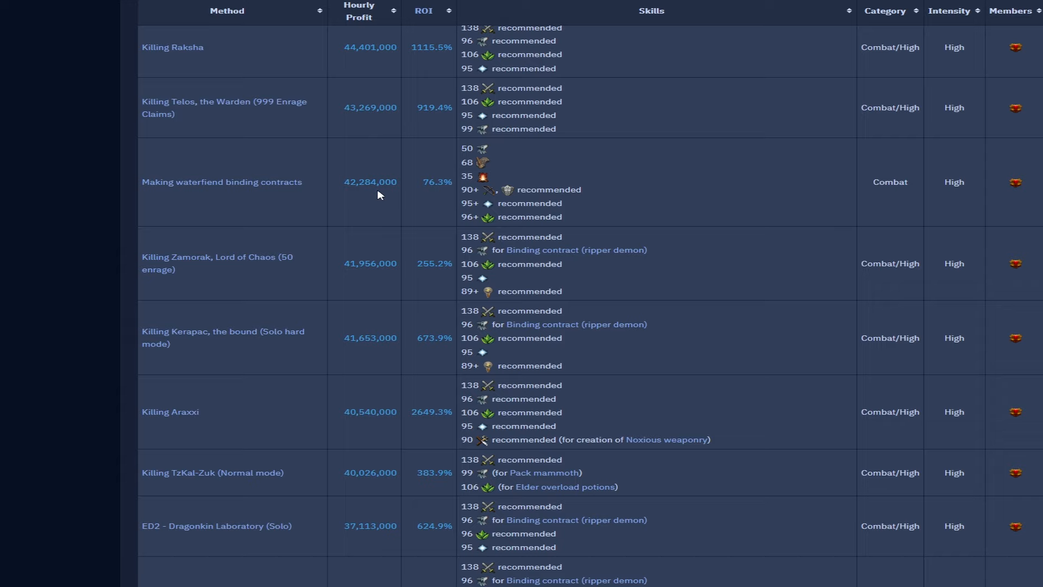
mouse_move(429, 222)
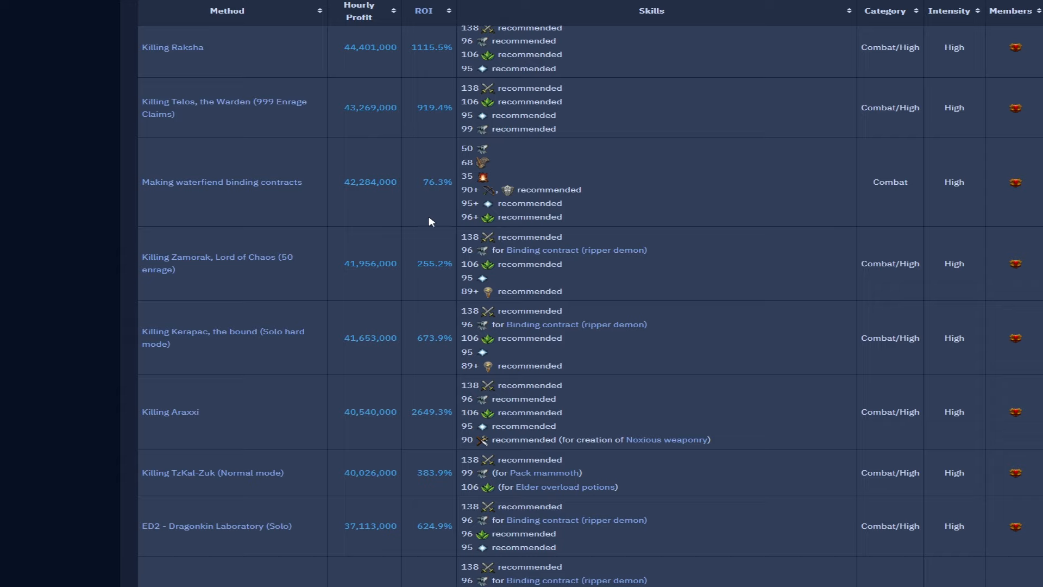
mouse_move(319, 283)
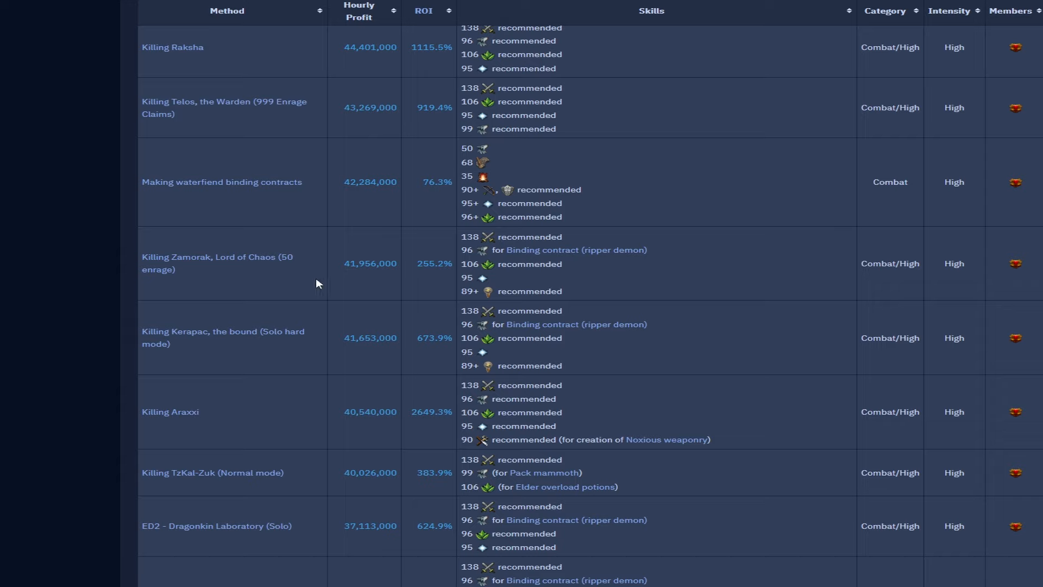
scroll(down, 3)
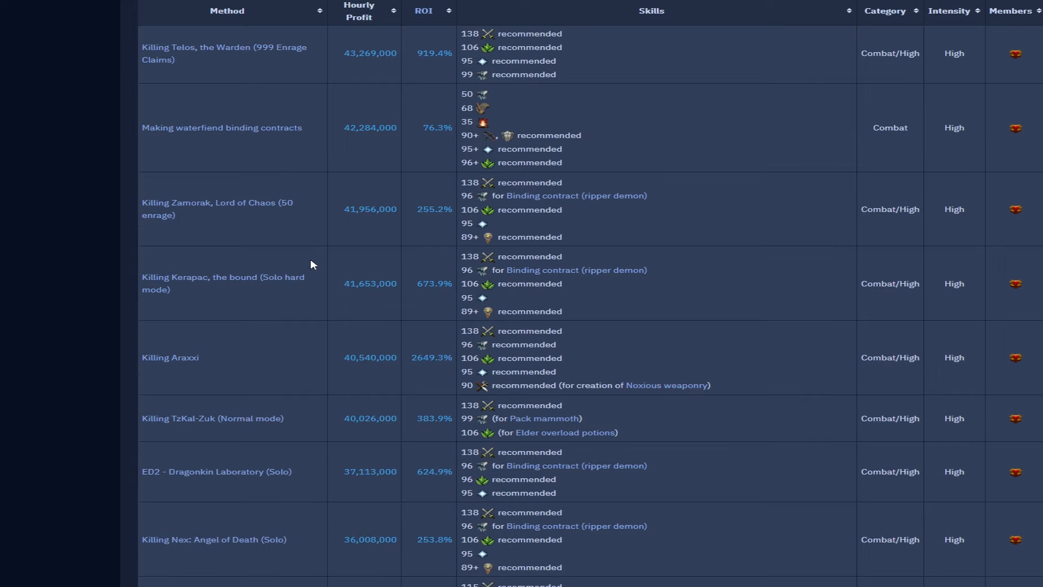
scroll(down, 3)
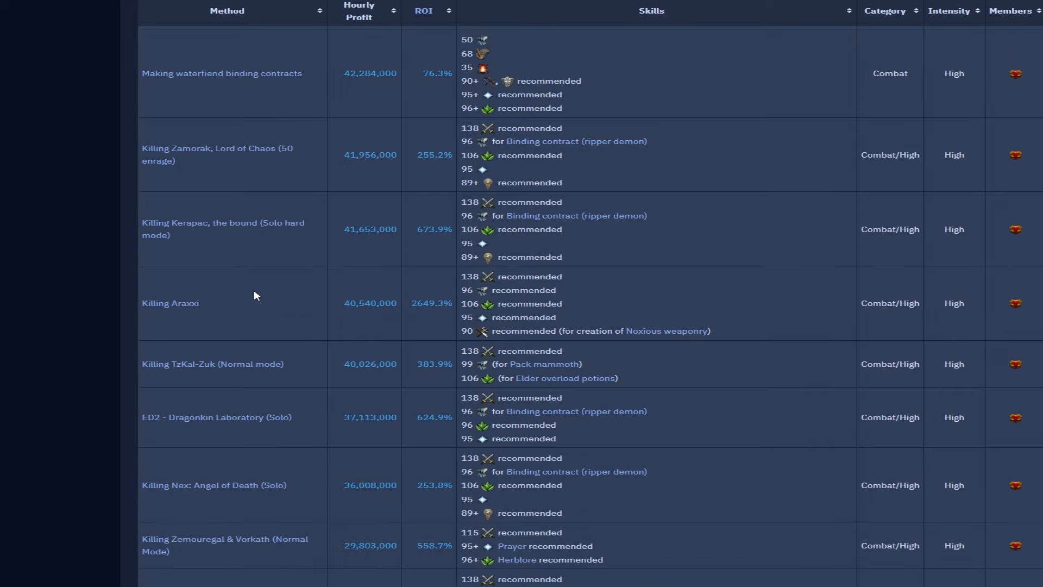
mouse_move(364, 337)
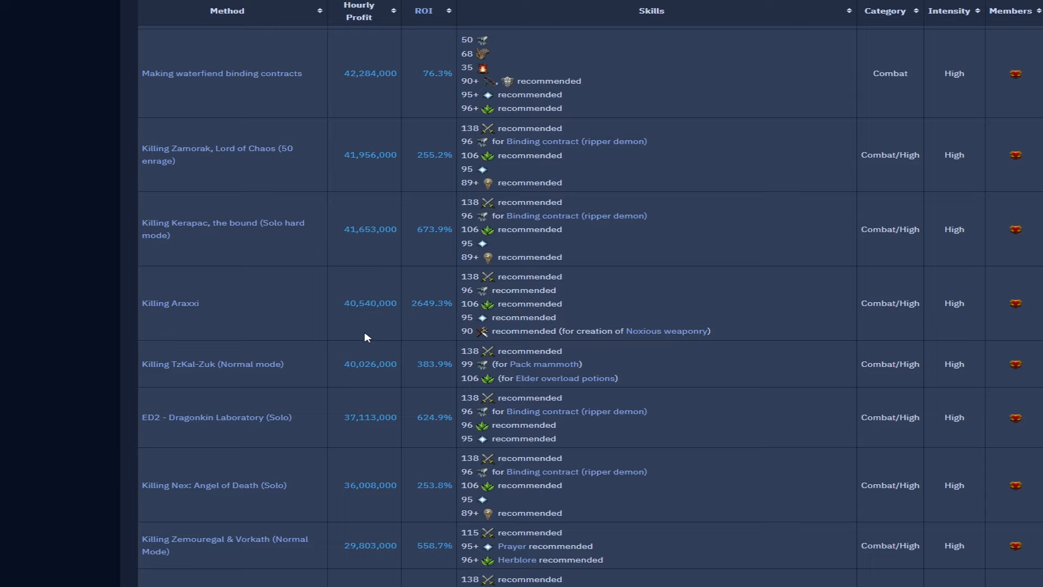
mouse_move(260, 310)
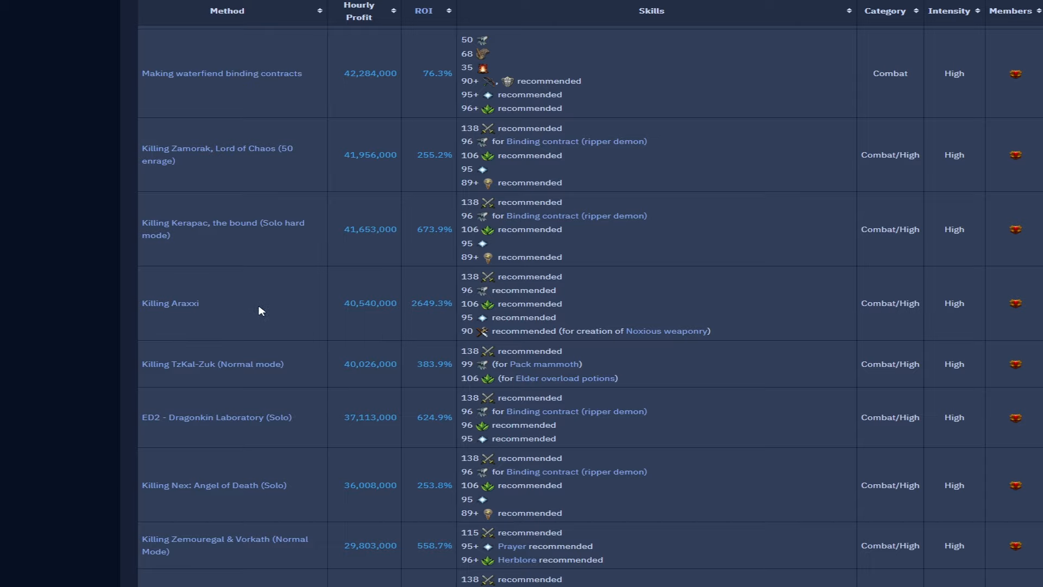
scroll(down, 3)
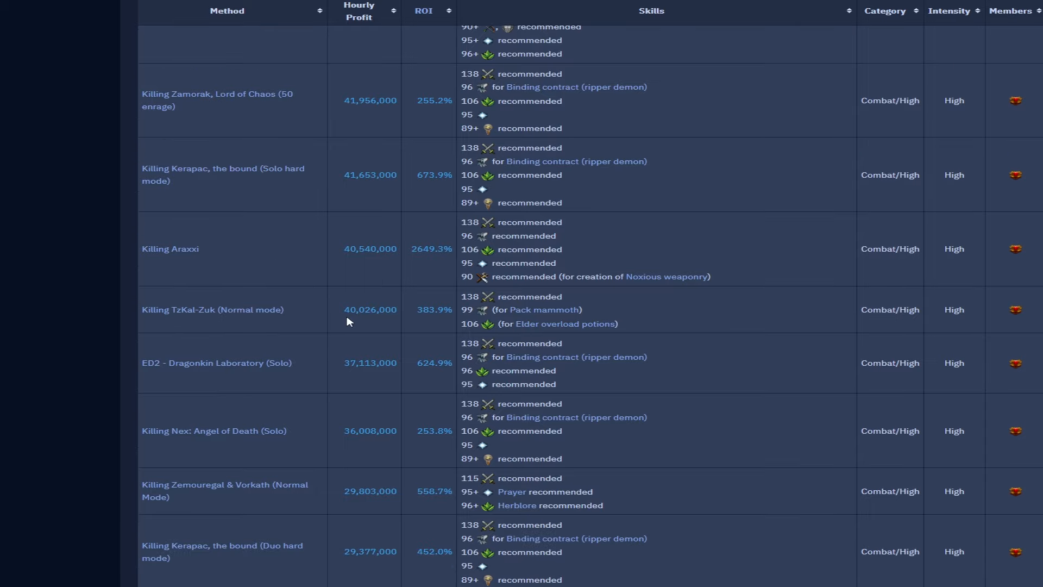
scroll(down, 3)
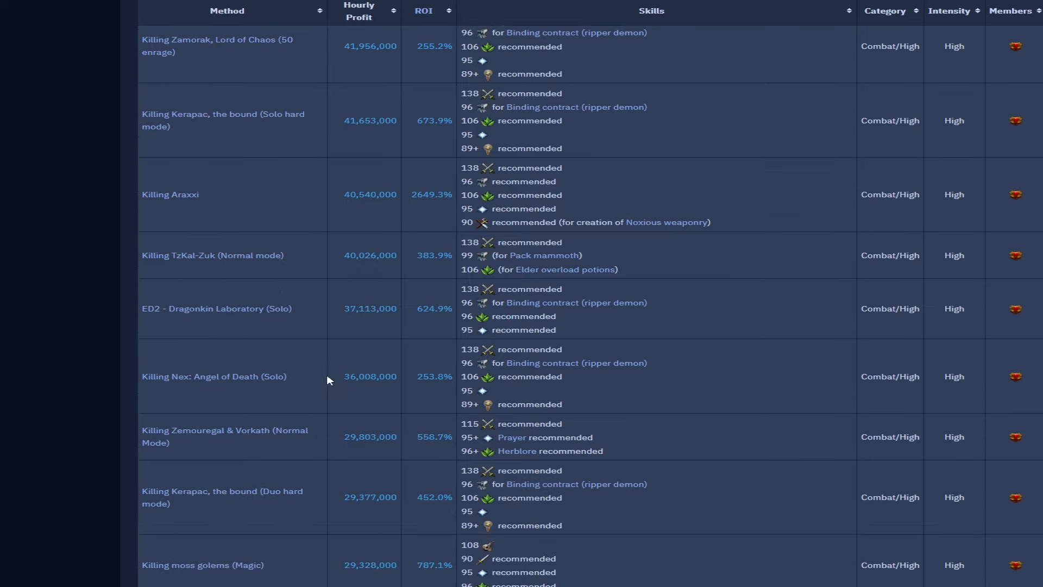
mouse_move(287, 397)
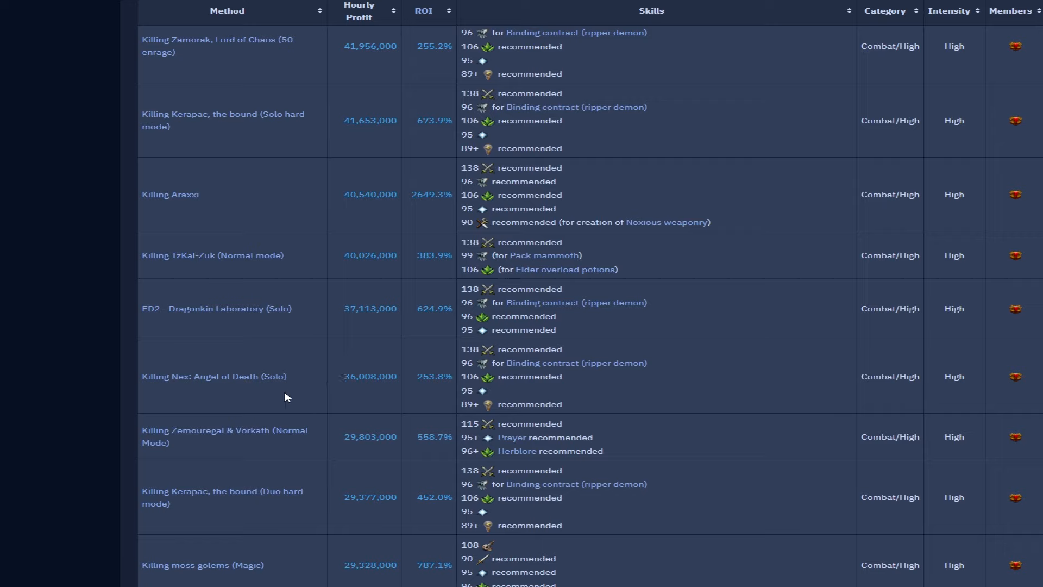
mouse_move(279, 401)
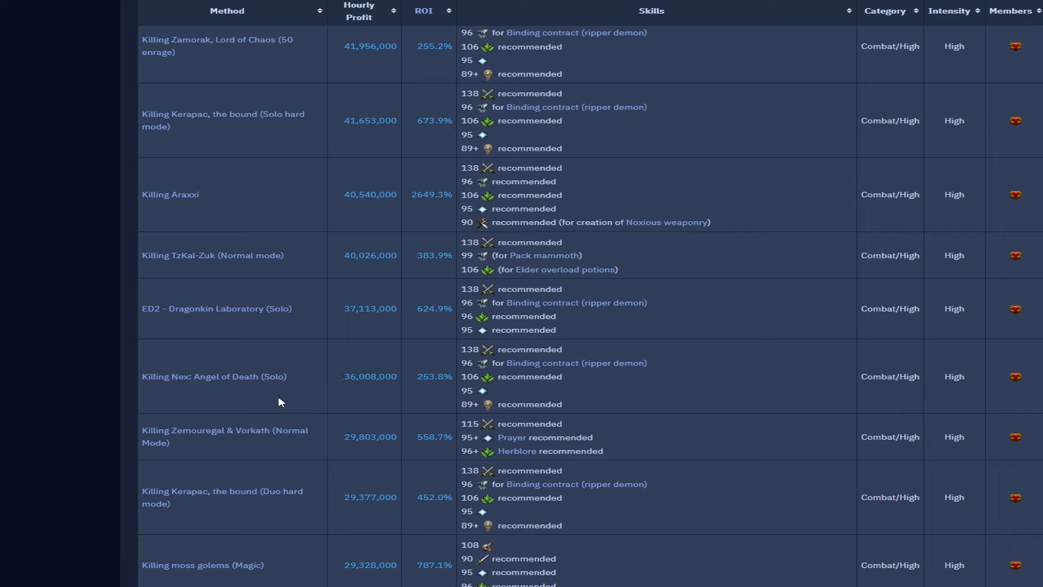
mouse_move(446, 293)
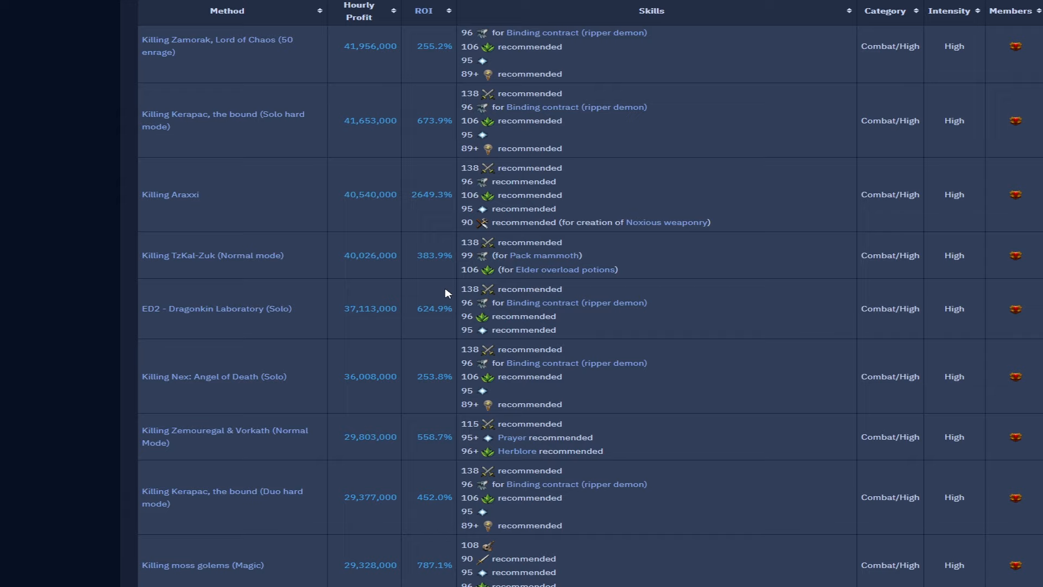
mouse_move(444, 296)
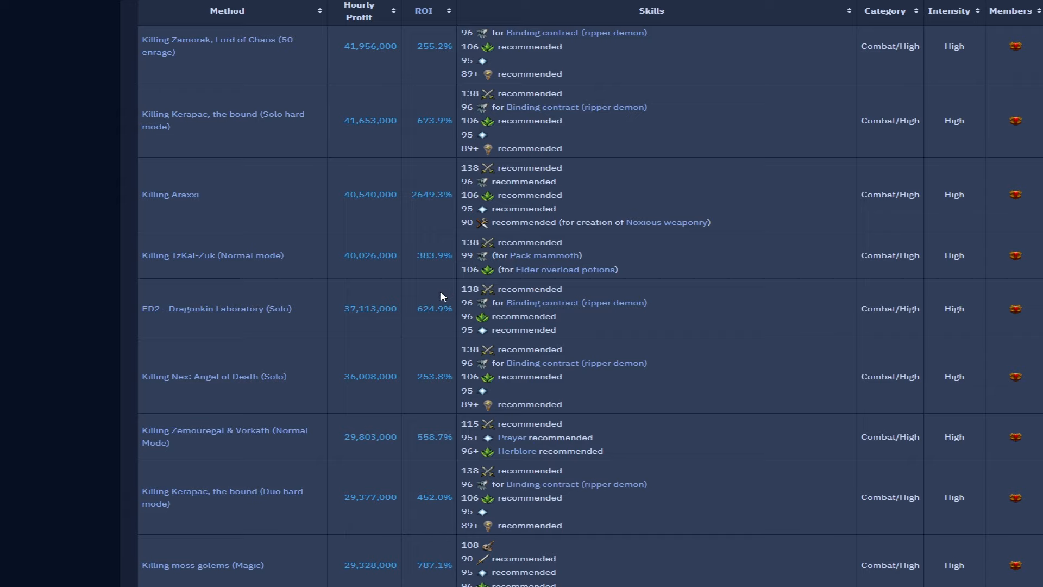
scroll(down, 3)
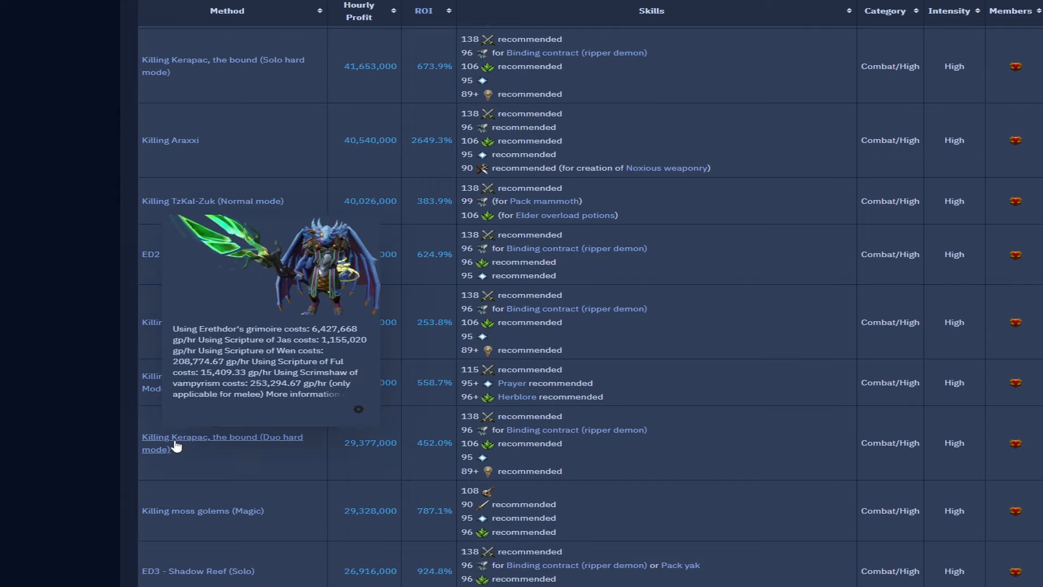
mouse_move(119, 239)
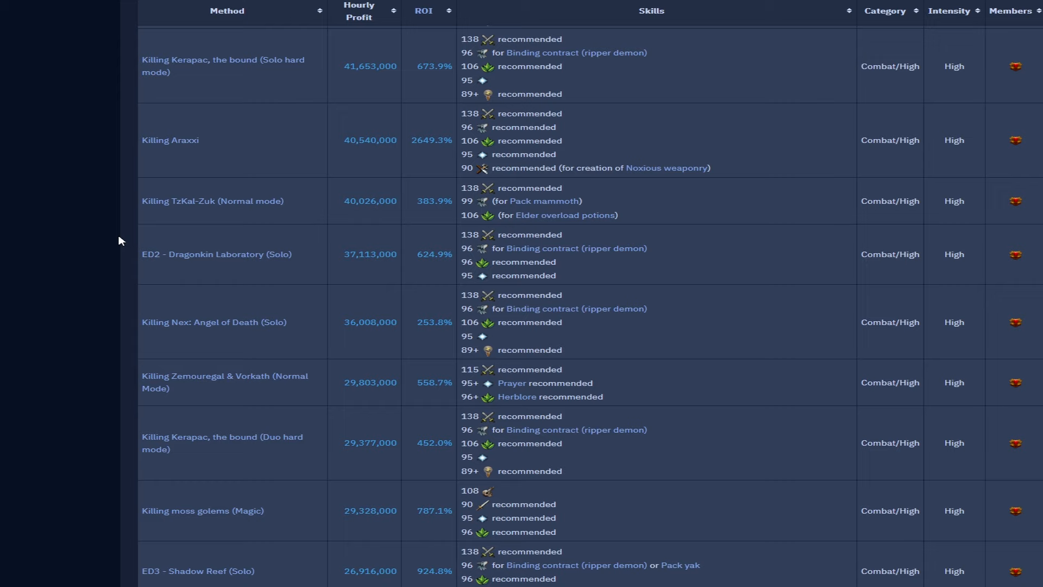
scroll(down, 3)
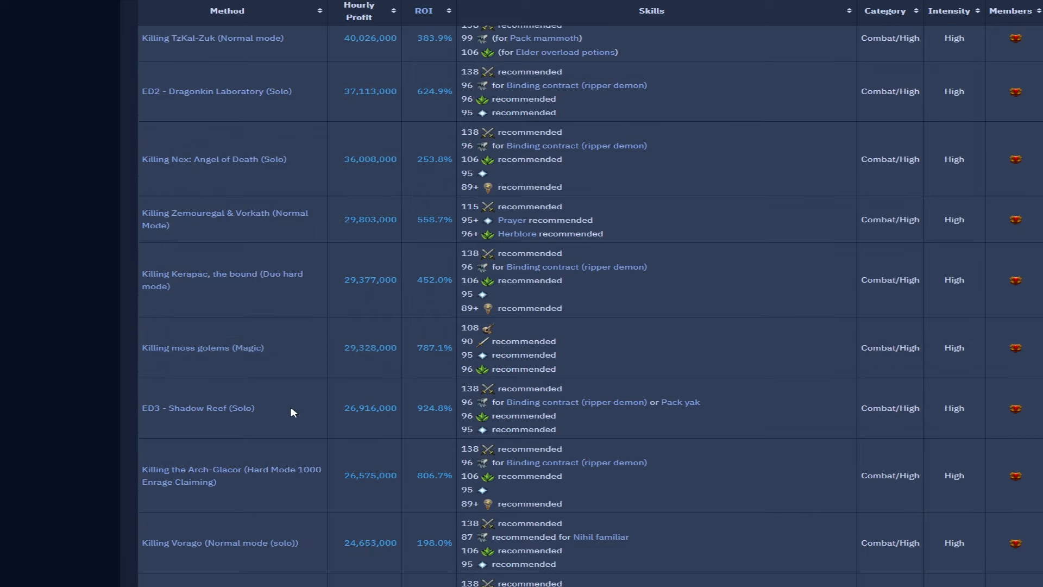
mouse_move(251, 424)
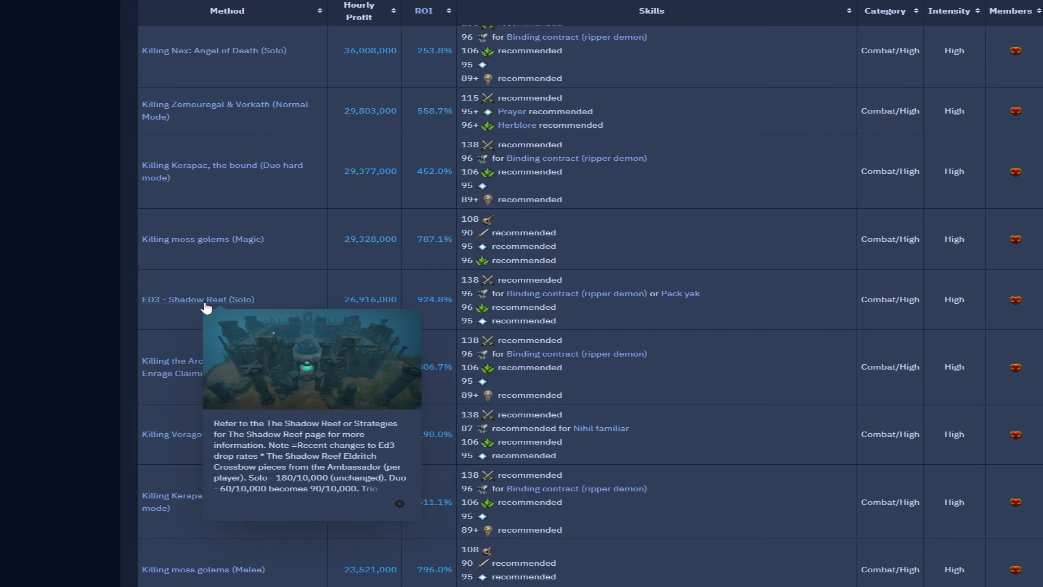
mouse_move(149, 537)
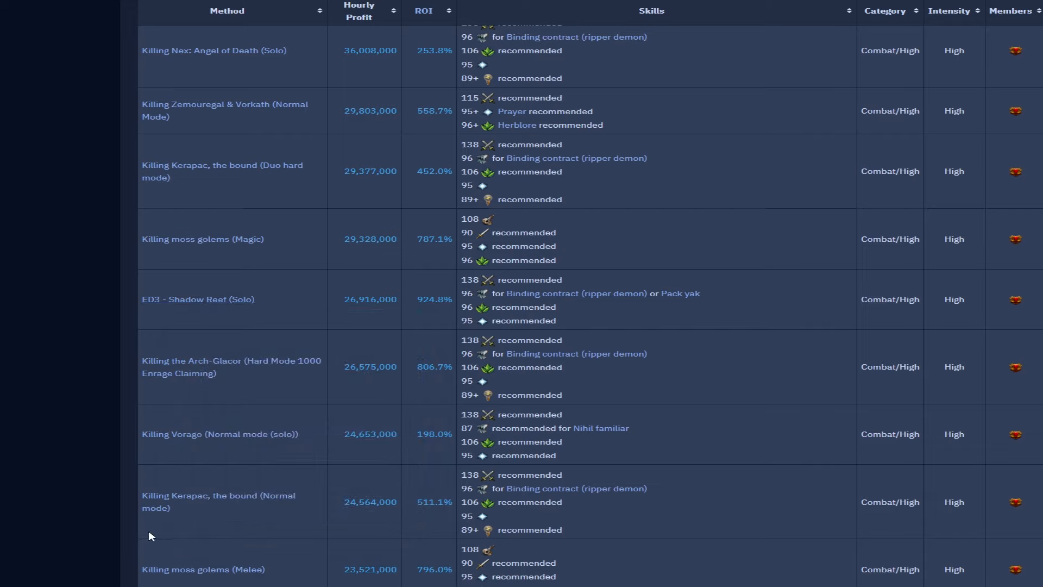
mouse_move(316, 441)
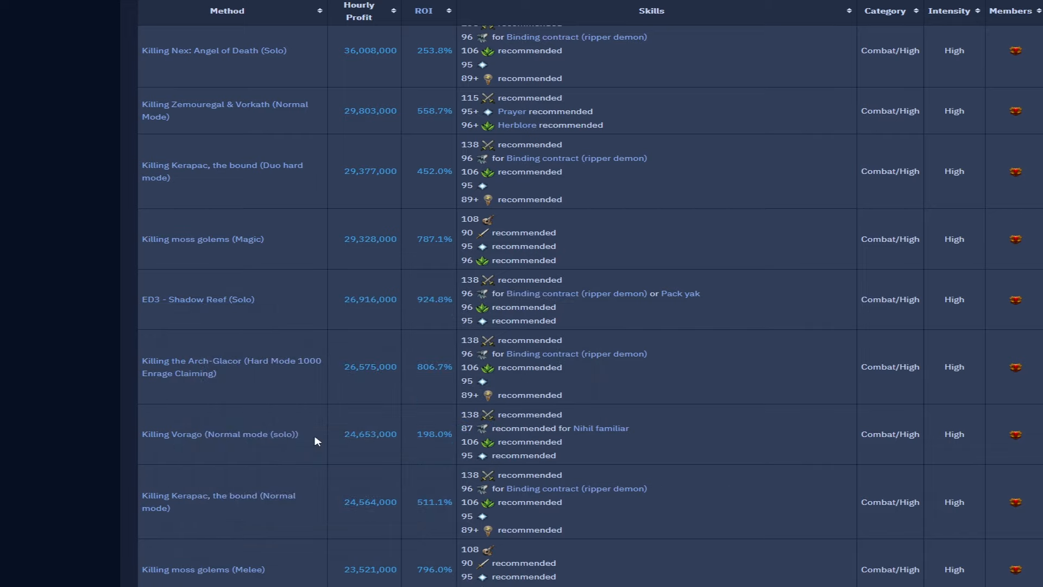
mouse_move(376, 449)
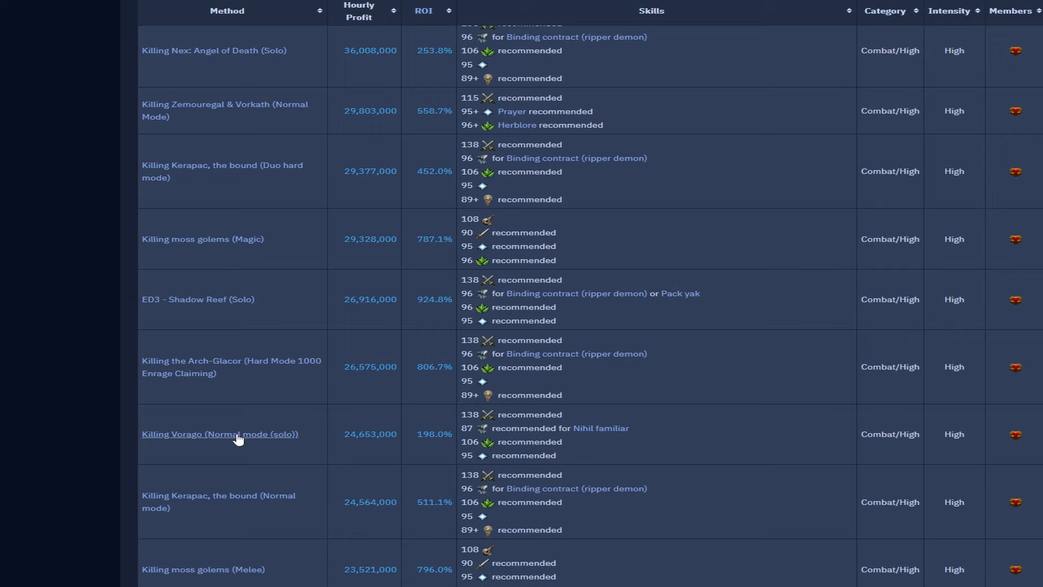
mouse_move(220, 434)
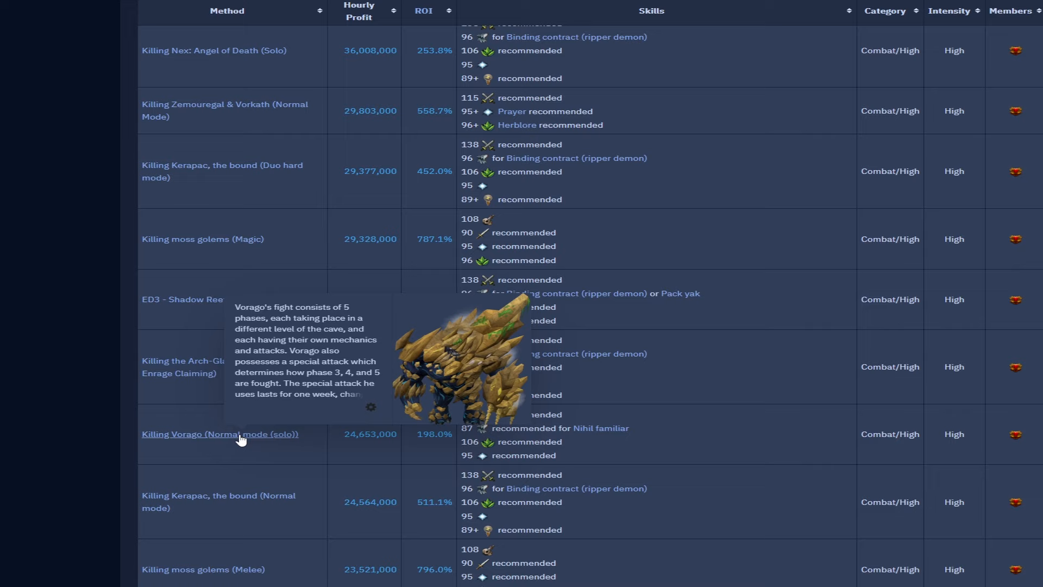
mouse_move(353, 451)
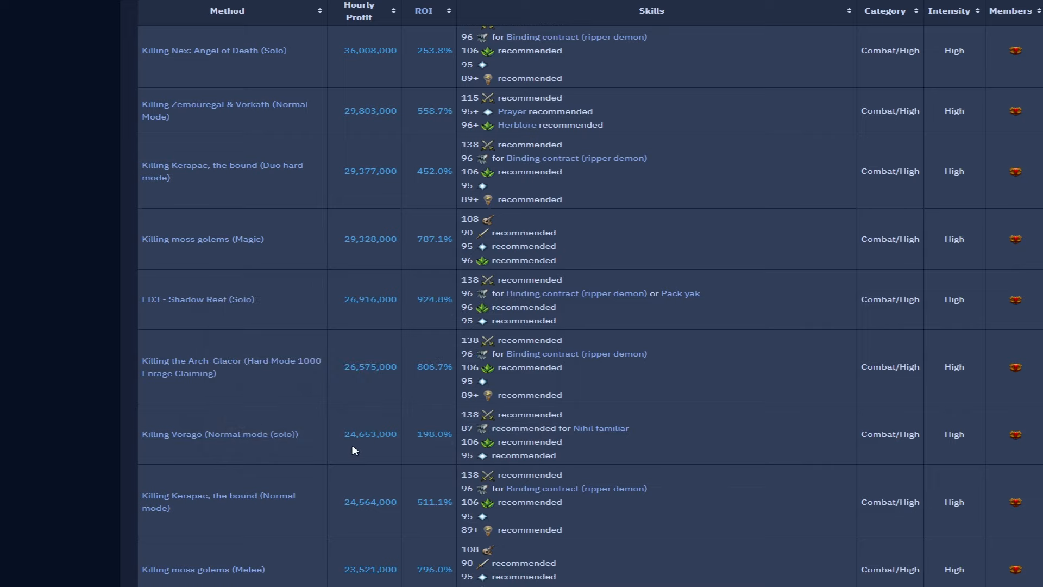
mouse_move(365, 450)
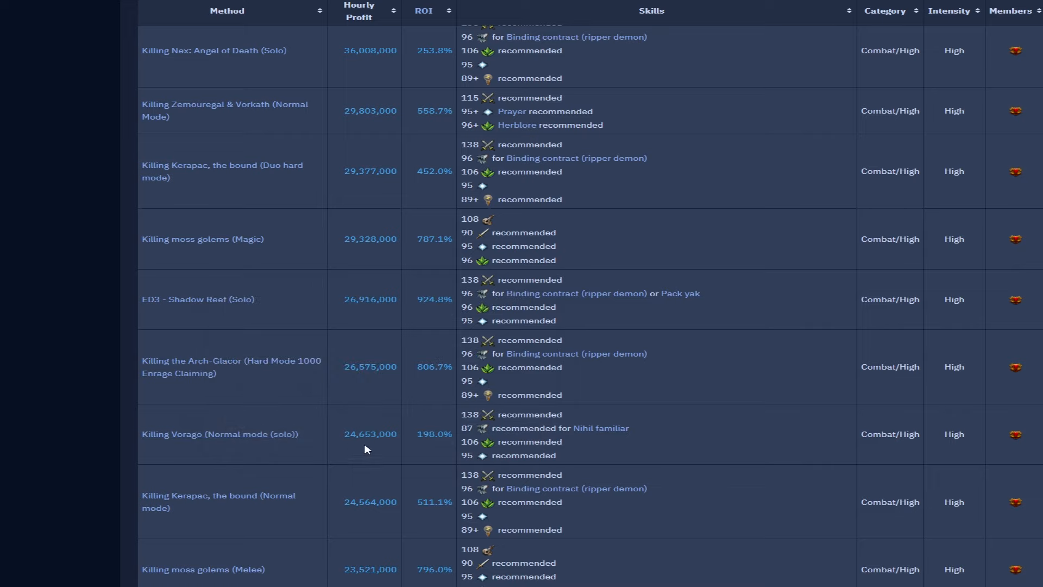
mouse_move(596, 480)
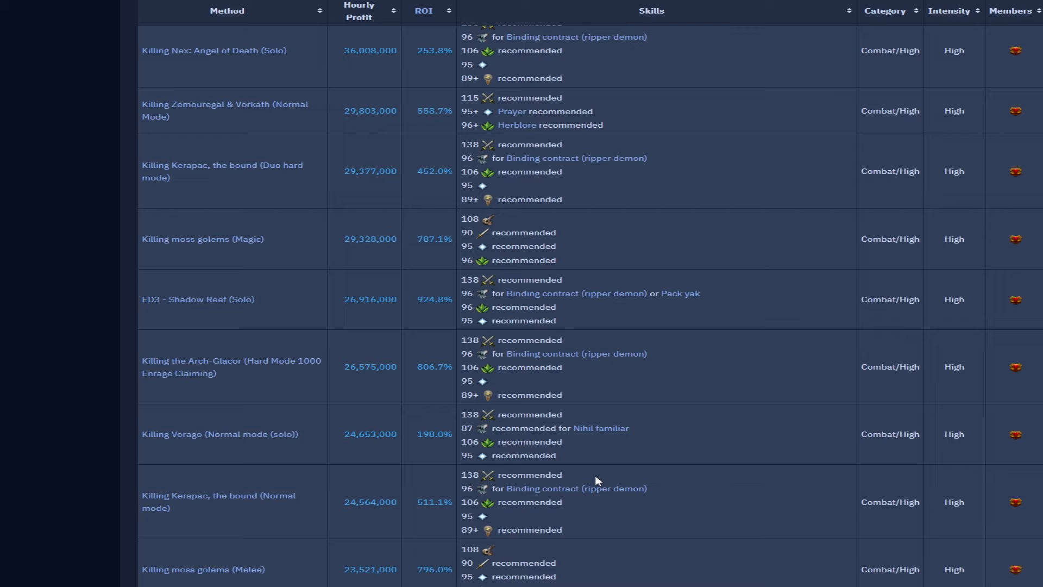
scroll(down, 3)
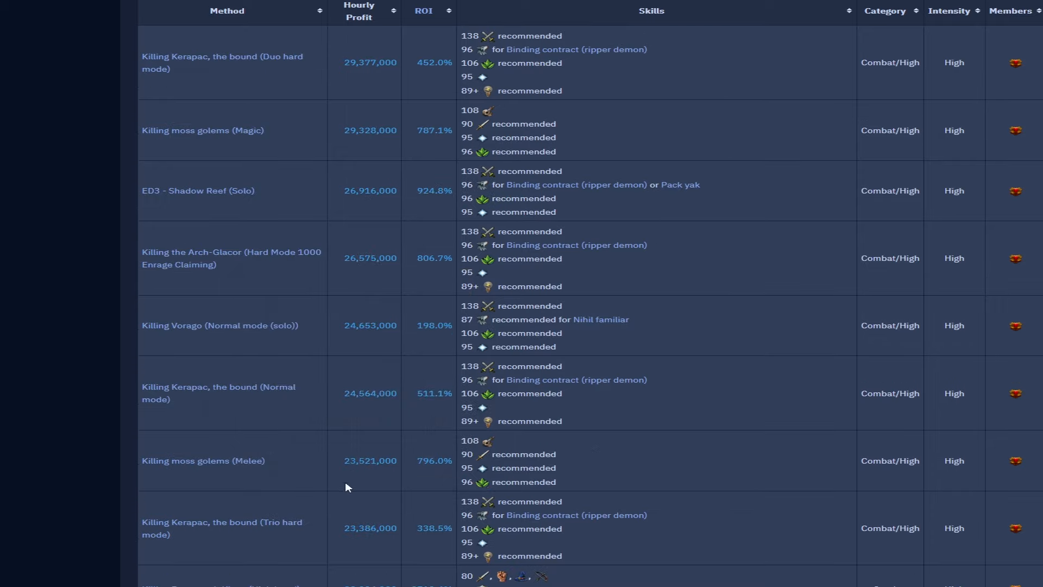
scroll(down, 3)
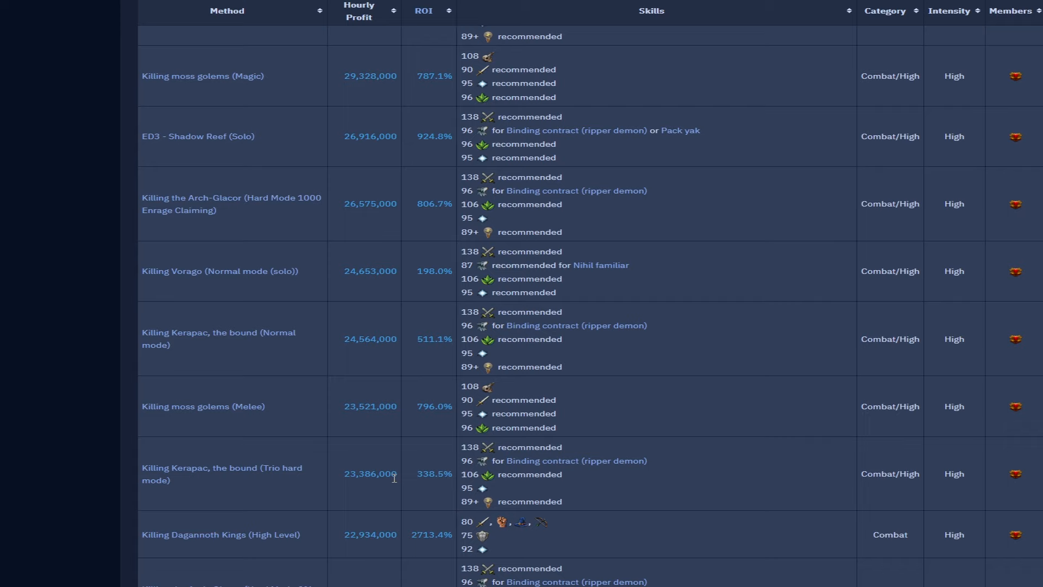
scroll(down, 3)
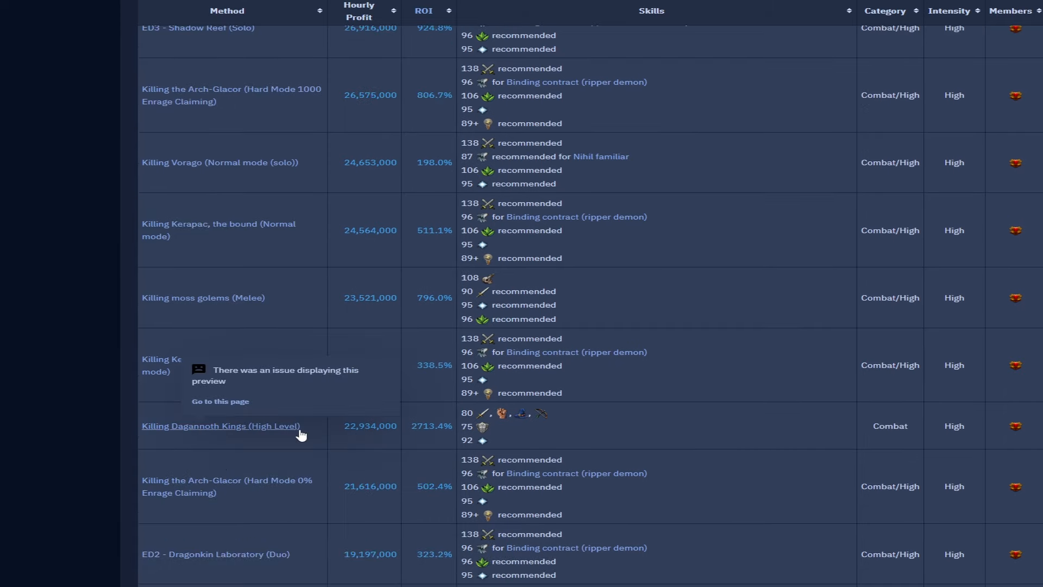
mouse_move(365, 436)
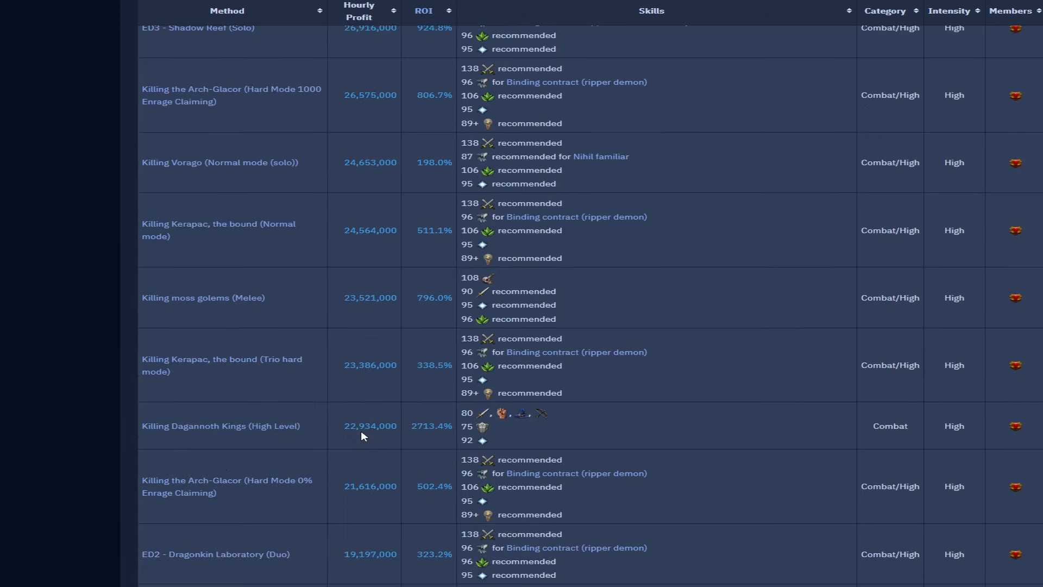
mouse_move(386, 445)
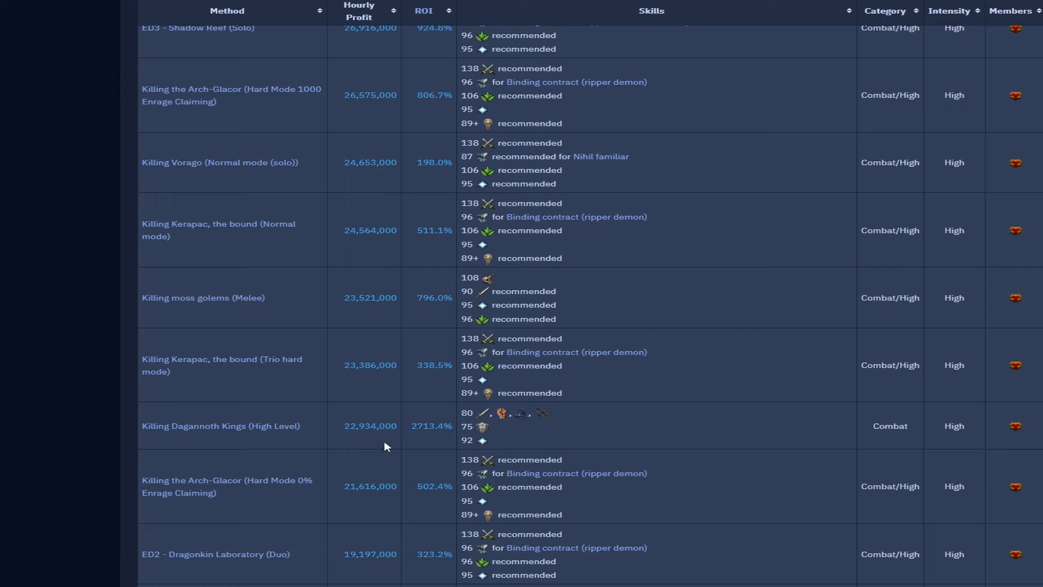
mouse_move(204, 439)
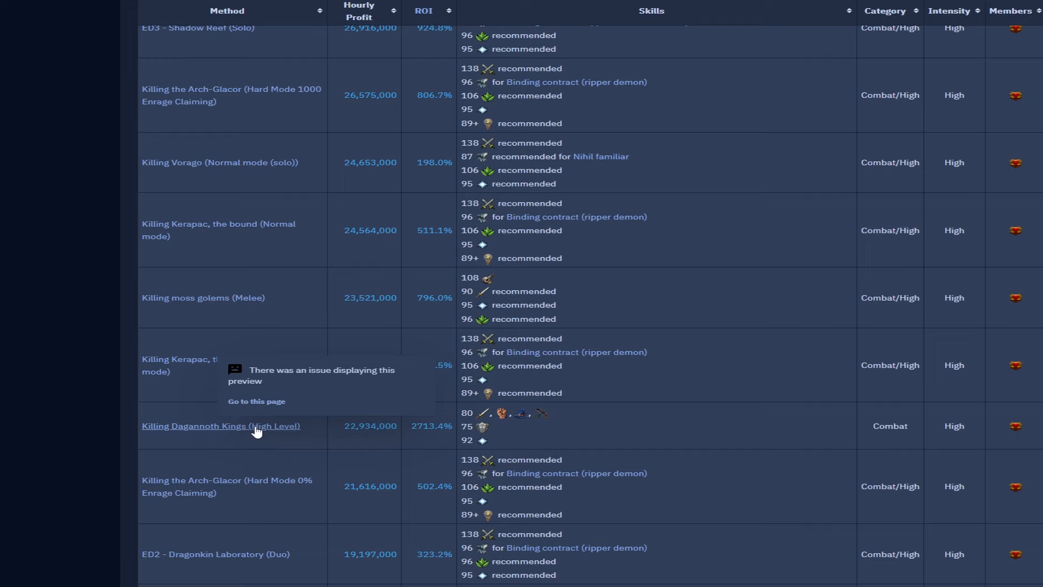
scroll(down, 3)
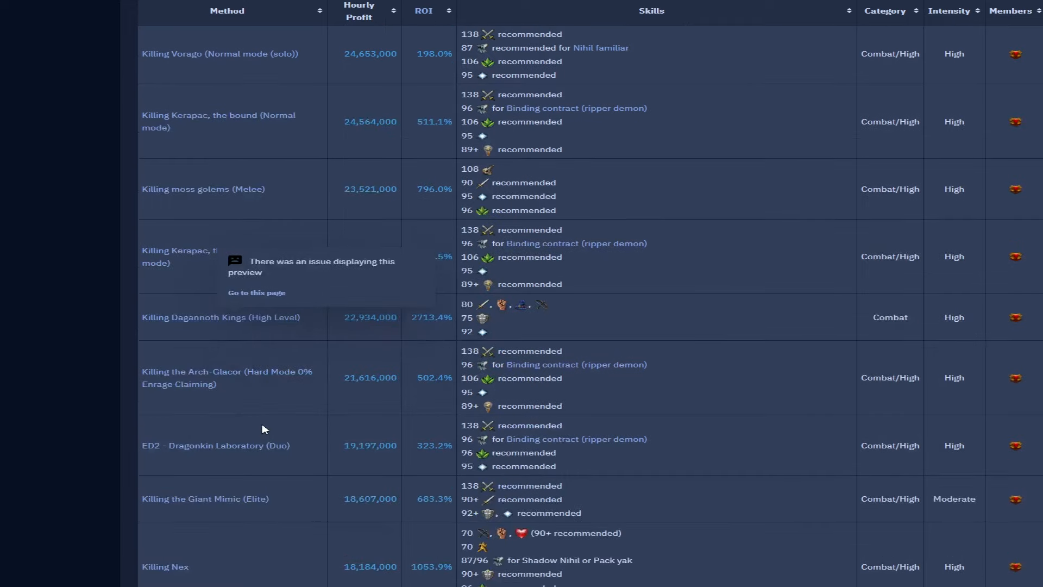
mouse_move(283, 339)
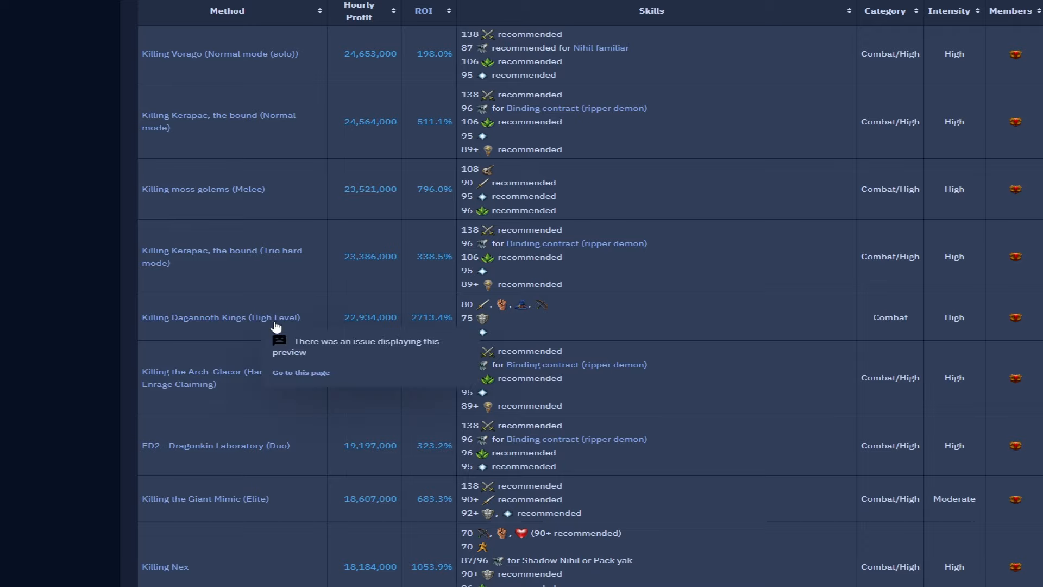
mouse_move(195, 321)
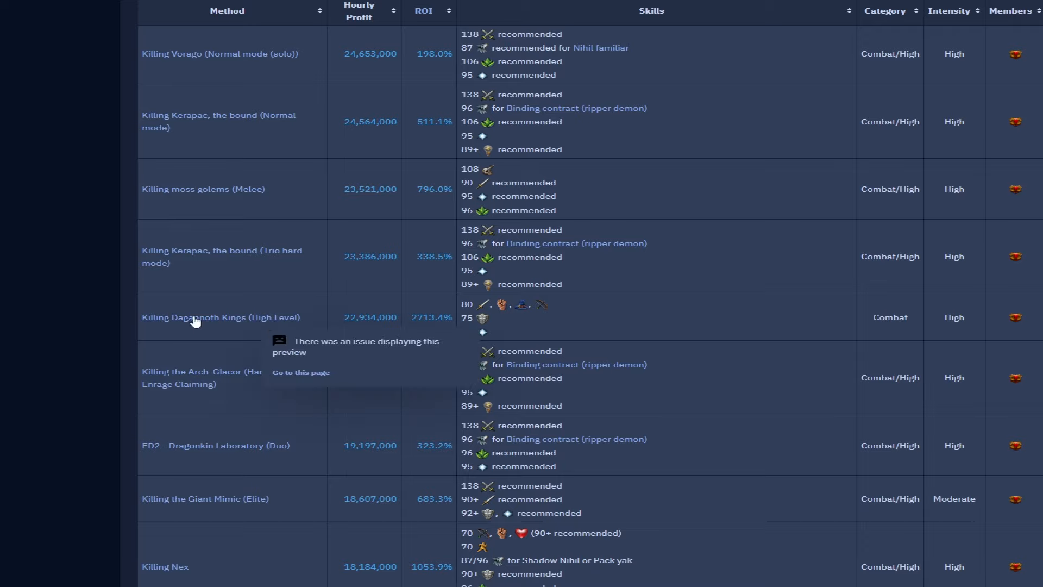
scroll(down, 3)
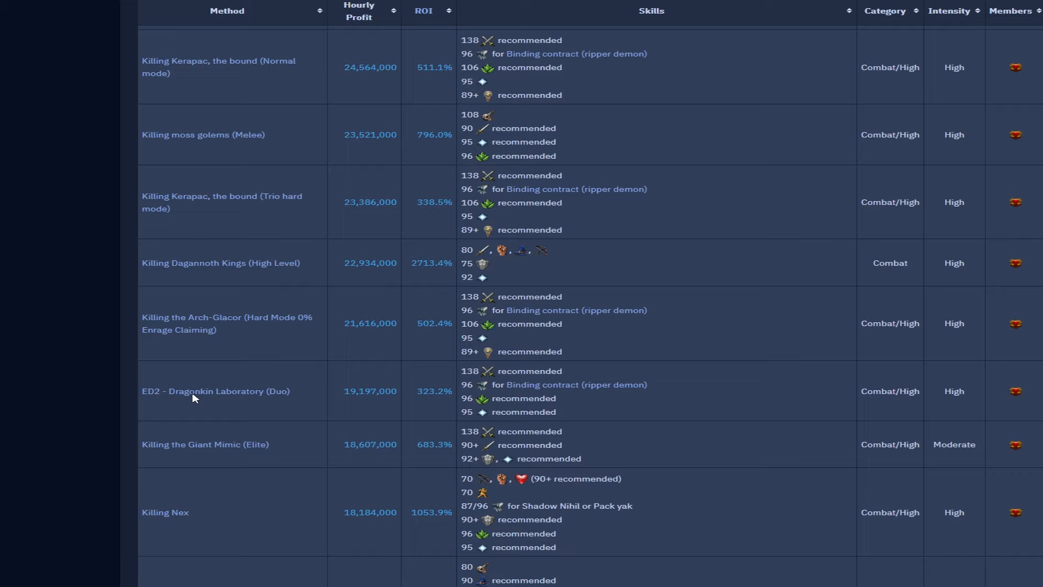
mouse_move(261, 440)
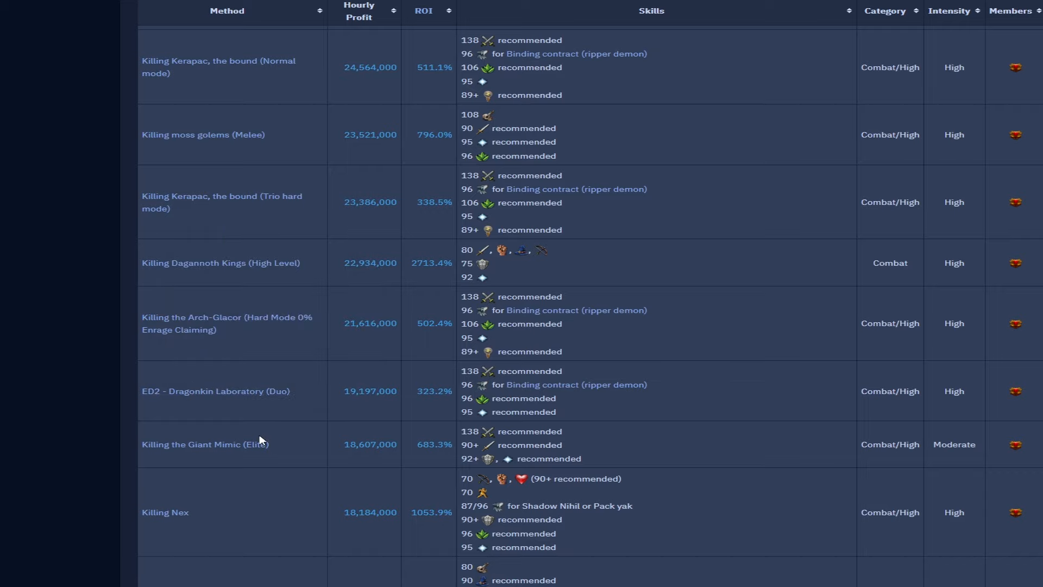
scroll(down, 3)
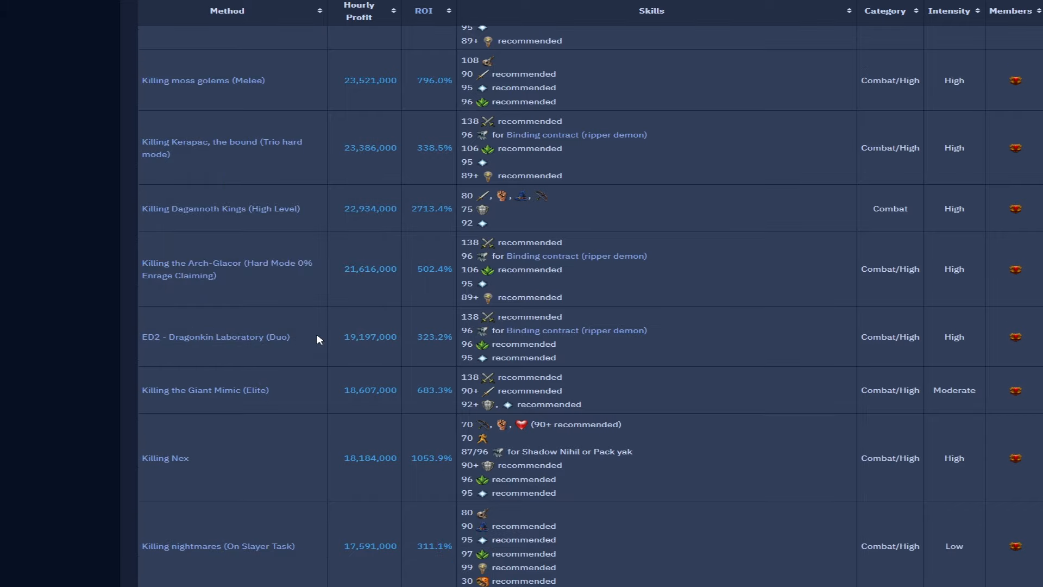
mouse_move(313, 401)
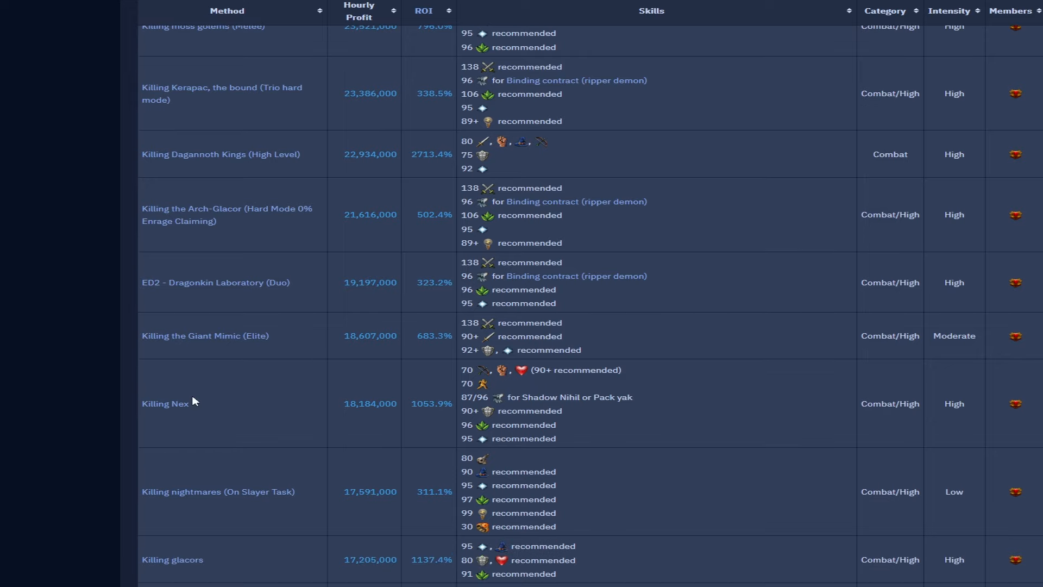
mouse_move(314, 389)
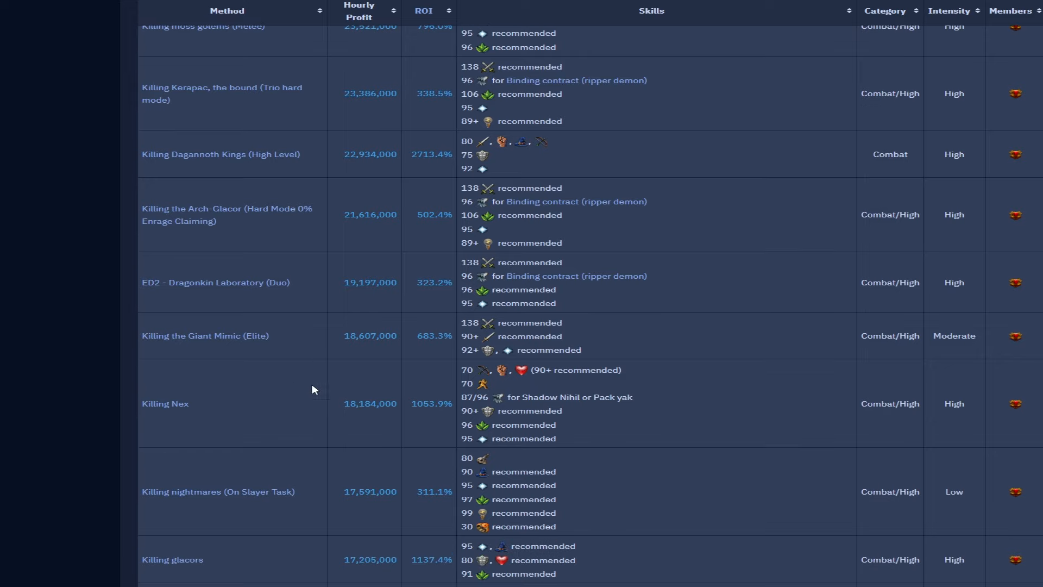
scroll(down, 3)
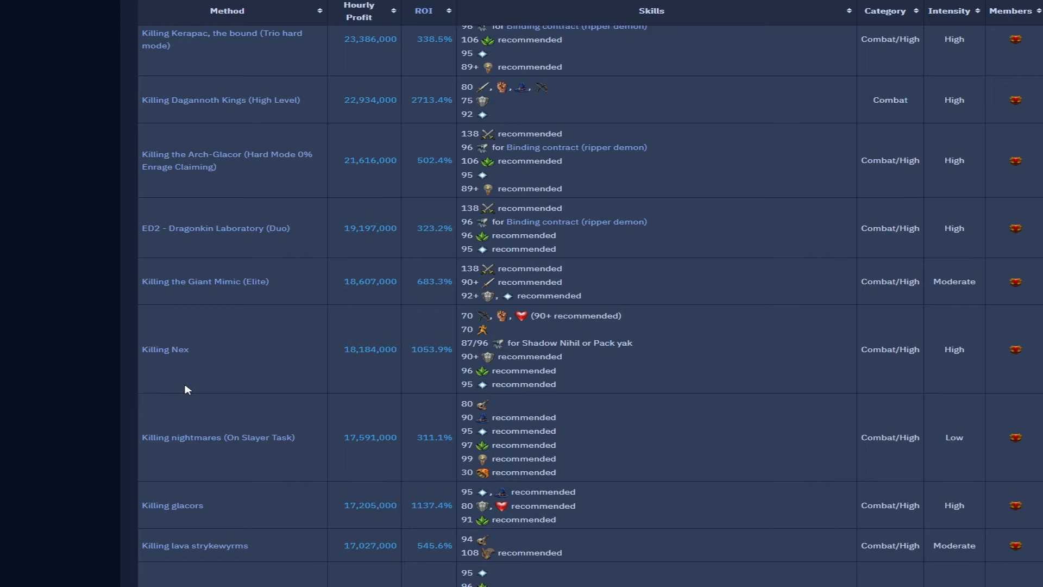
mouse_move(165, 453)
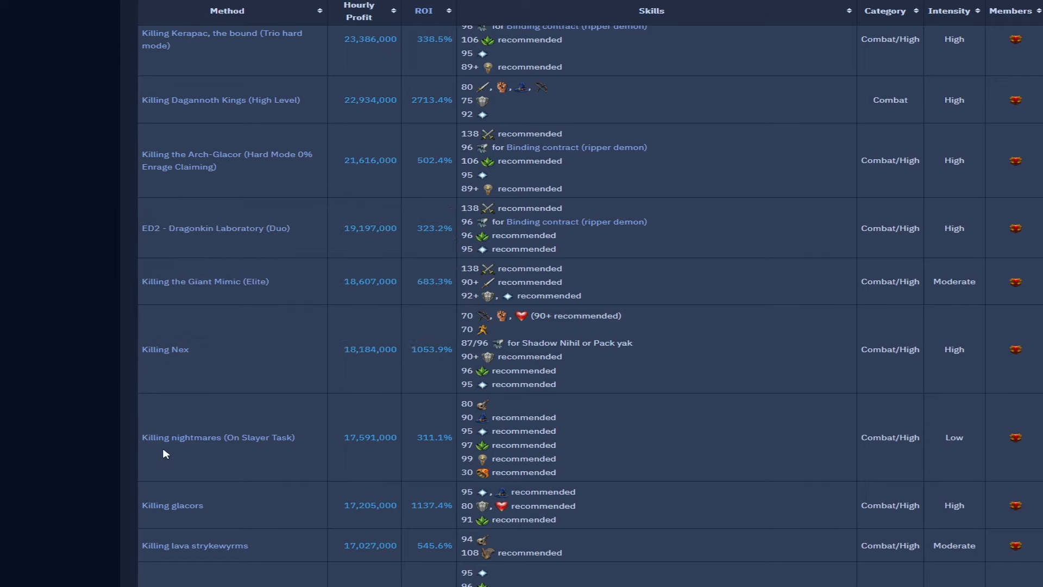
scroll(down, 3)
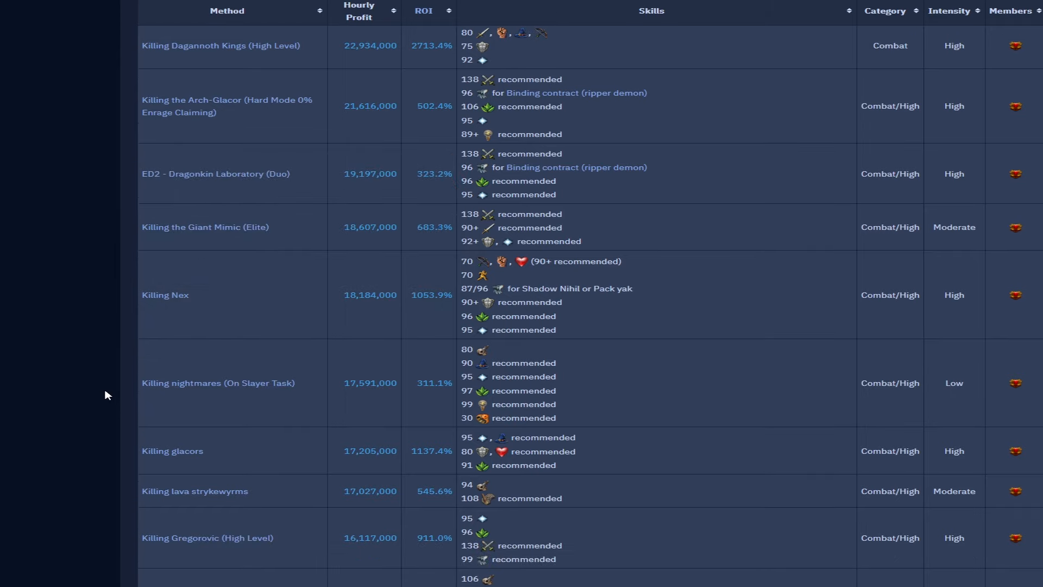
mouse_move(433, 396)
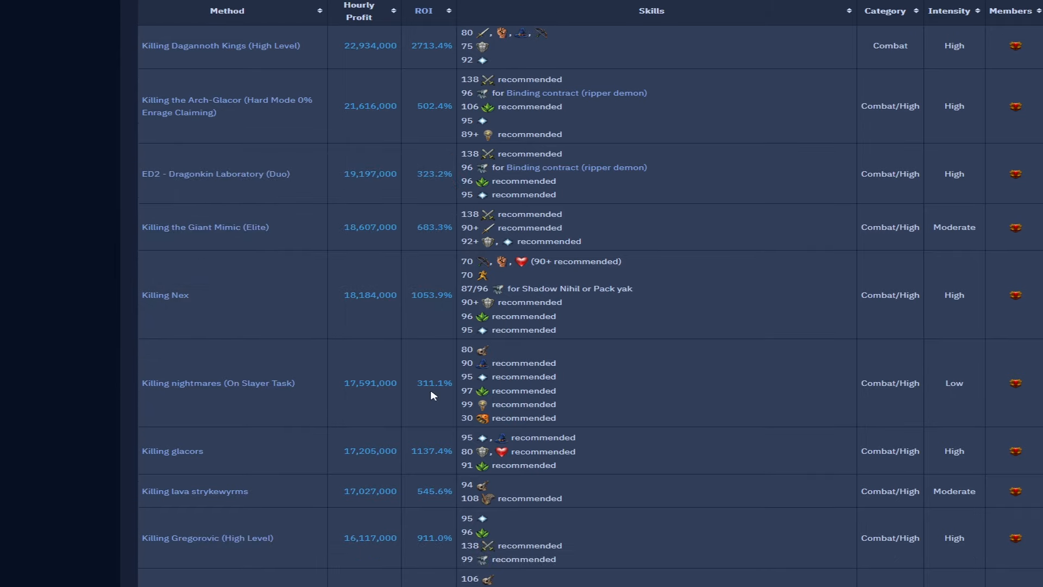
scroll(down, 3)
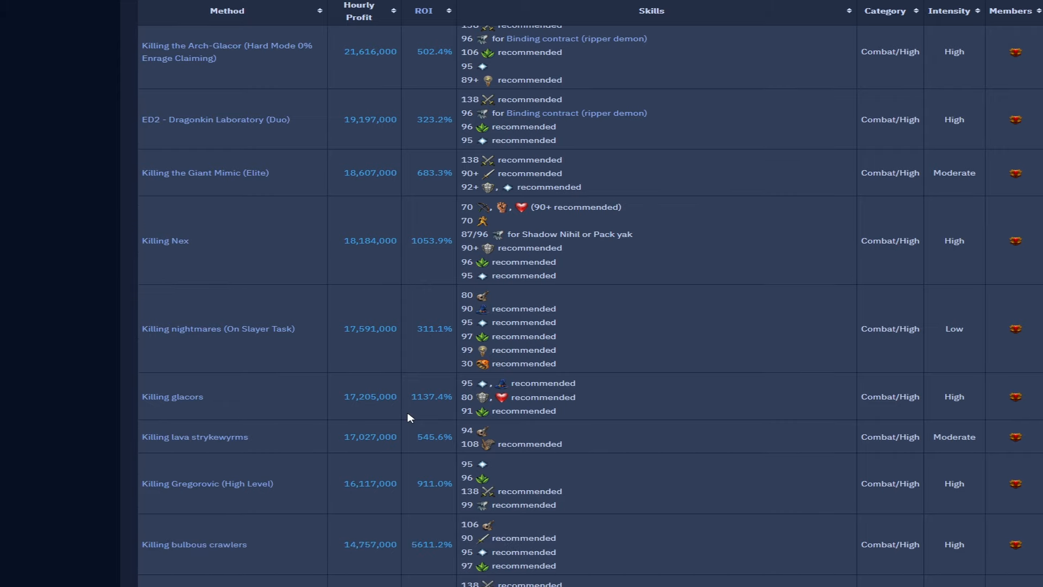
mouse_move(339, 569)
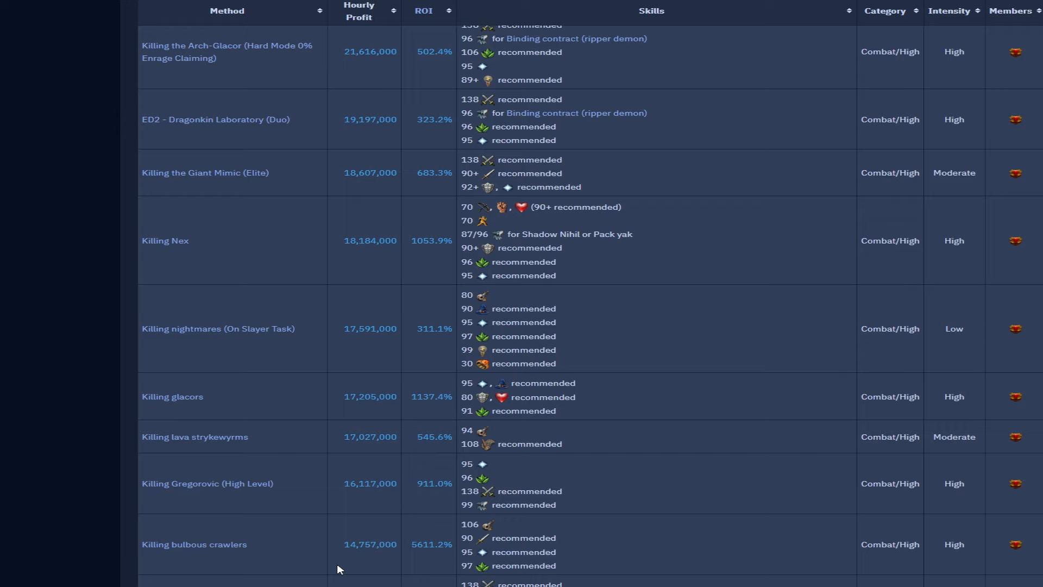
mouse_move(365, 563)
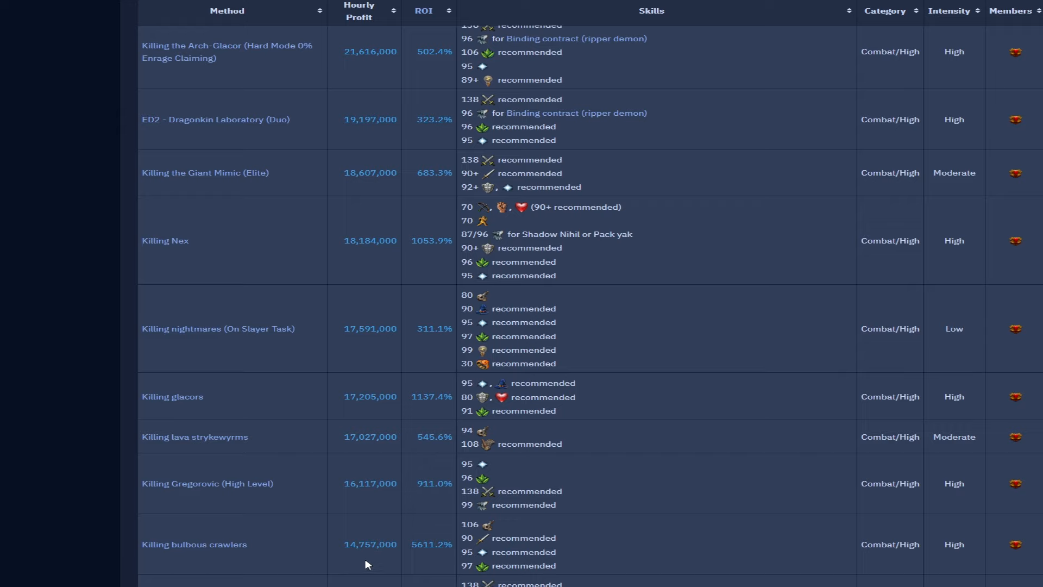
mouse_move(296, 340)
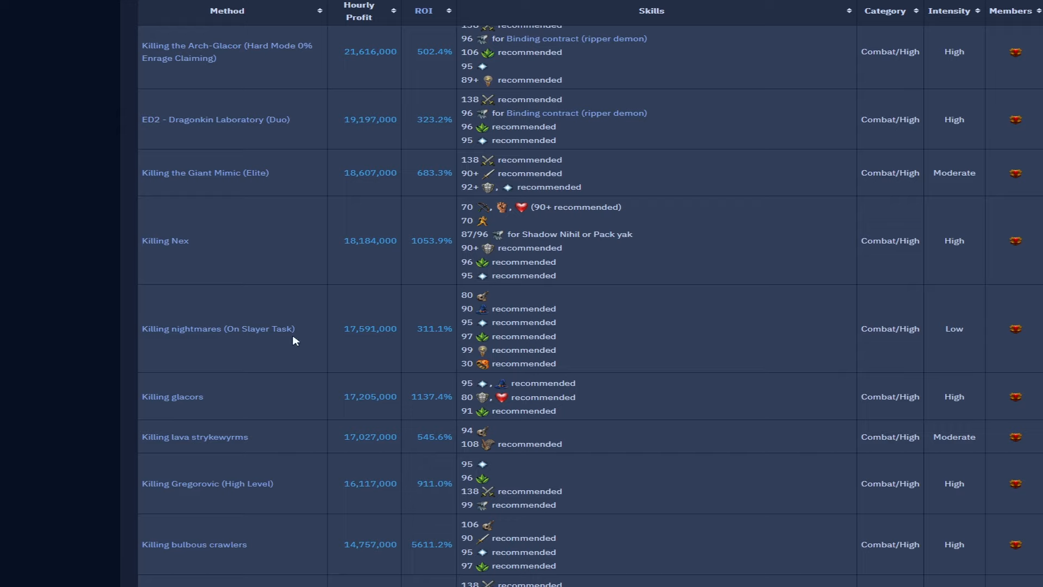
mouse_move(207, 406)
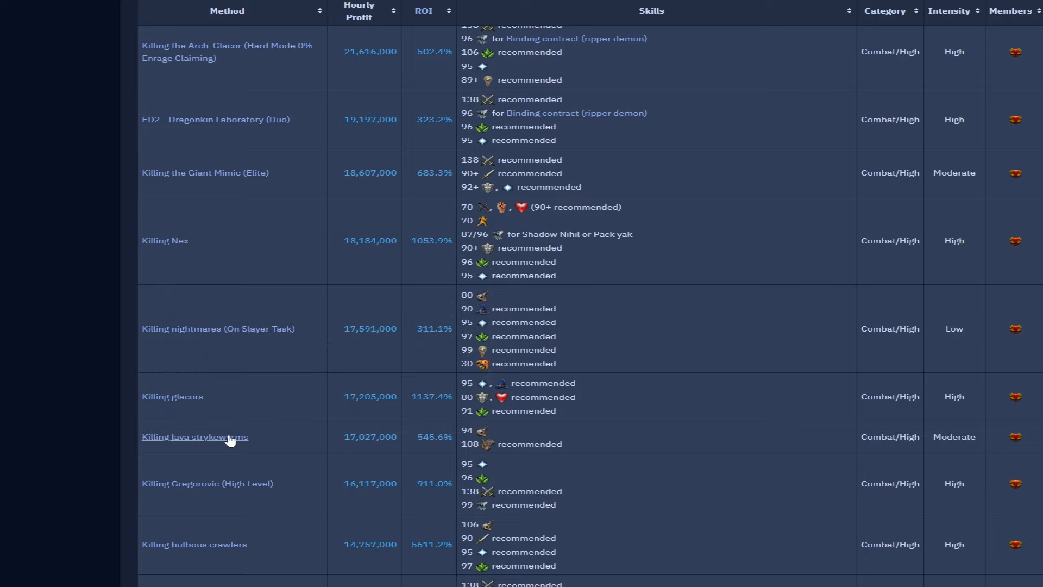
mouse_move(344, 447)
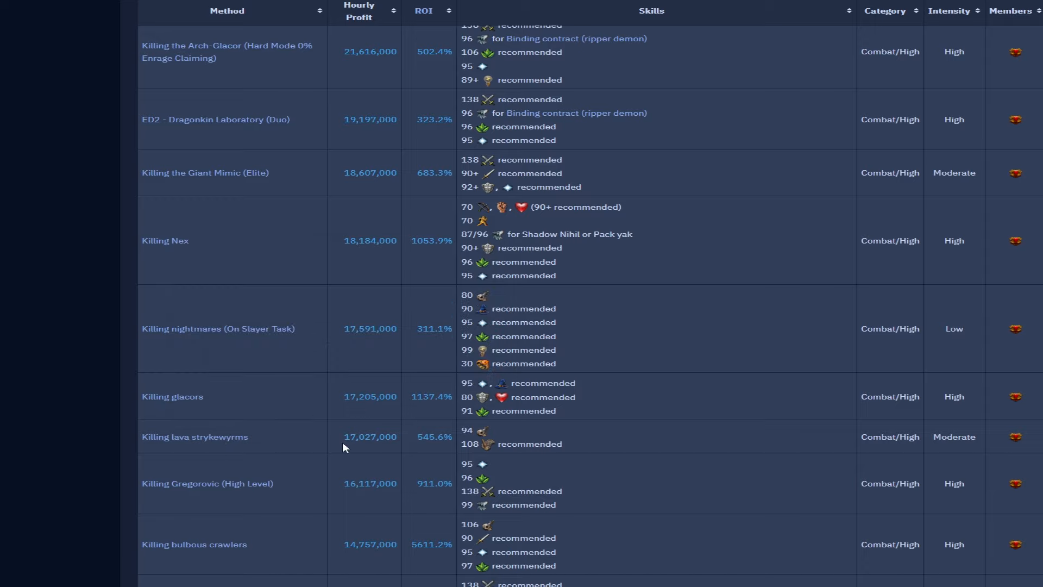
scroll(down, 3)
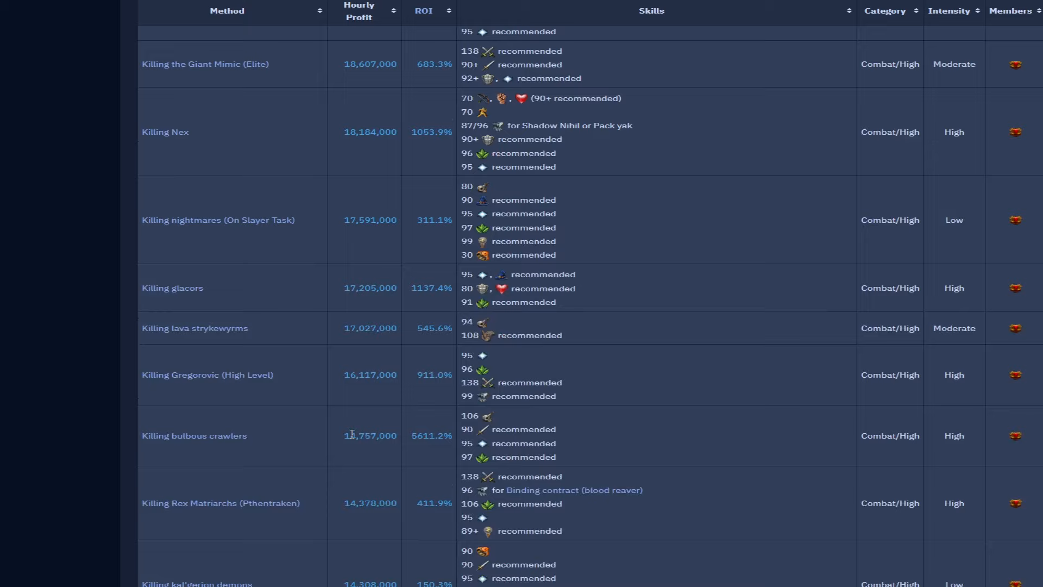
scroll(down, 3)
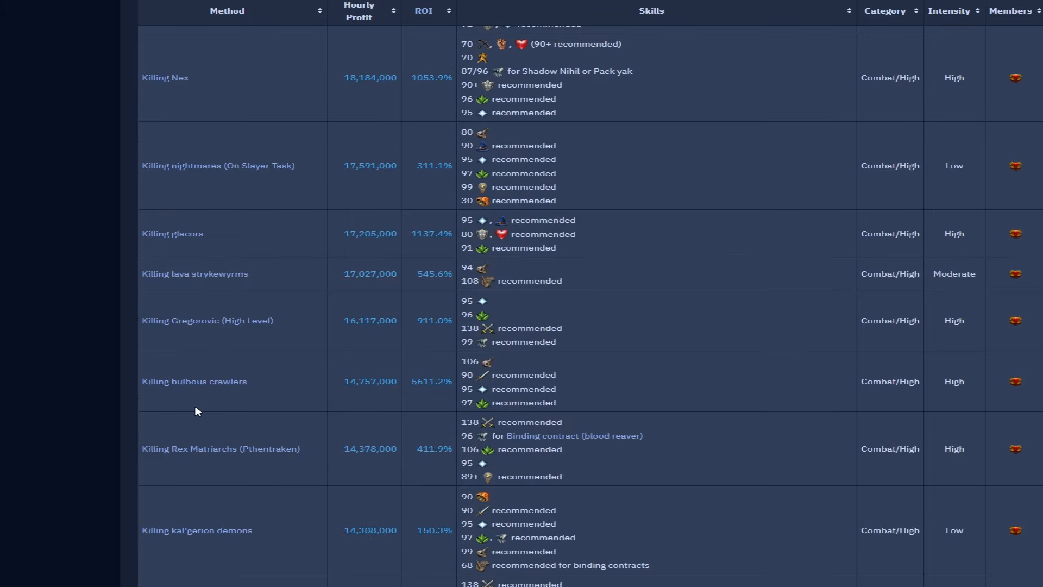
scroll(down, 3)
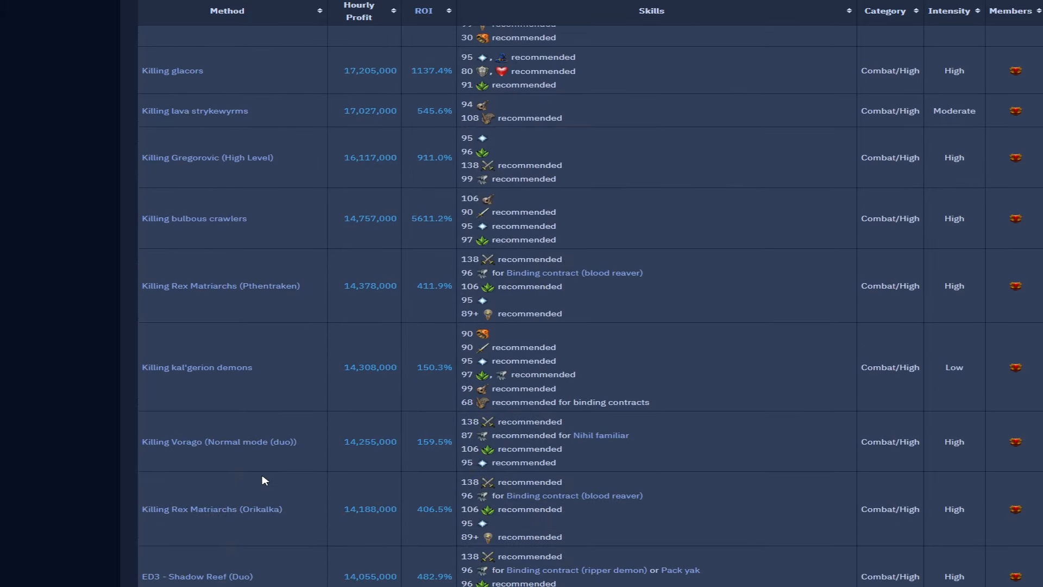
mouse_move(372, 297)
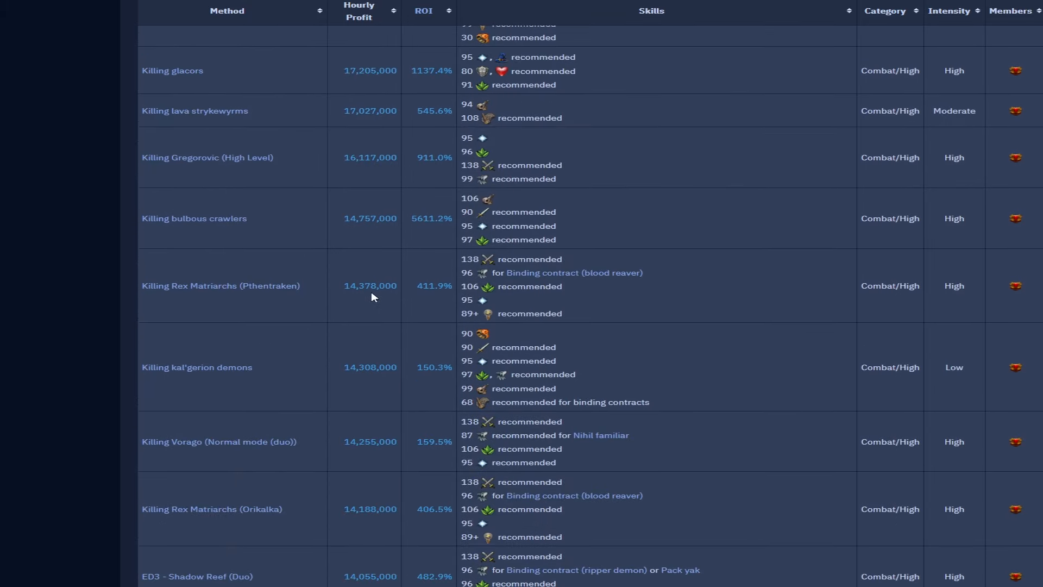
mouse_move(364, 378)
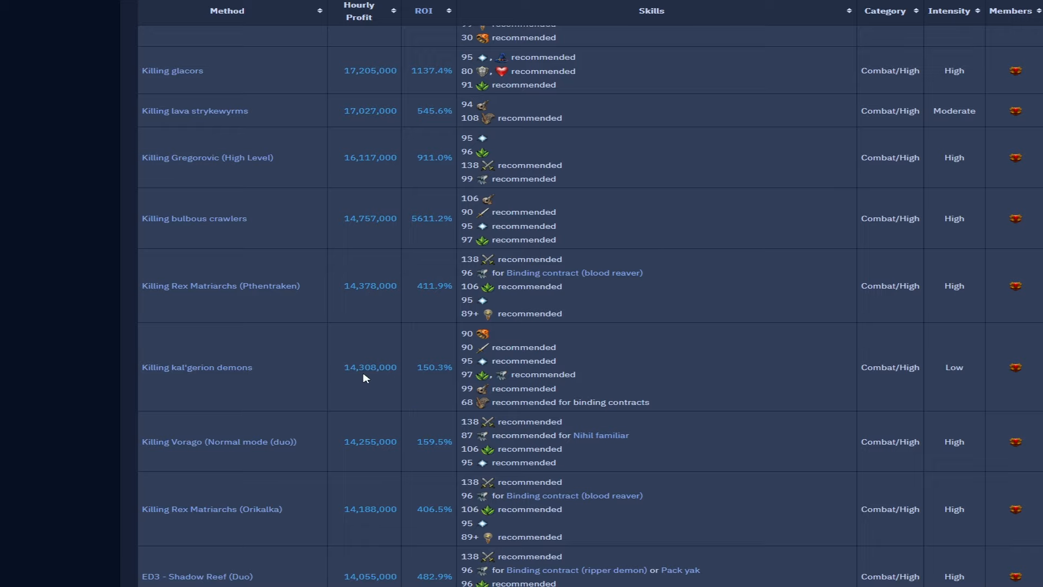
scroll(down, 3)
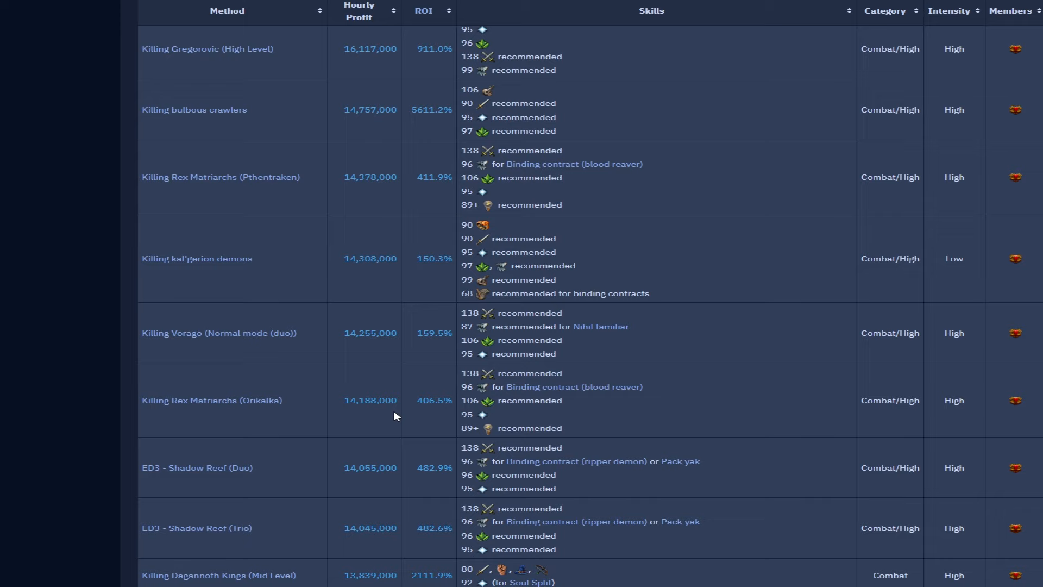
scroll(down, 3)
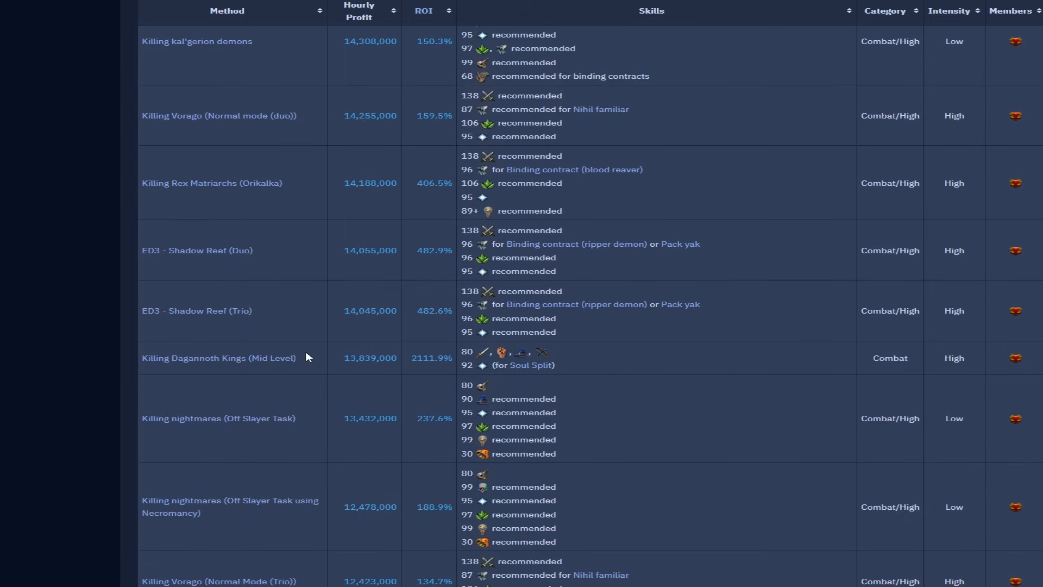
mouse_move(373, 369)
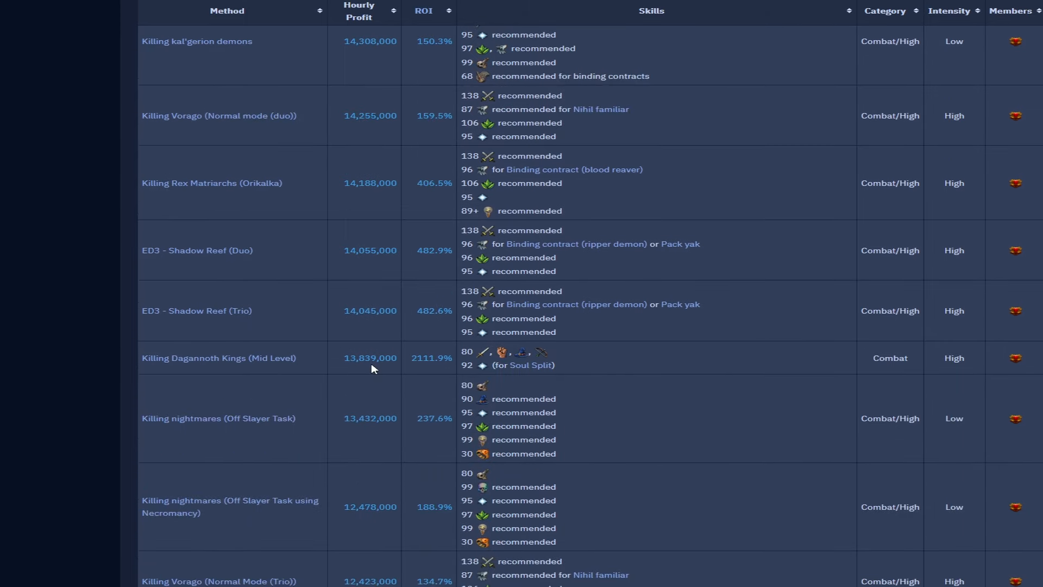
mouse_move(373, 384)
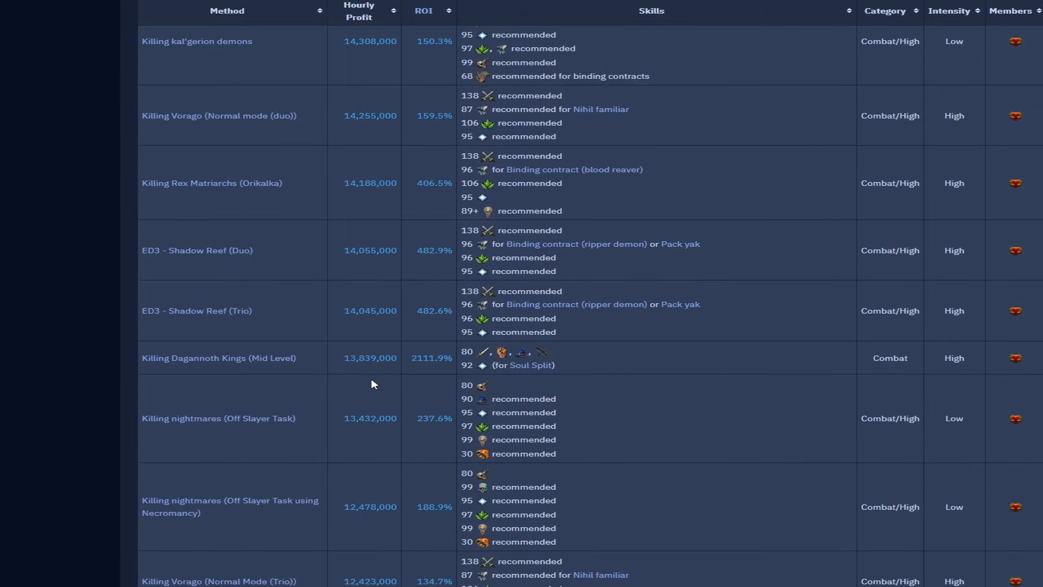
mouse_move(315, 395)
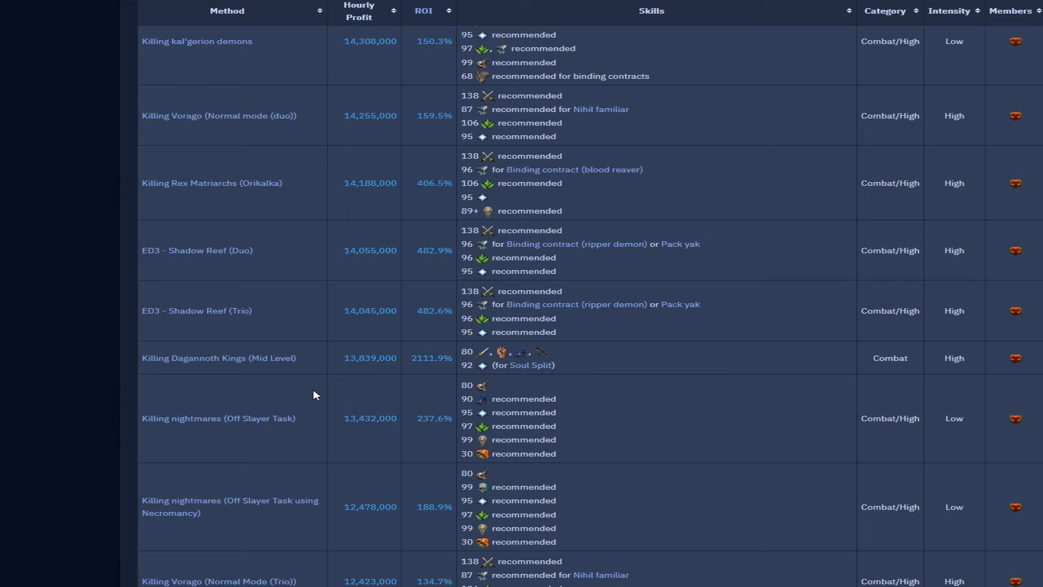
scroll(down, 3)
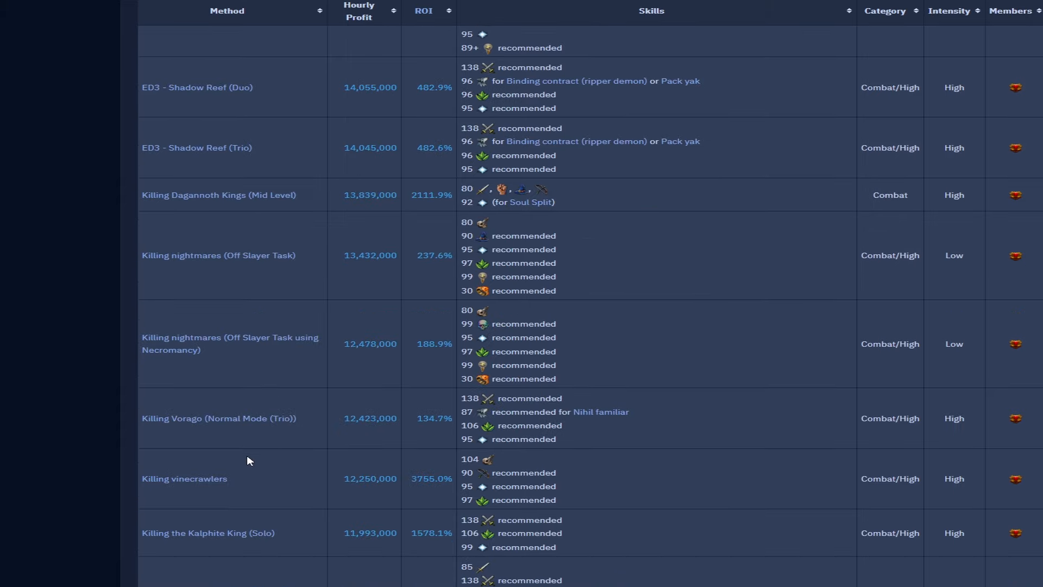
scroll(down, 3)
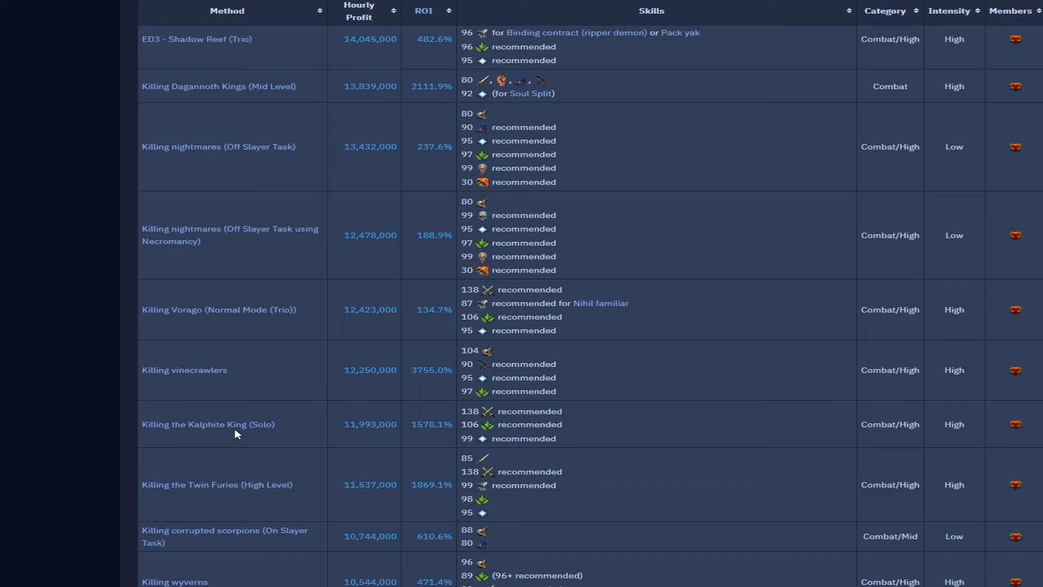
scroll(down, 3)
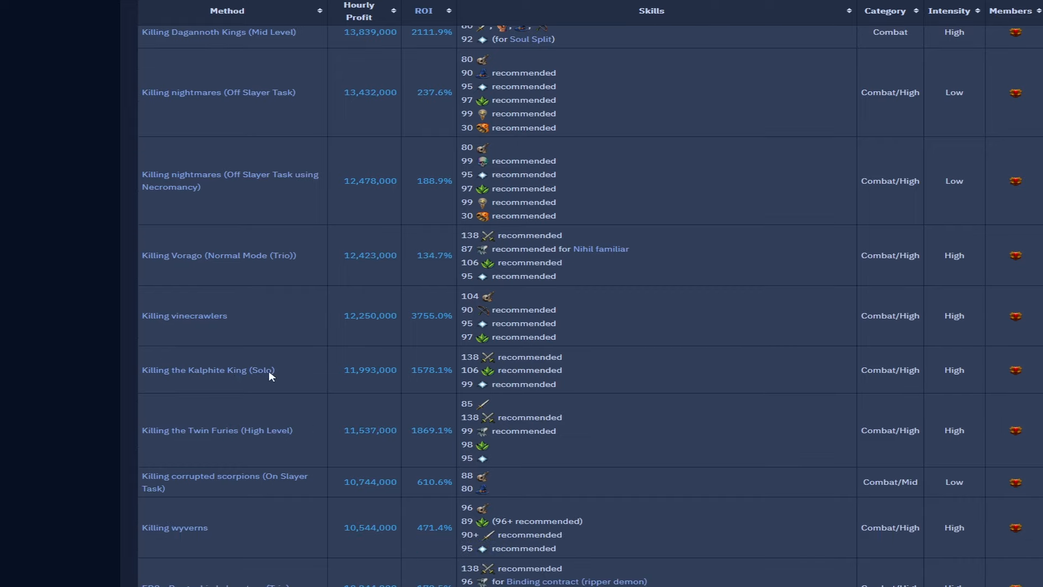
mouse_move(244, 445)
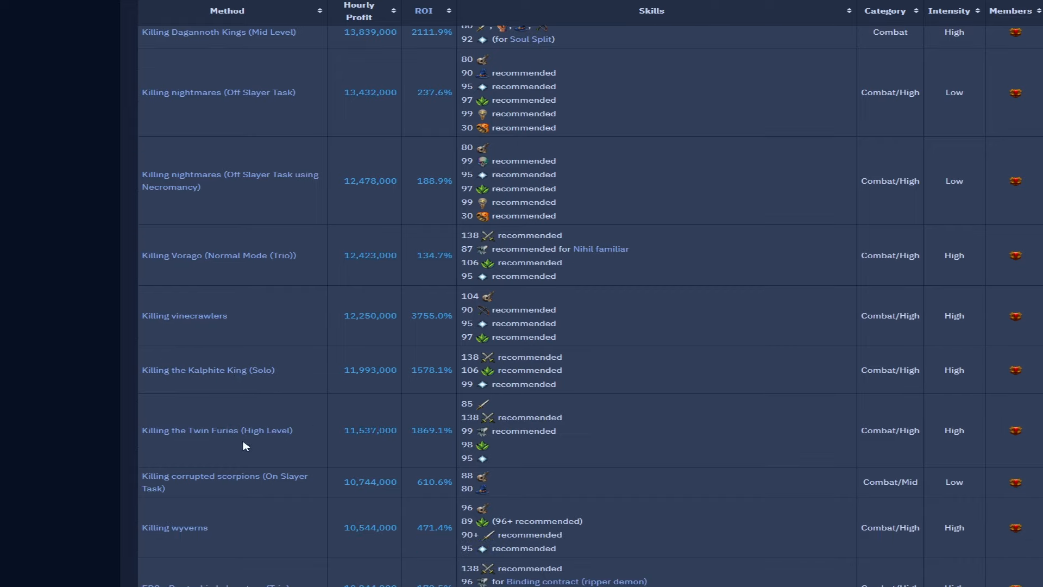
scroll(down, 3)
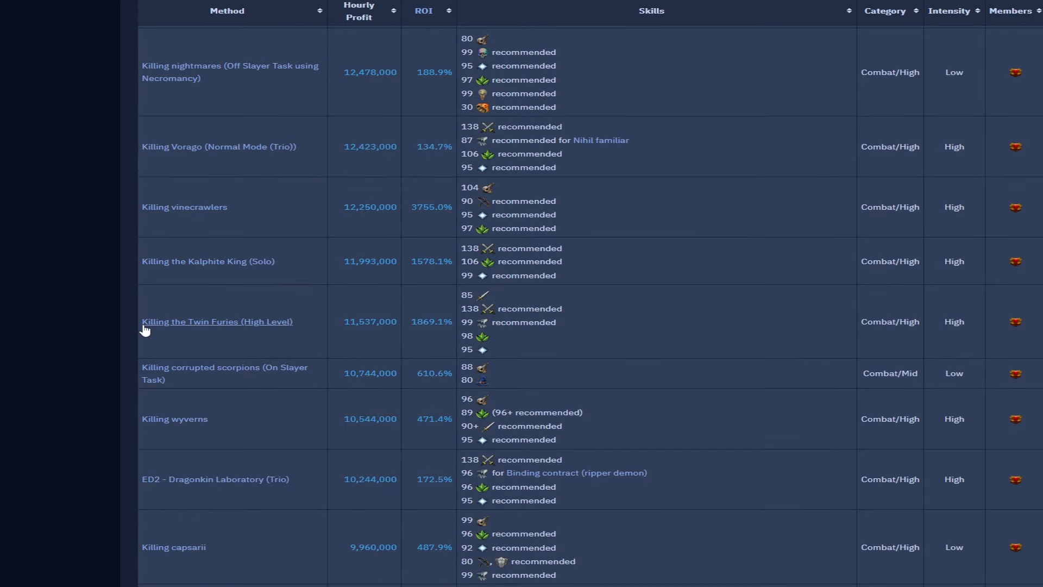
mouse_move(214, 437)
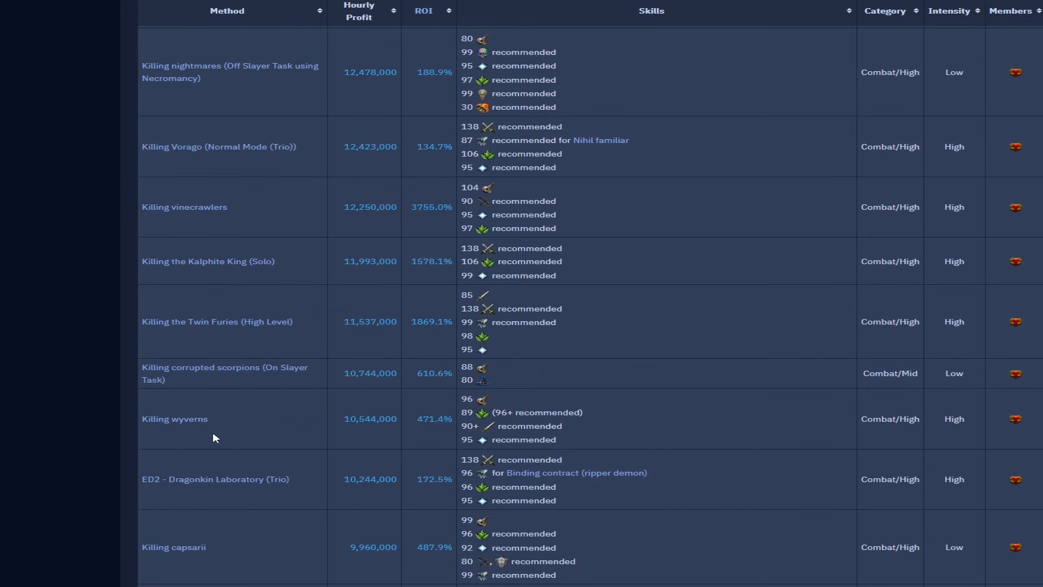
mouse_move(224, 367)
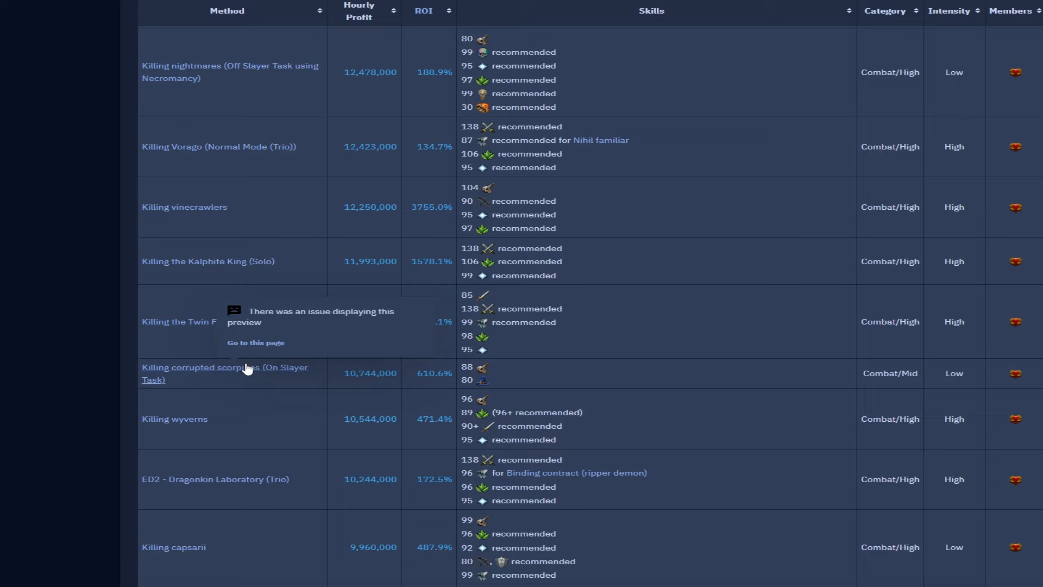
mouse_move(215, 378)
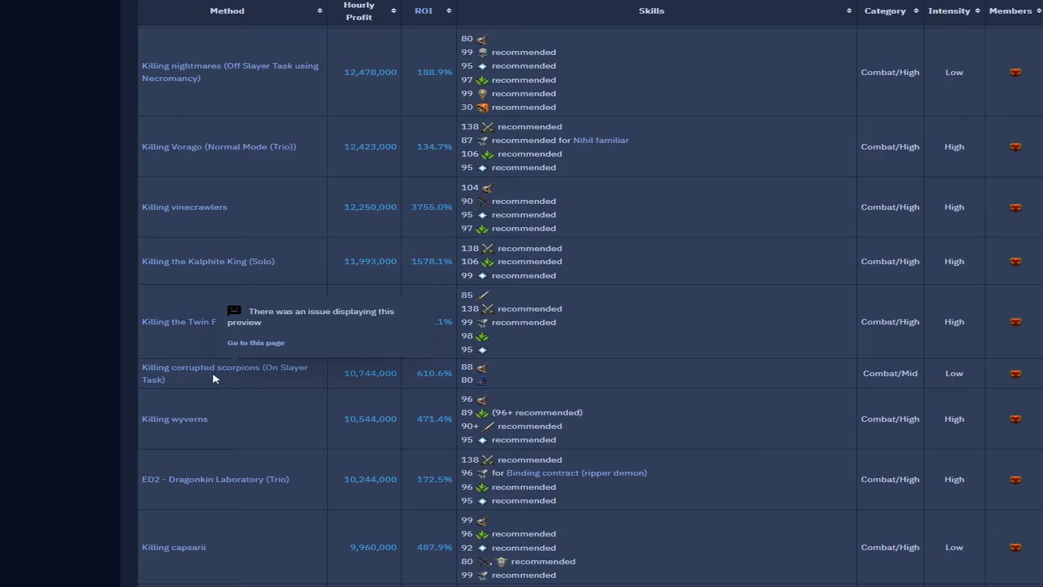
scroll(down, 3)
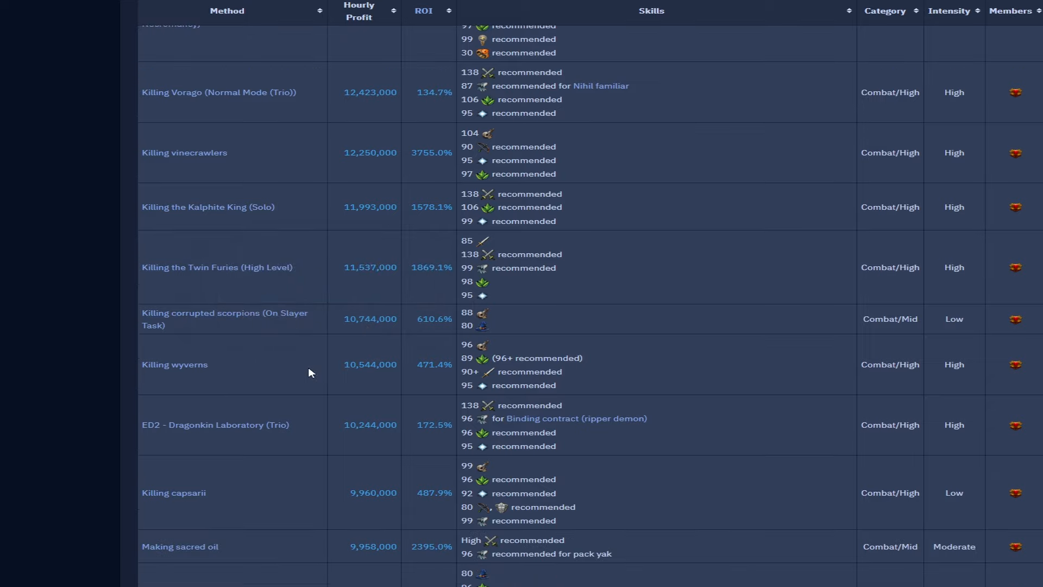
mouse_move(339, 391)
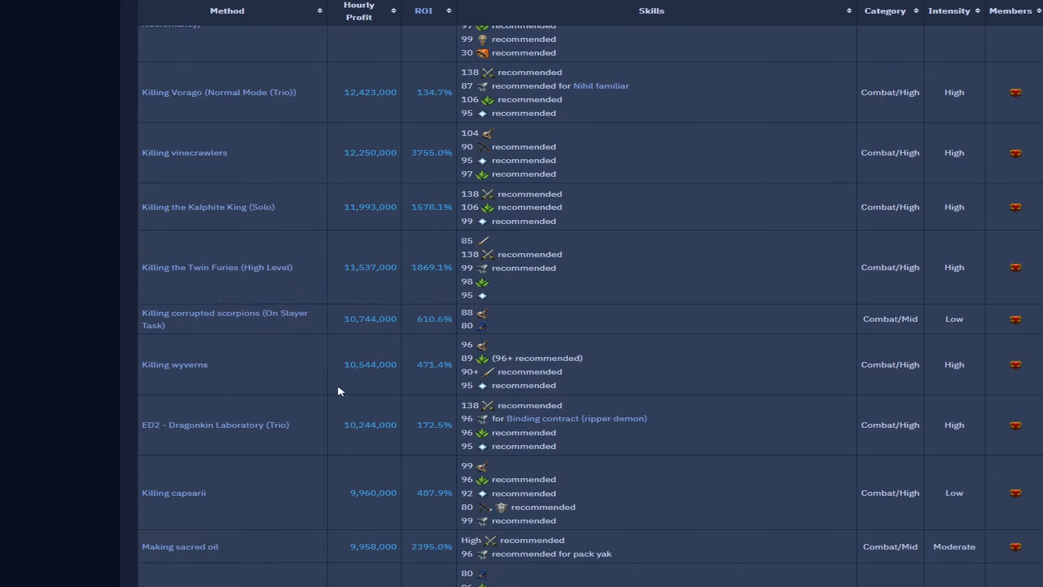
scroll(down, 3)
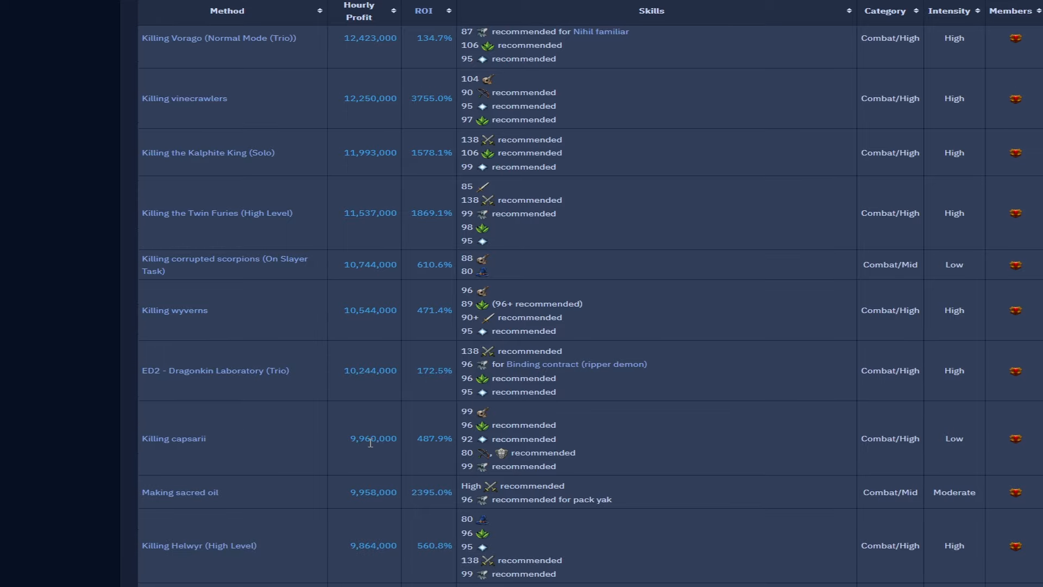
mouse_move(174, 438)
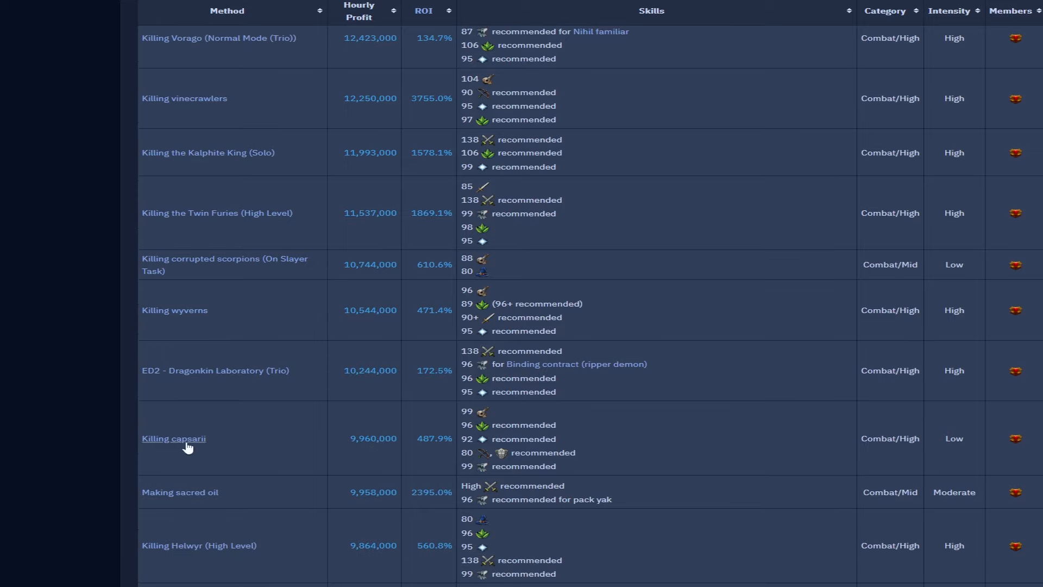
scroll(down, 3)
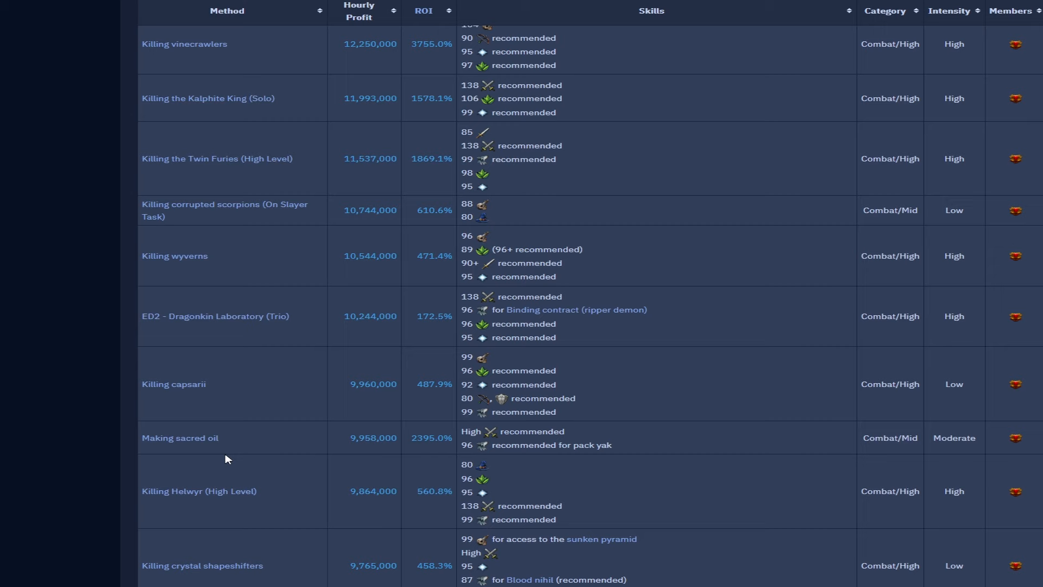
scroll(down, 3)
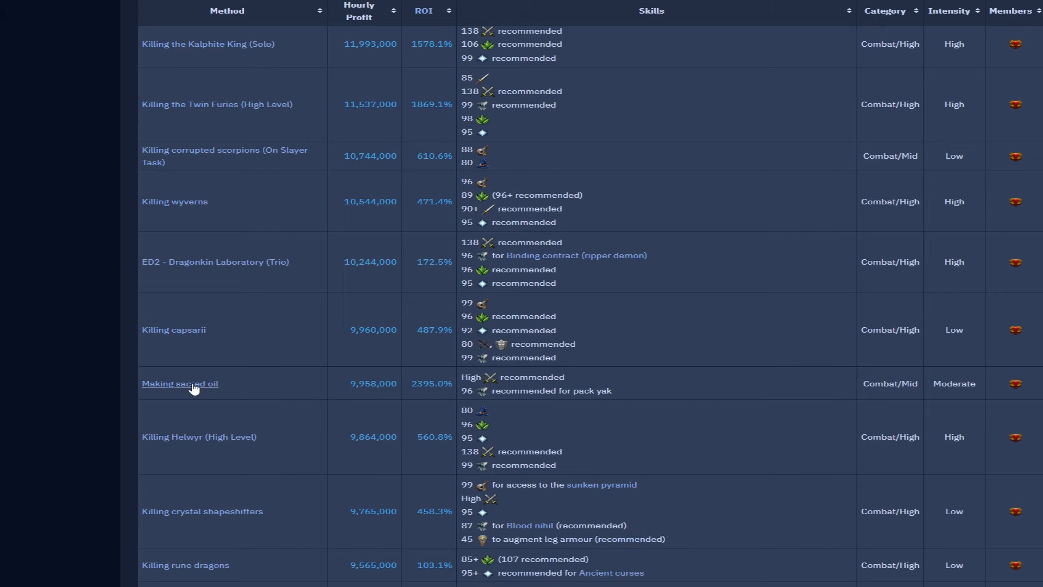
mouse_move(180, 383)
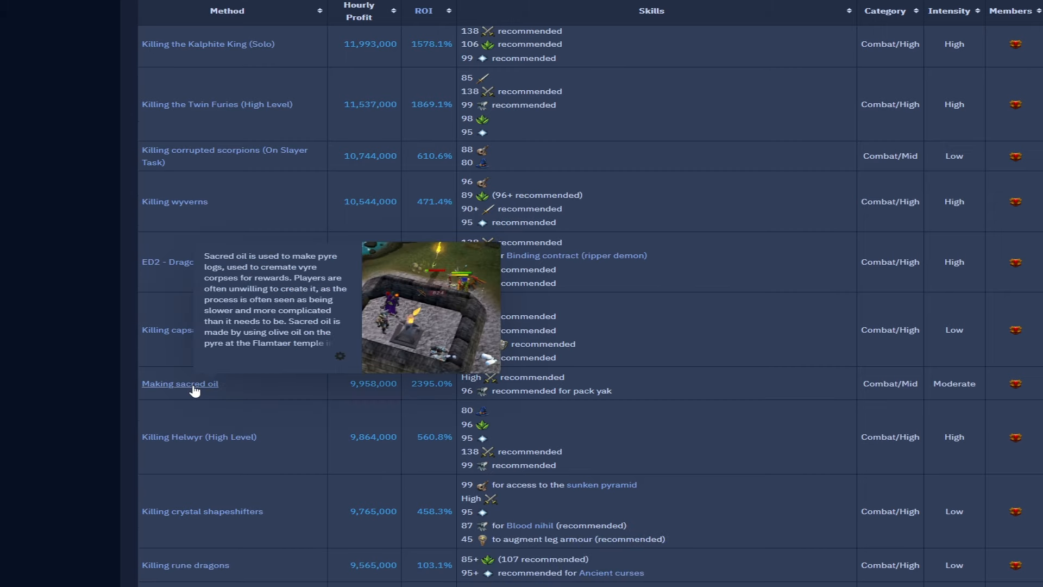
scroll(down, 3)
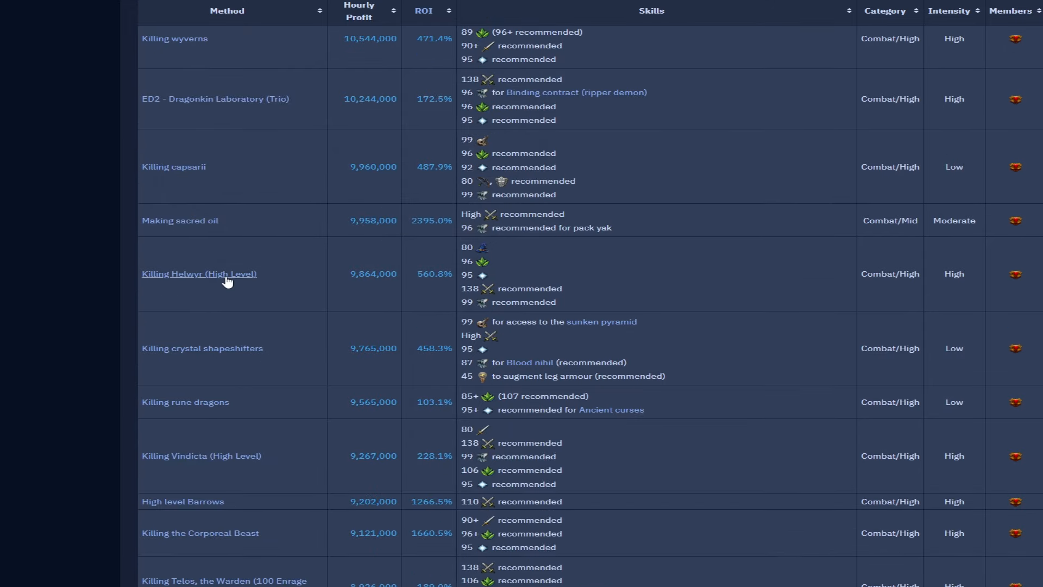
mouse_move(232, 351)
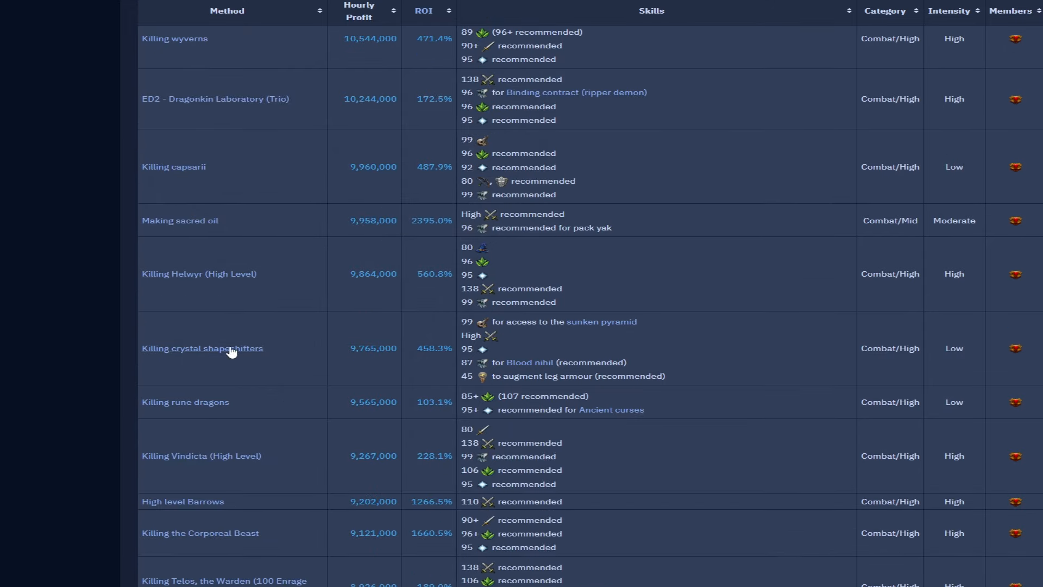
scroll(down, 3)
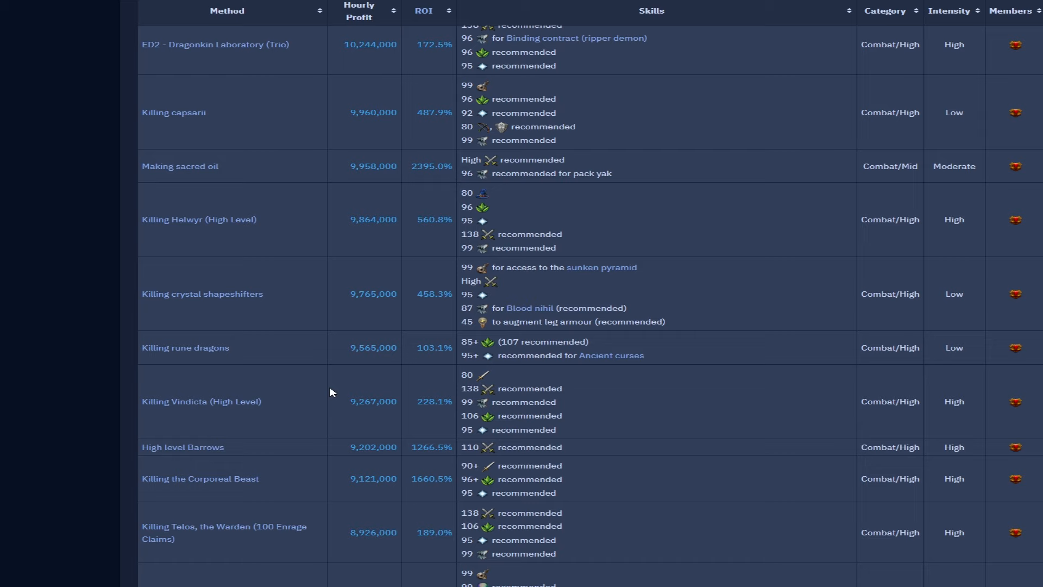
scroll(down, 3)
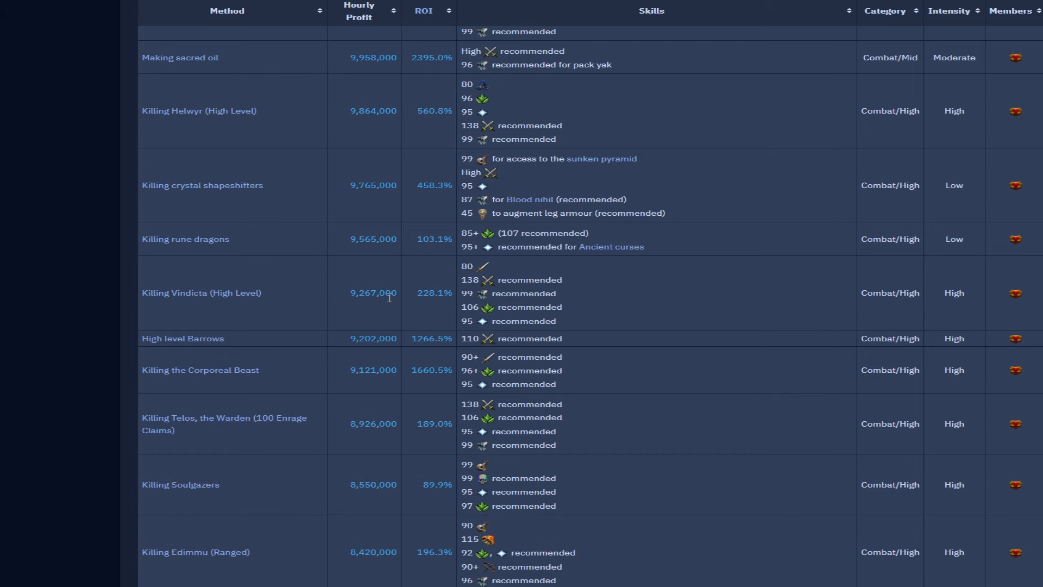
mouse_move(364, 305)
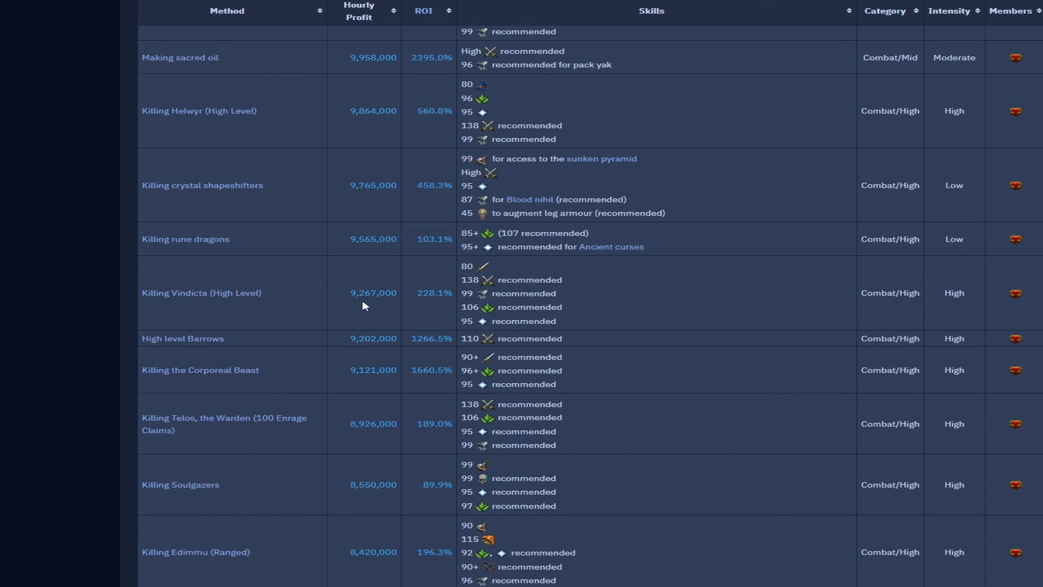
mouse_move(352, 303)
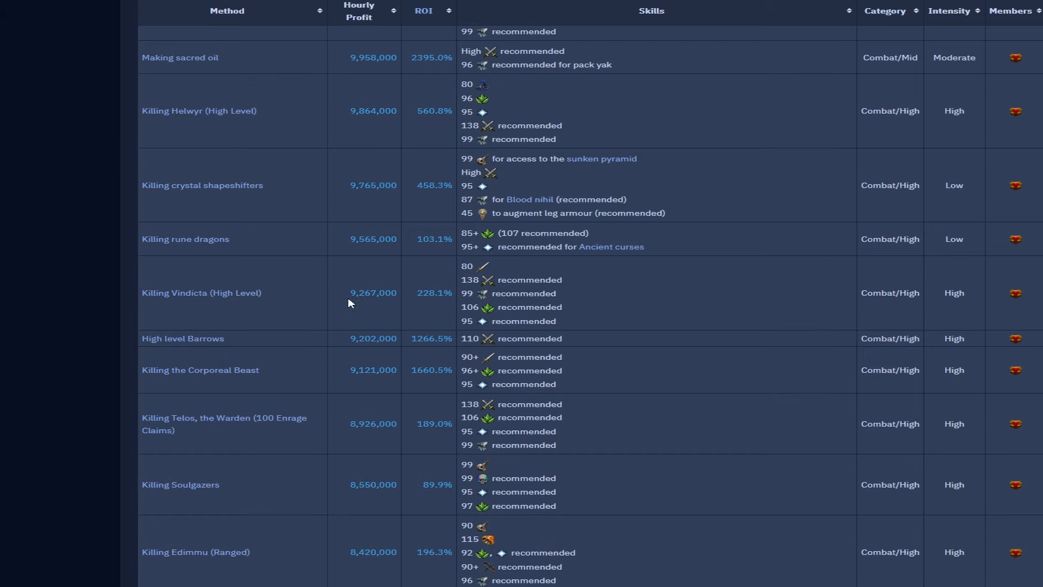
mouse_move(382, 305)
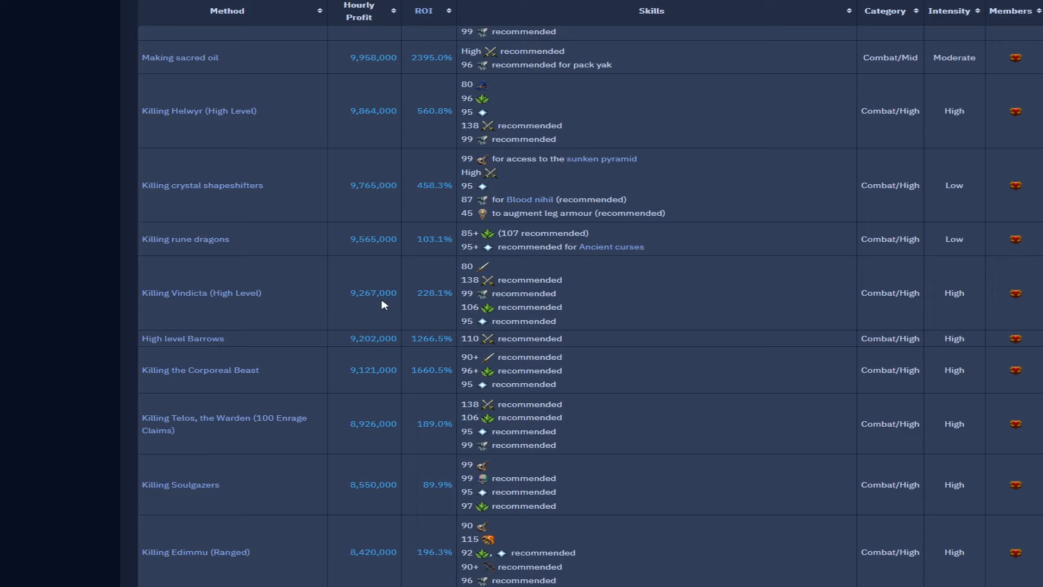
mouse_move(276, 311)
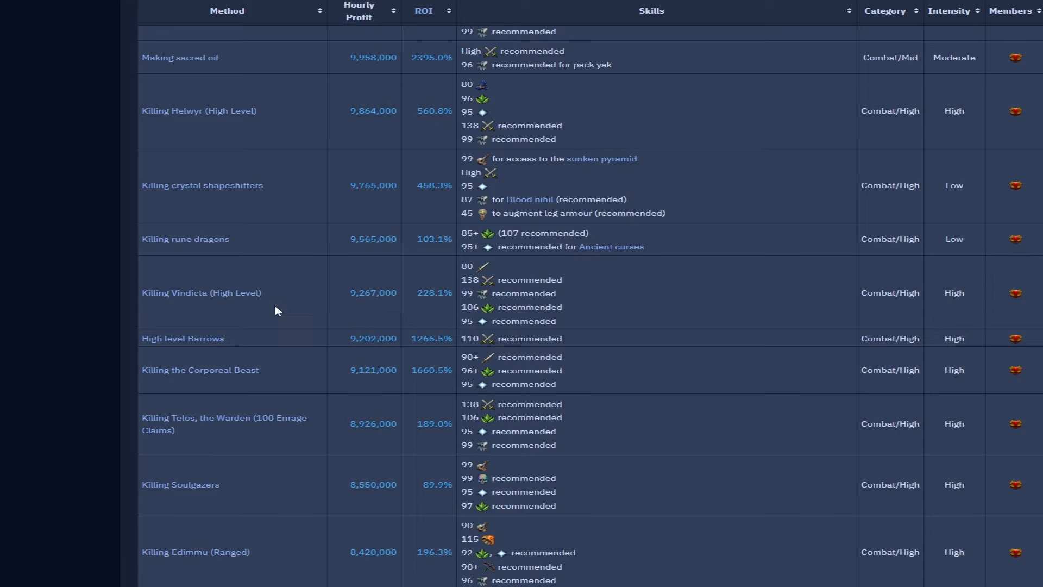
scroll(down, 3)
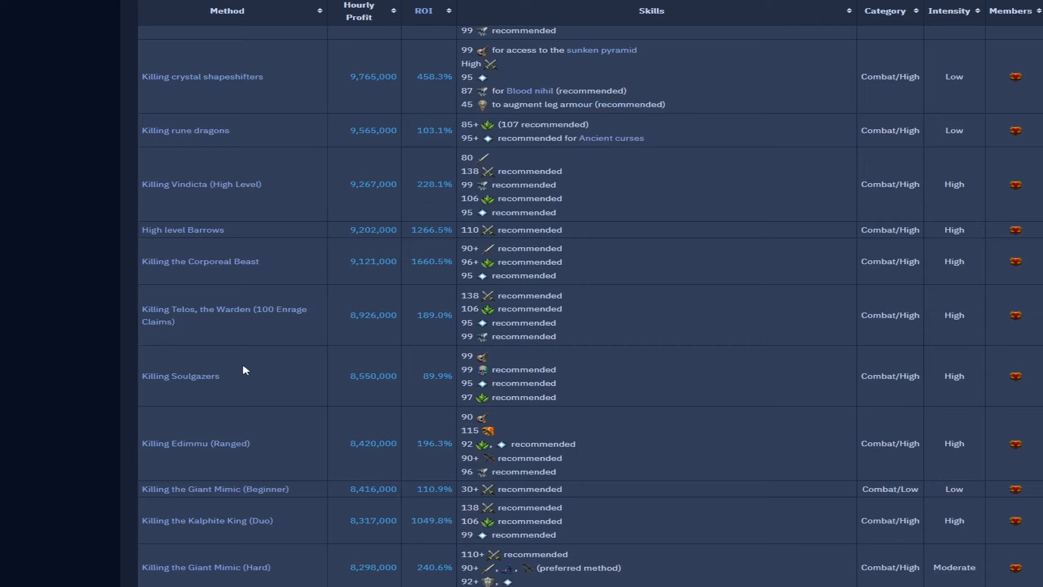
mouse_move(365, 229)
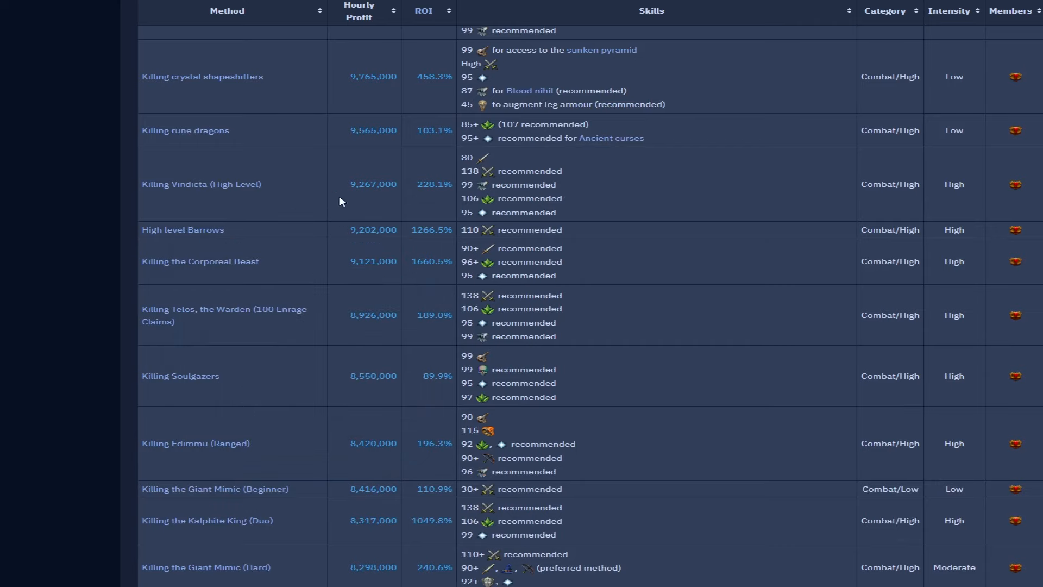
mouse_move(382, 265)
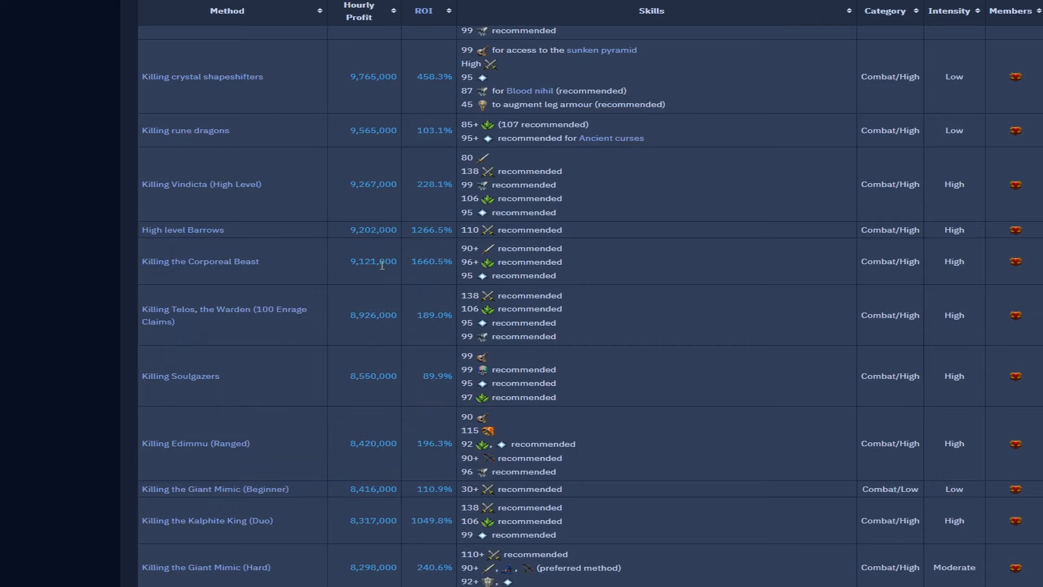
mouse_move(404, 282)
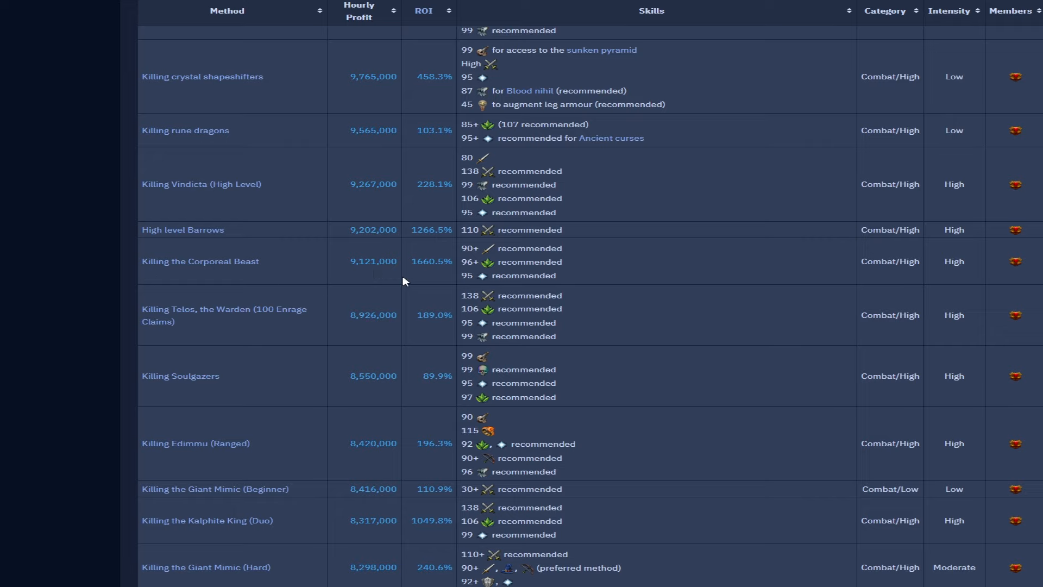
scroll(down, 3)
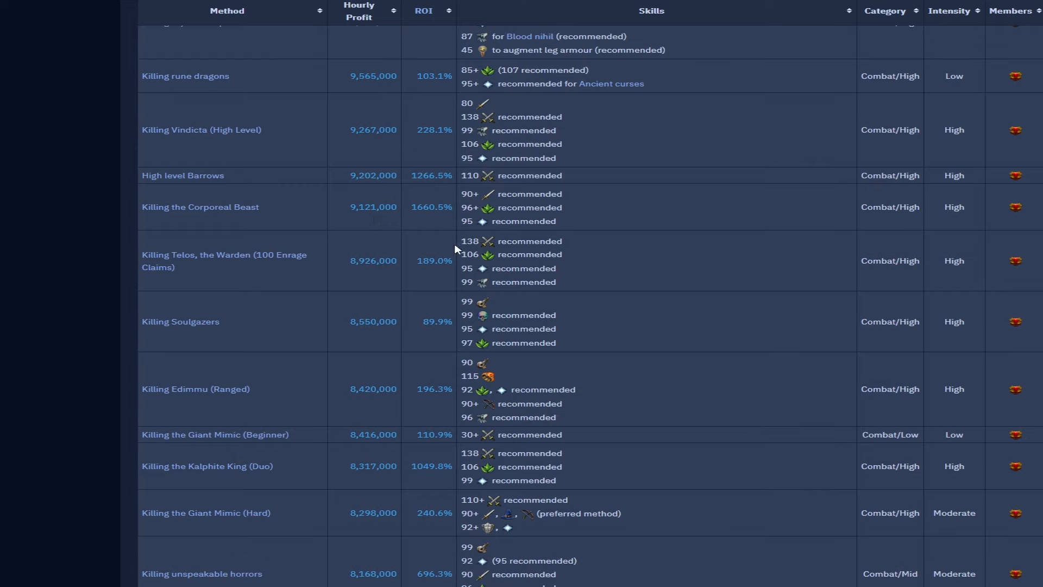
scroll(down, 3)
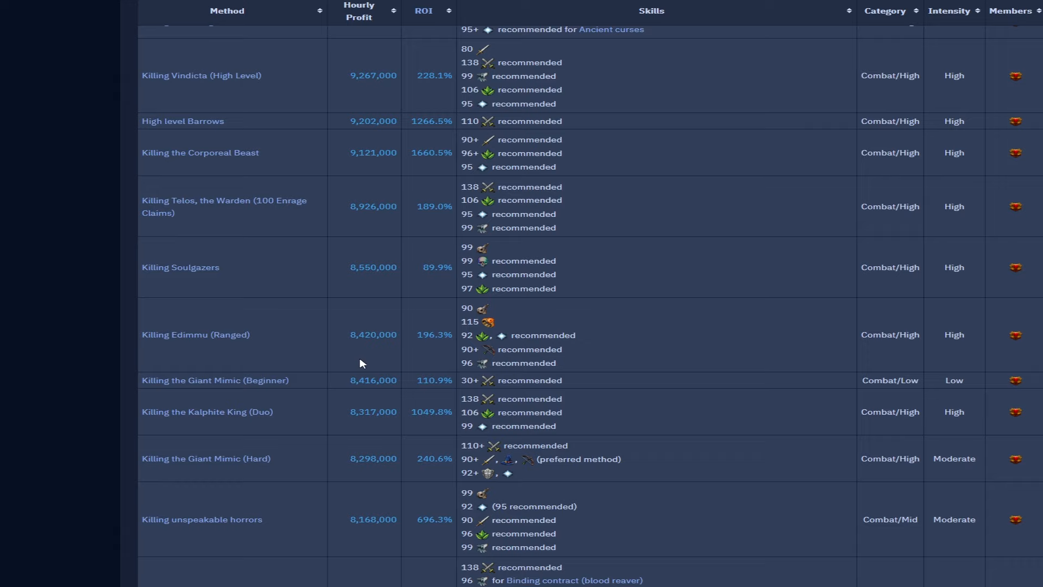
mouse_move(237, 335)
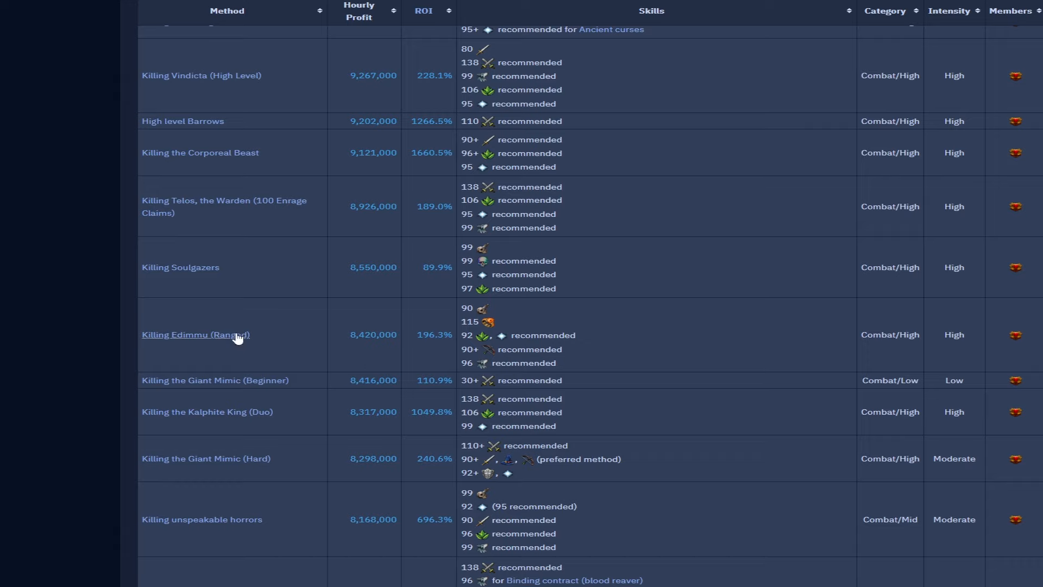
mouse_move(196, 334)
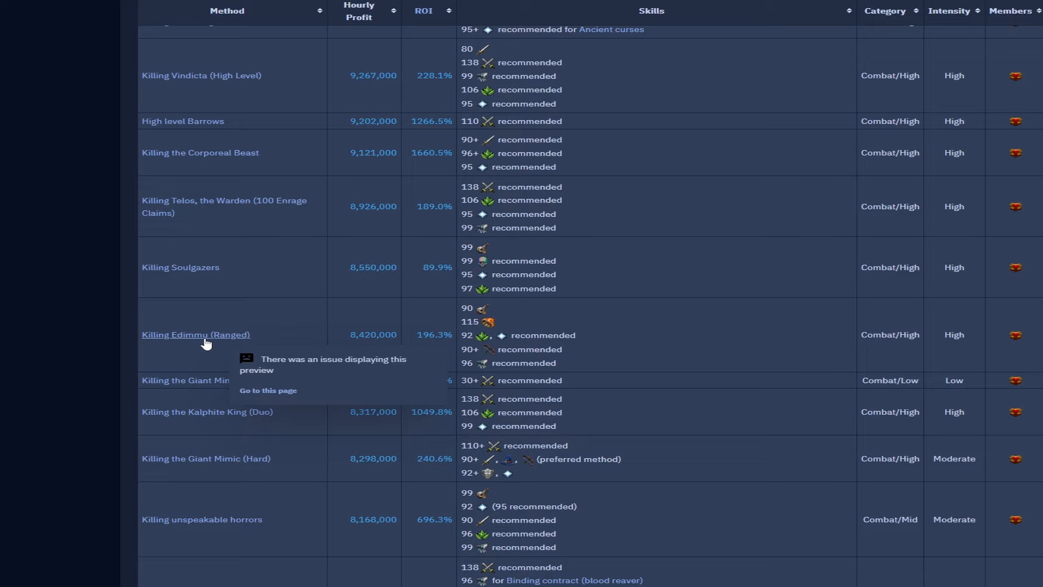
scroll(down, 3)
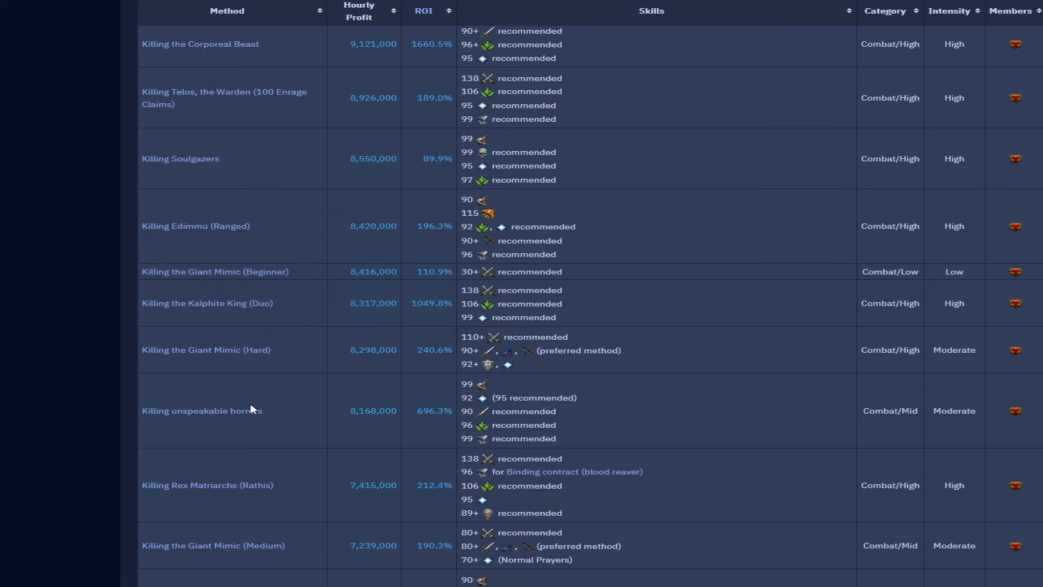
scroll(down, 3)
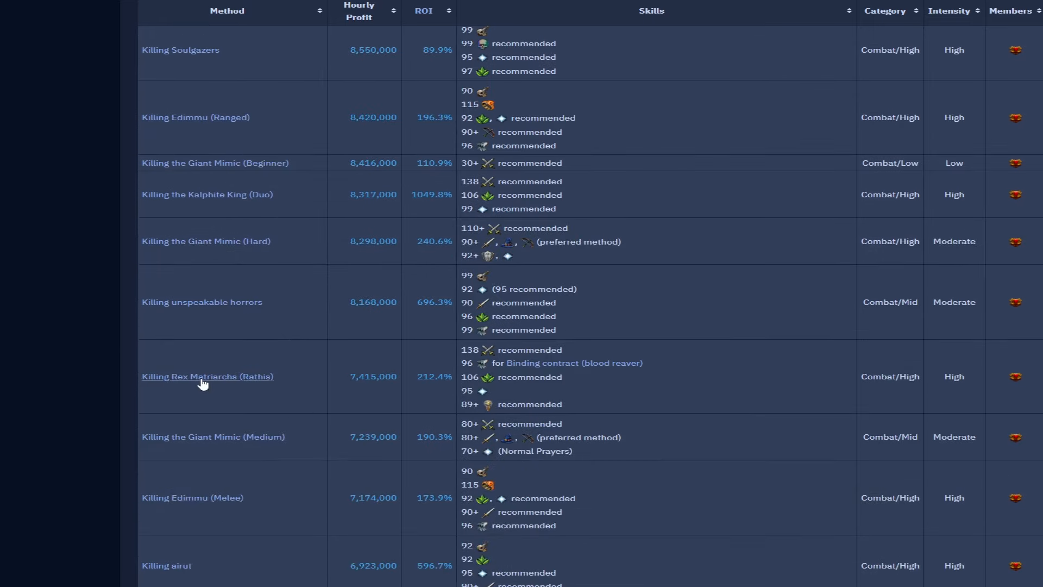
mouse_move(365, 396)
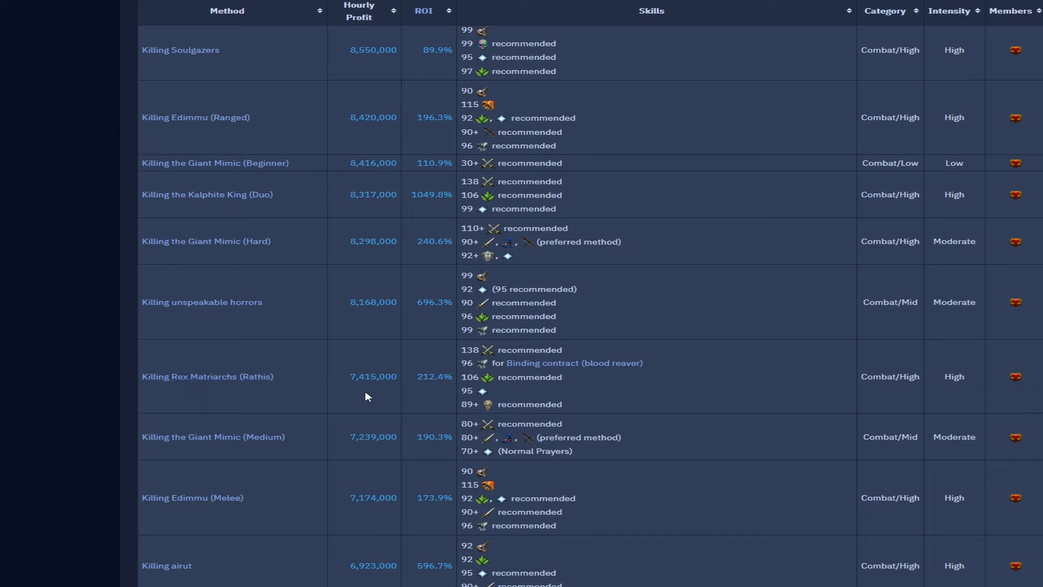
mouse_move(334, 426)
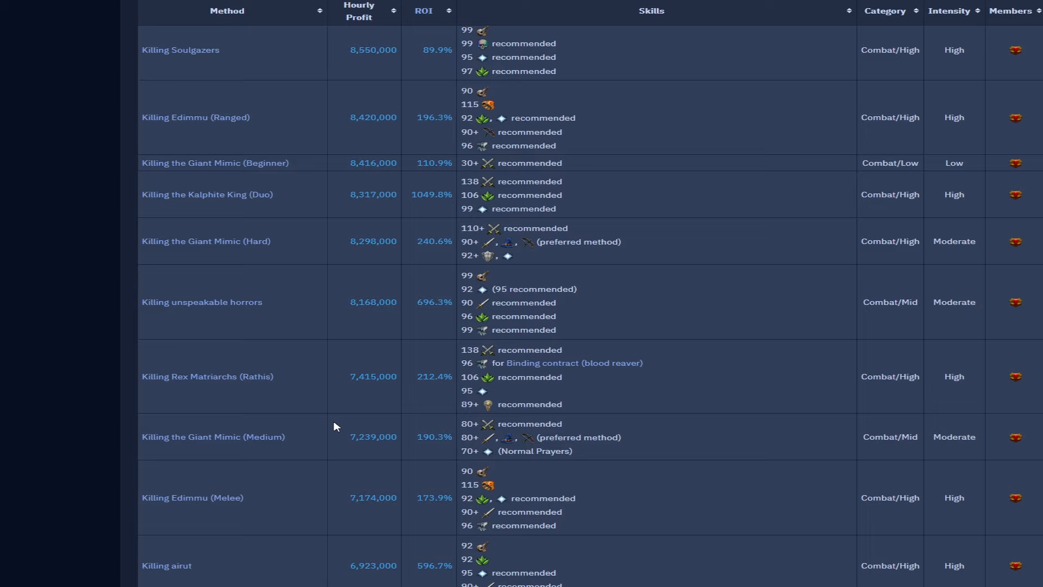
scroll(down, 3)
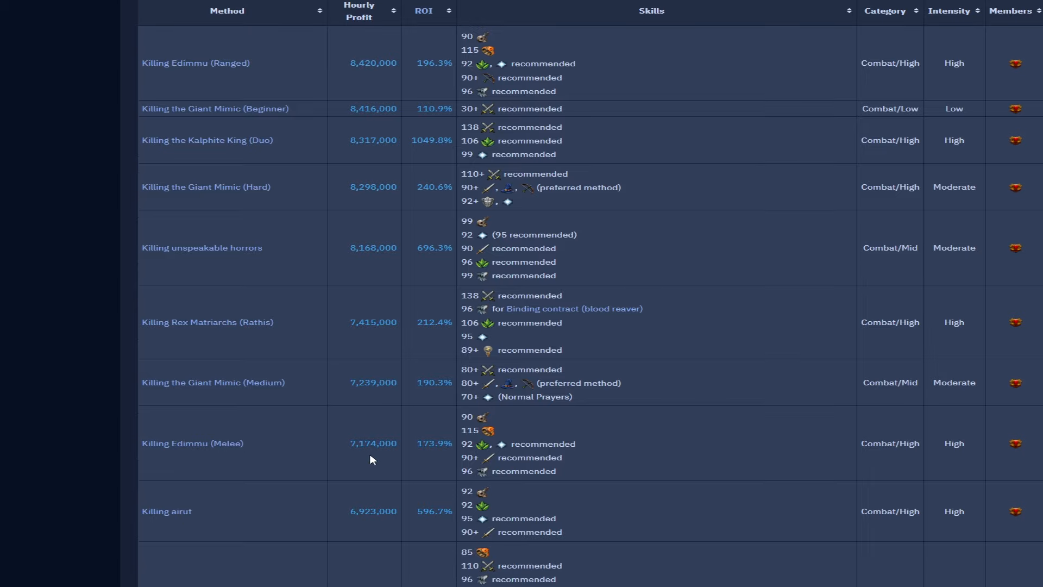
scroll(down, 3)
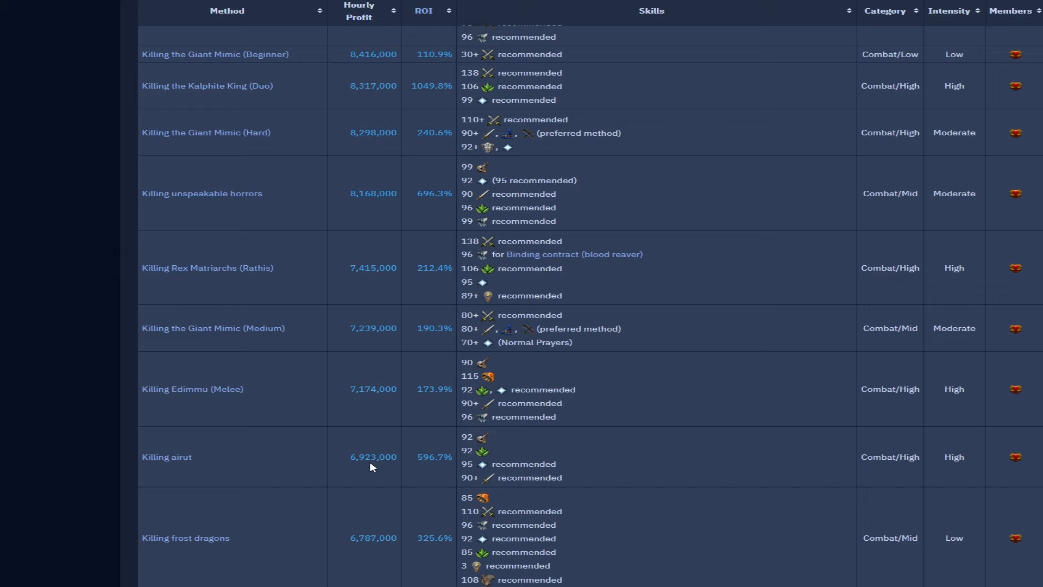
scroll(down, 3)
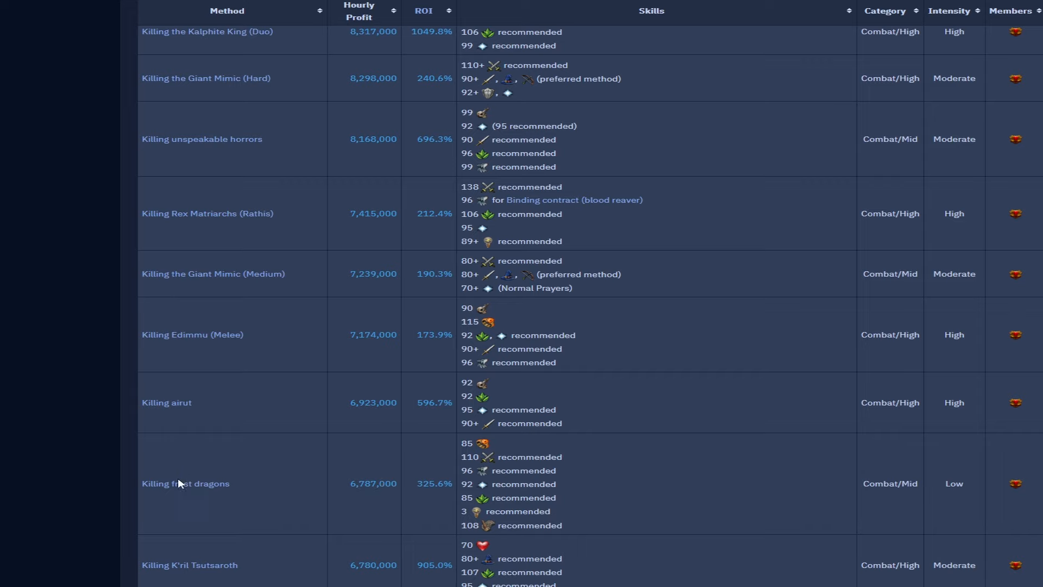
mouse_move(184, 483)
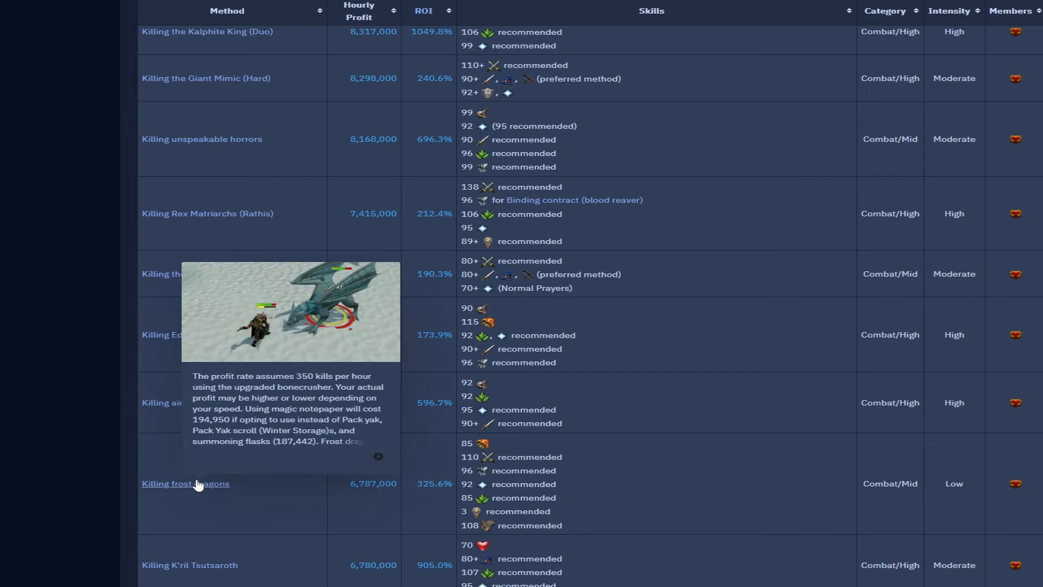
scroll(down, 3)
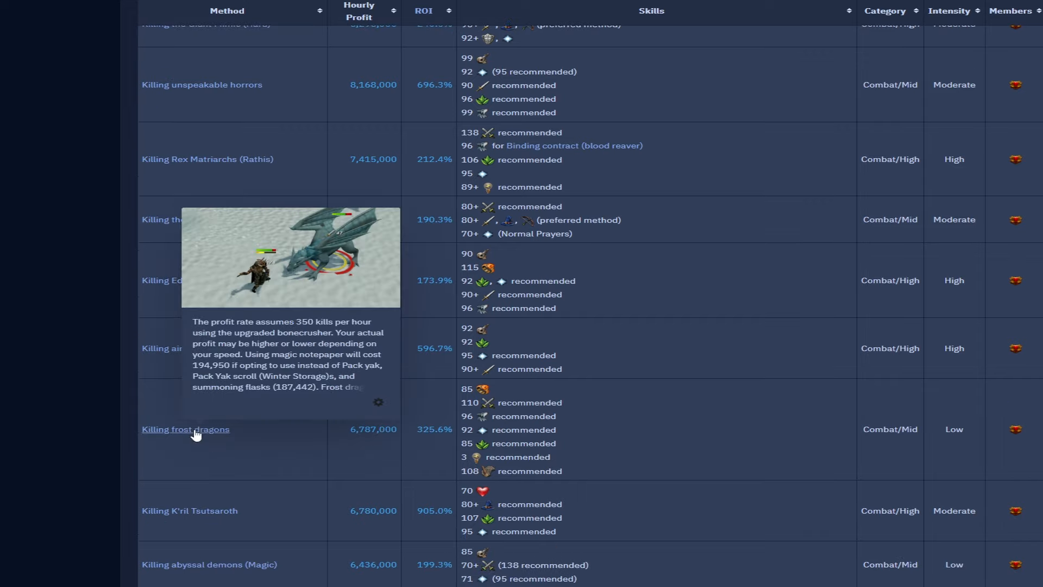
mouse_move(169, 536)
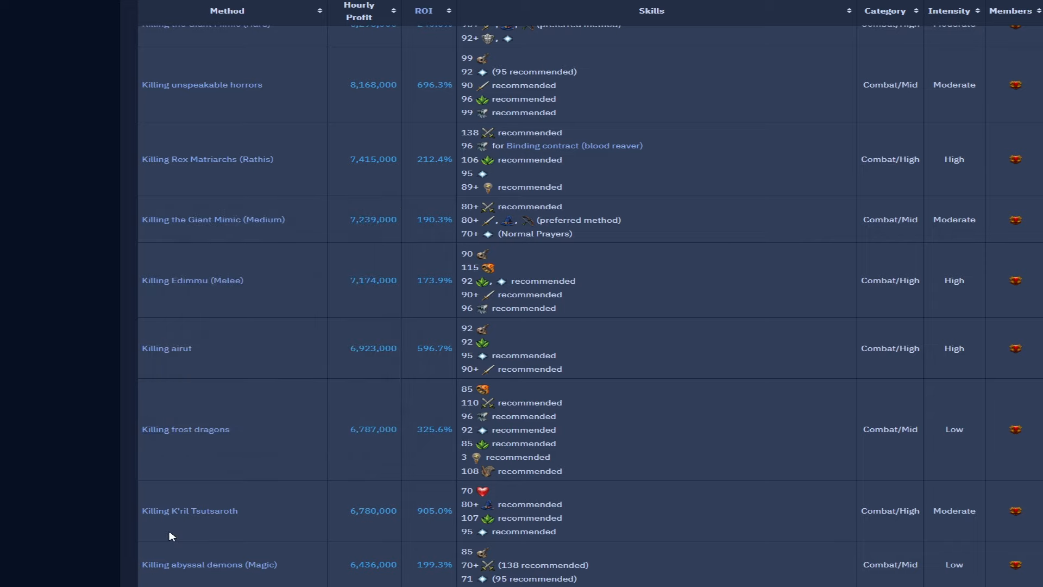
scroll(down, 3)
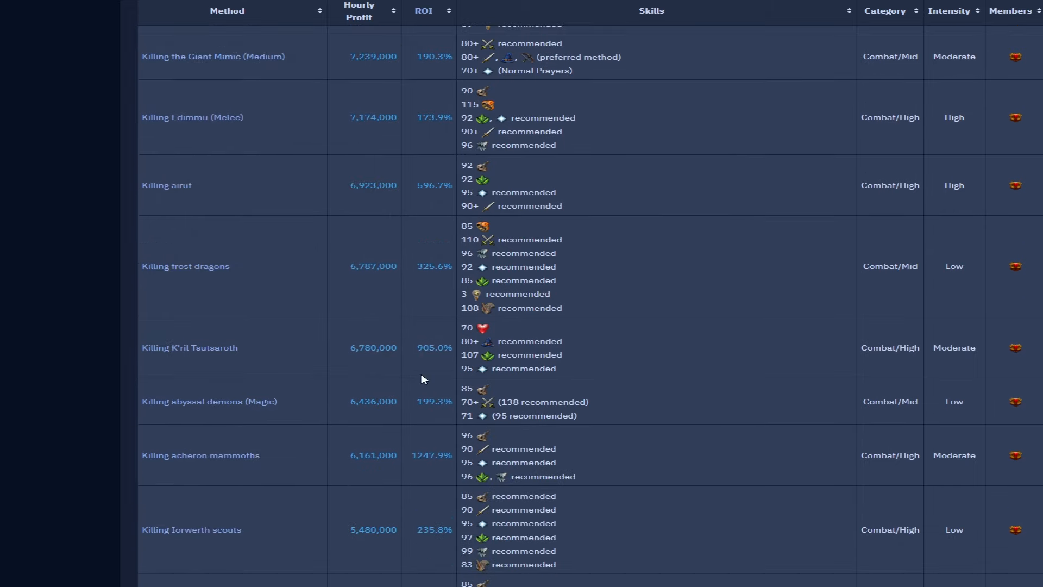
mouse_move(234, 399)
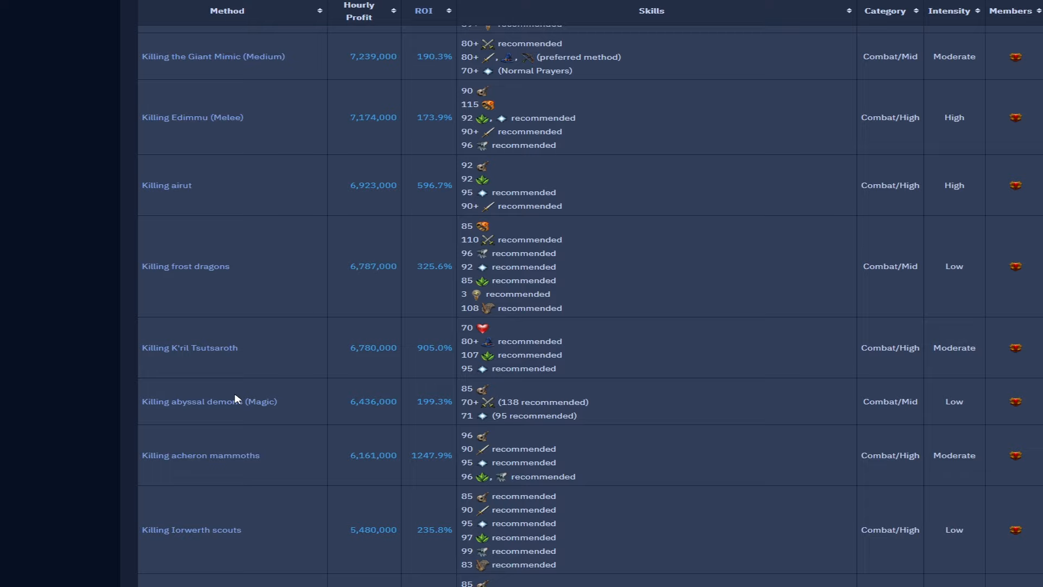
mouse_move(364, 391)
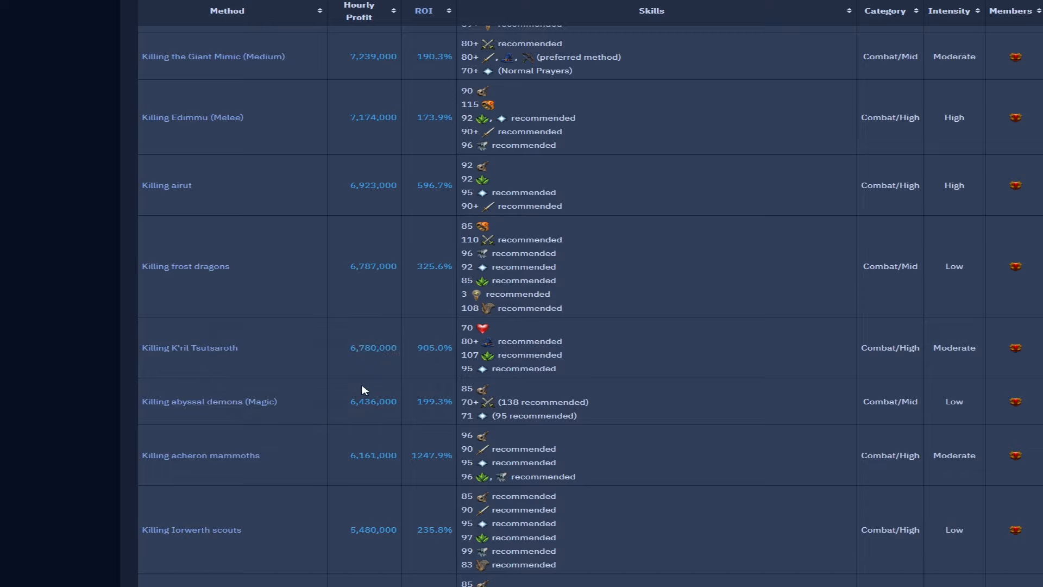
mouse_move(193, 403)
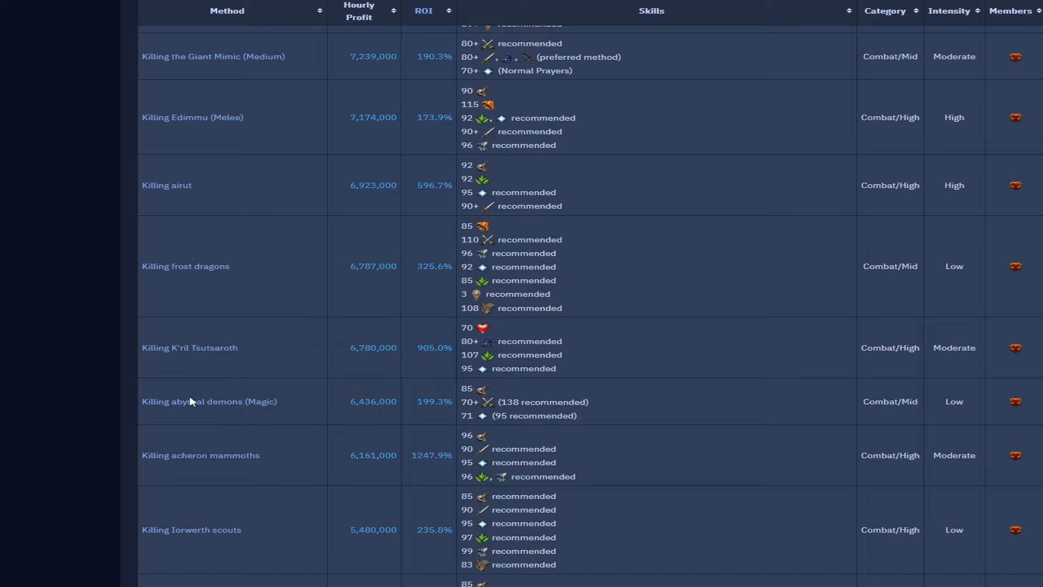
scroll(down, 3)
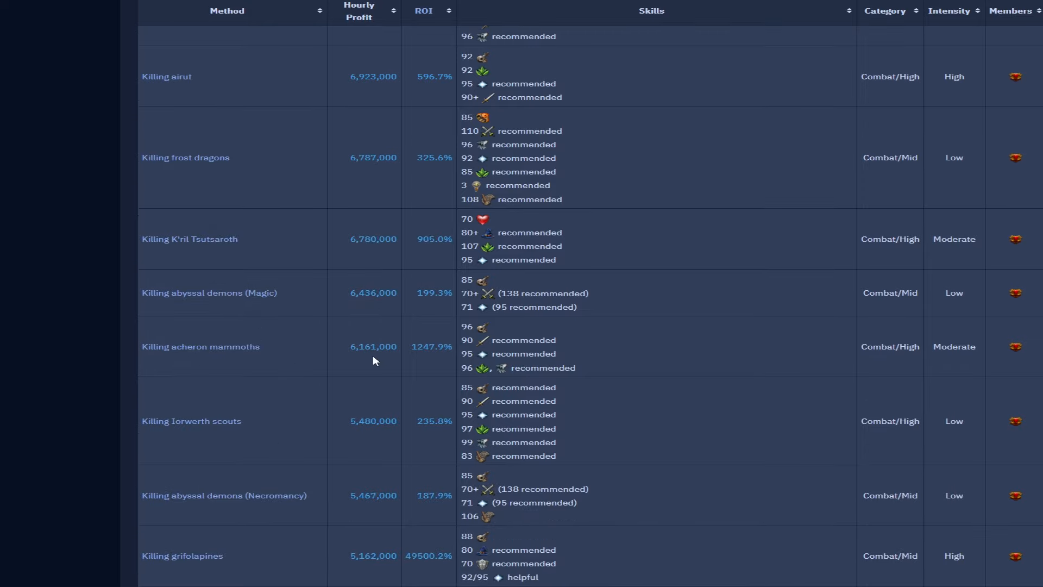
mouse_move(260, 442)
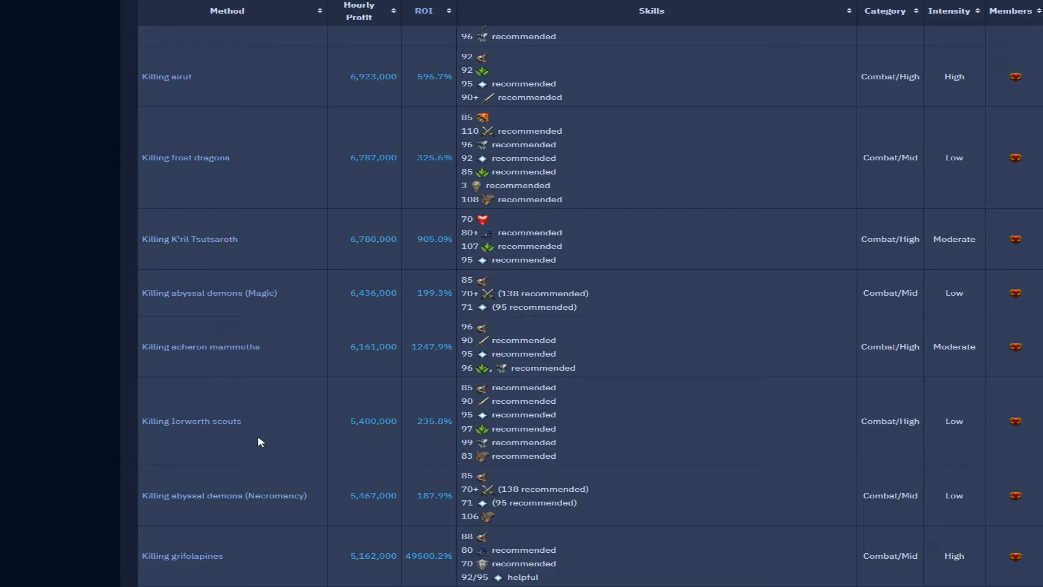
mouse_move(373, 432)
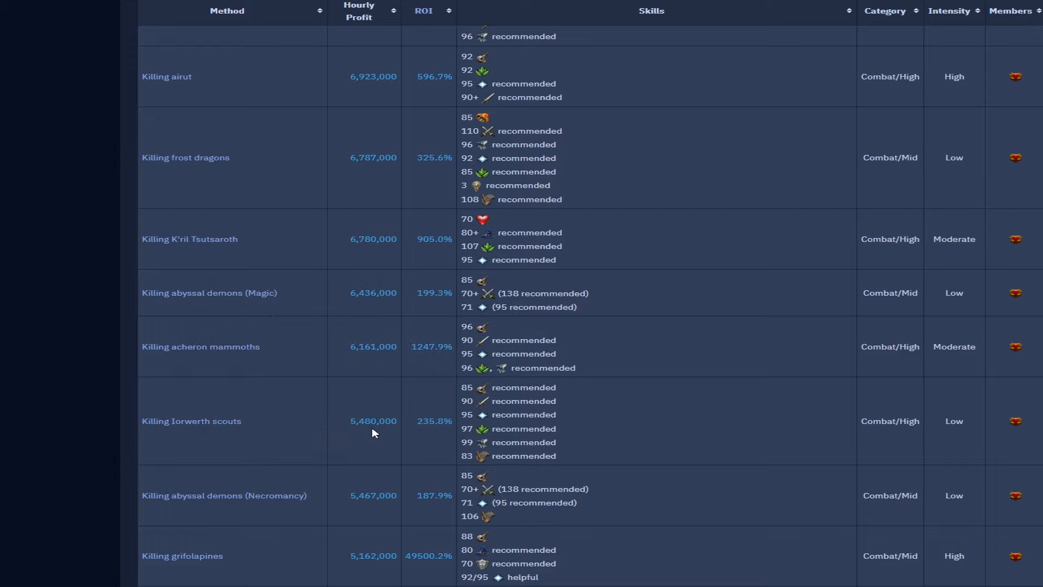
scroll(down, 3)
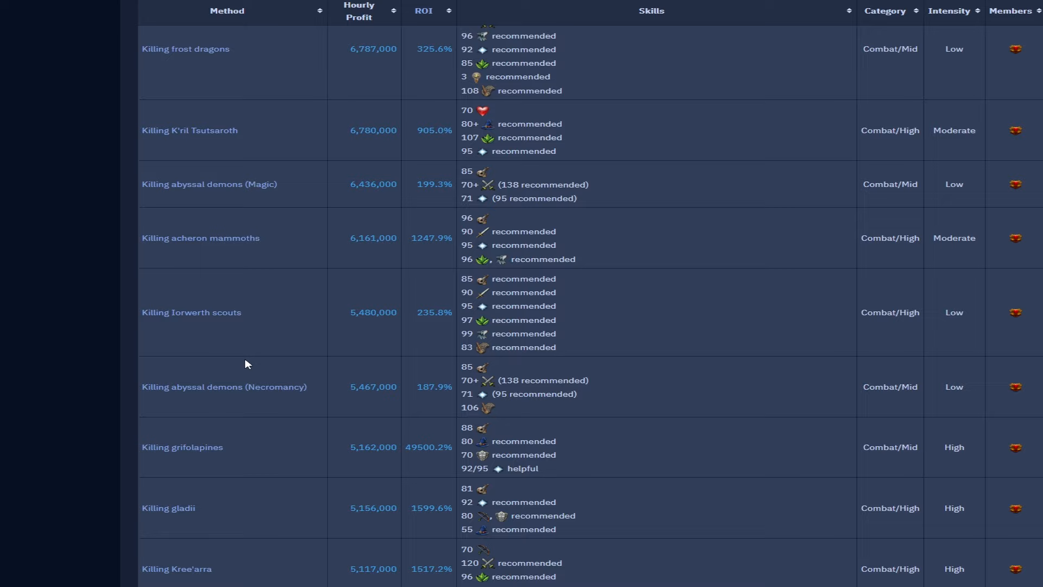
mouse_move(356, 395)
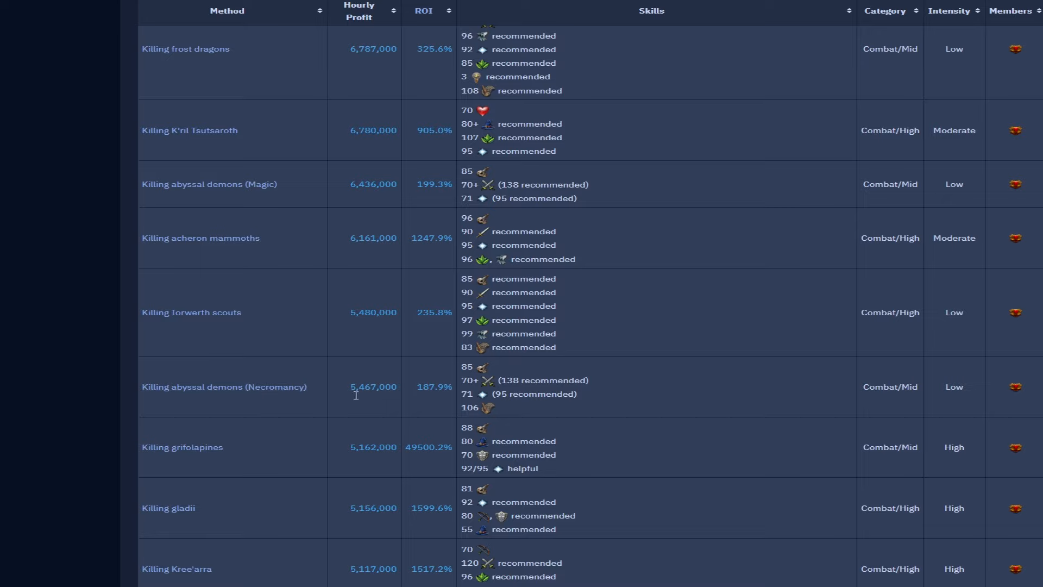
mouse_move(400, 459)
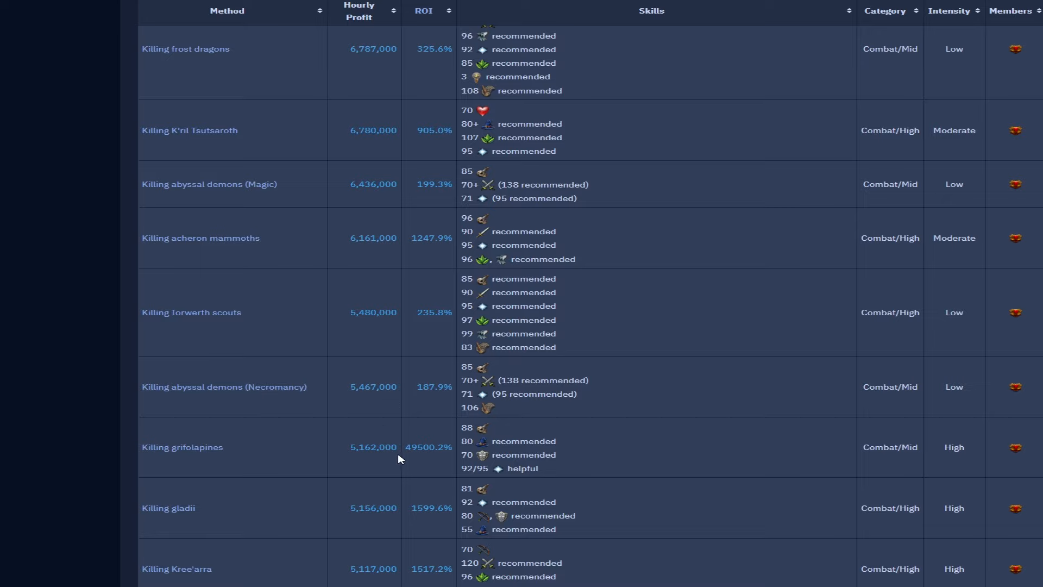
scroll(down, 3)
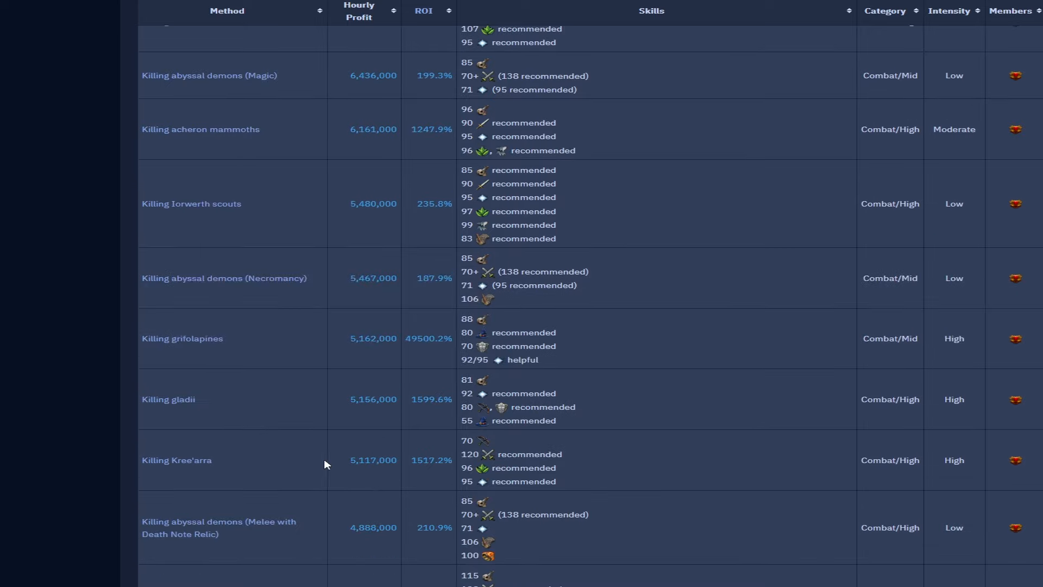
mouse_move(379, 459)
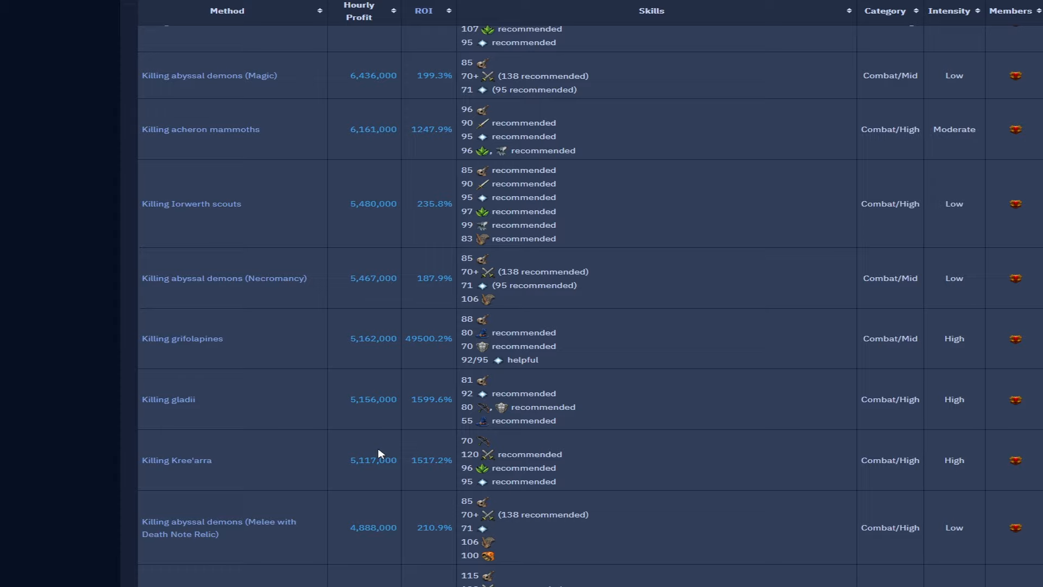
scroll(down, 3)
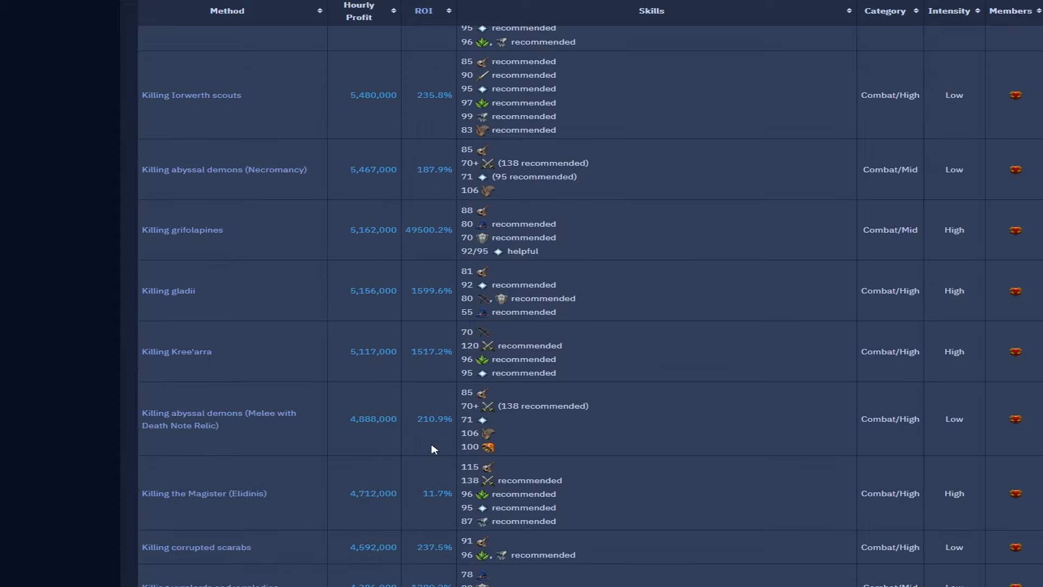
mouse_move(400, 433)
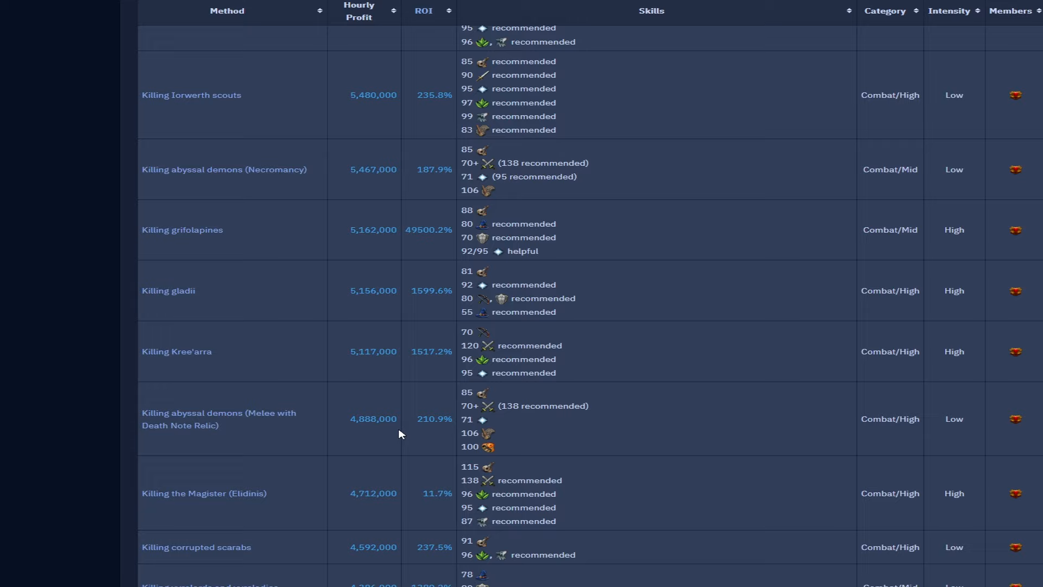
scroll(down, 3)
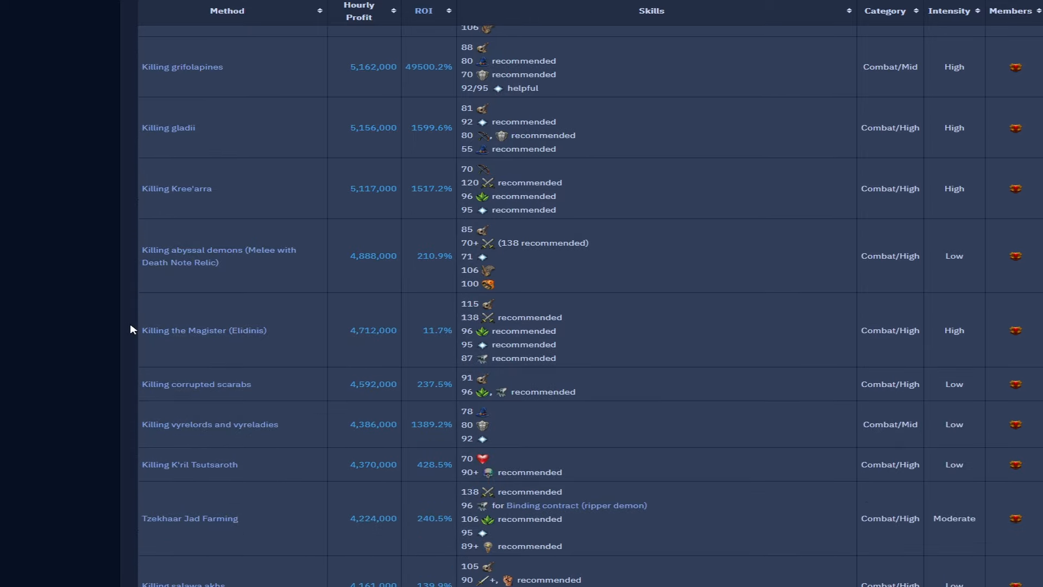
mouse_move(375, 483)
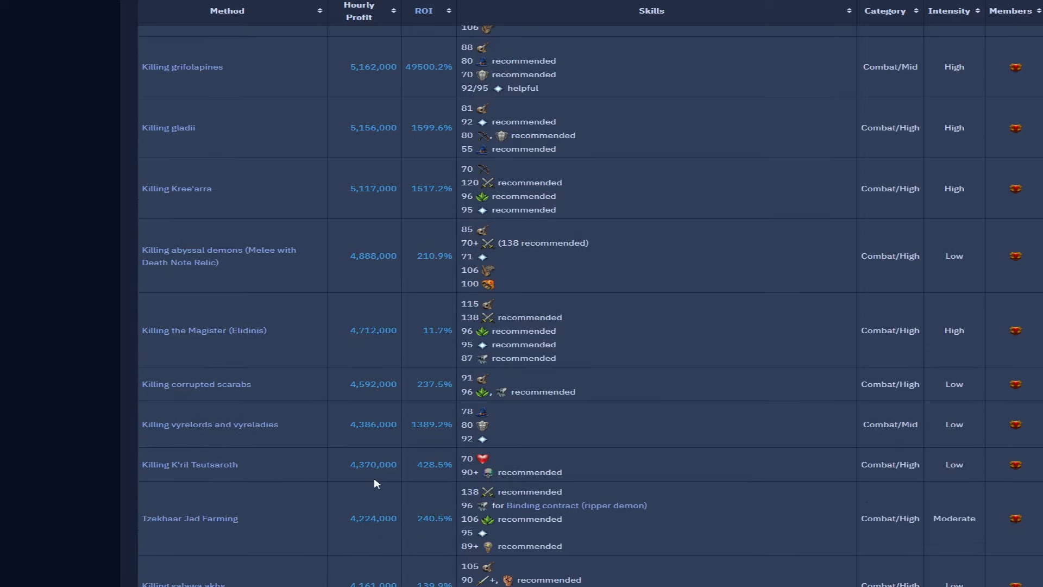
mouse_move(183, 424)
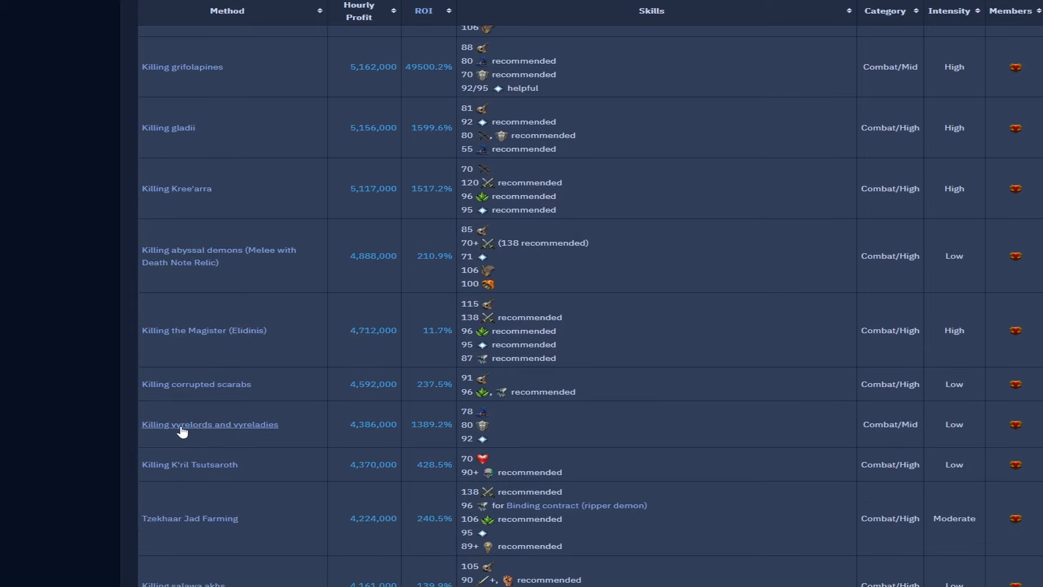
mouse_move(209, 424)
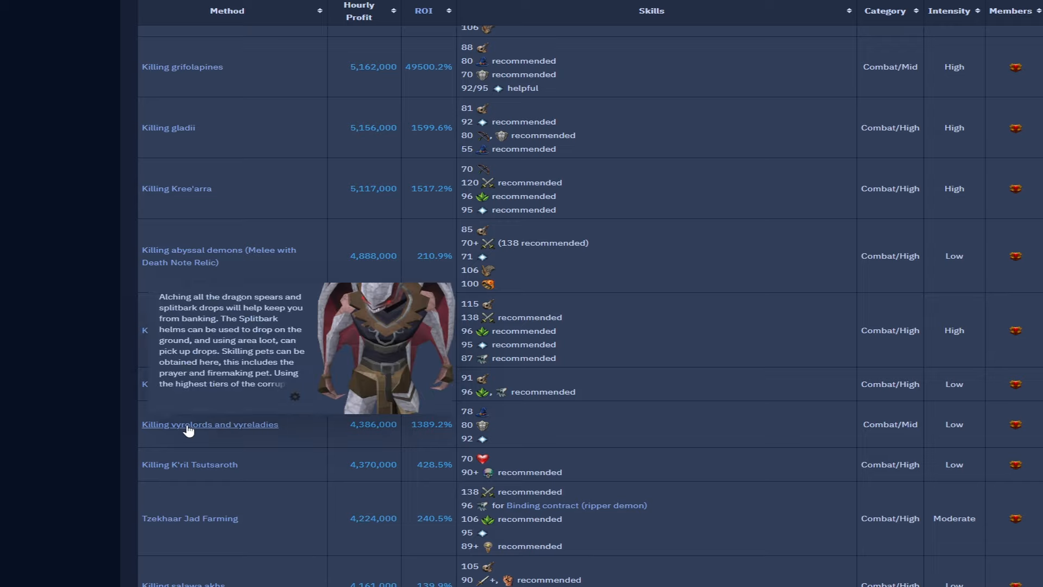
scroll(down, 3)
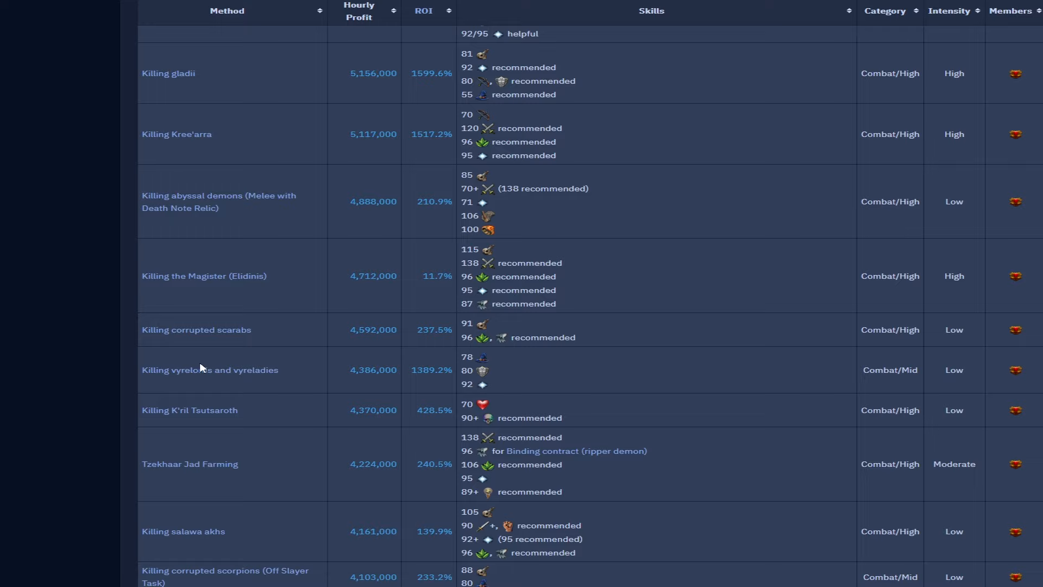
mouse_move(392, 395)
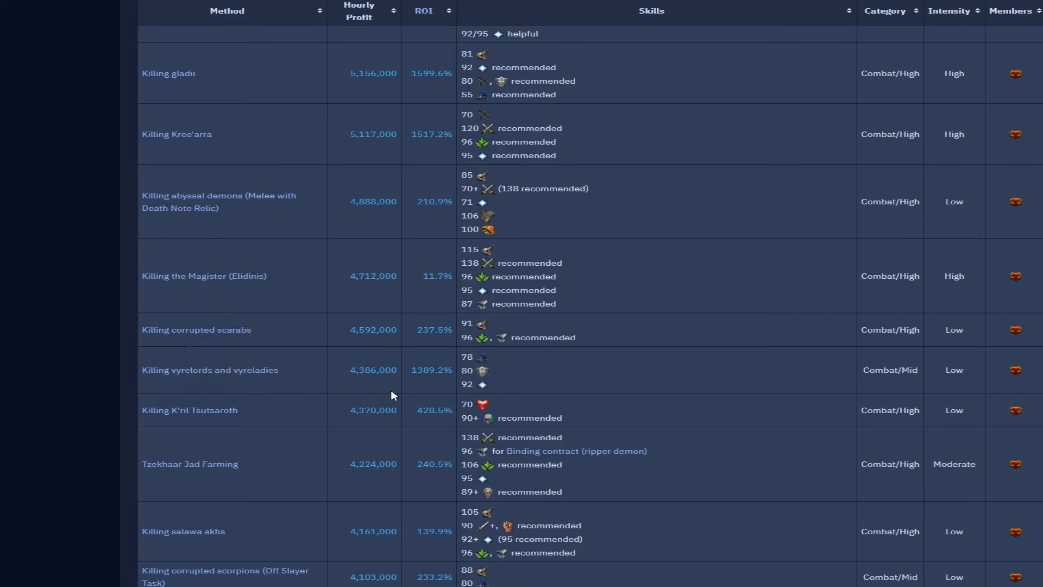
scroll(down, 3)
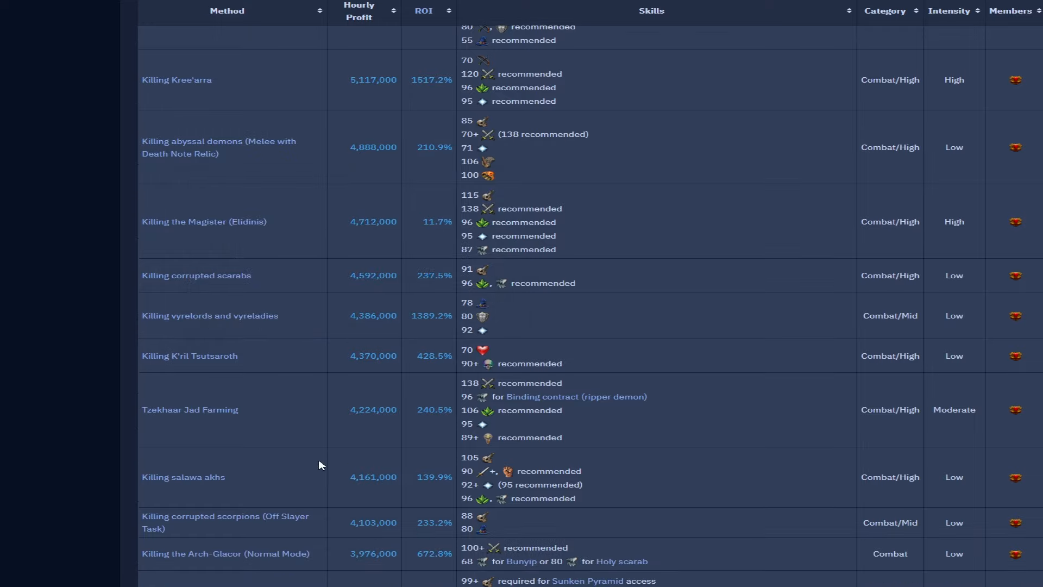
mouse_move(393, 534)
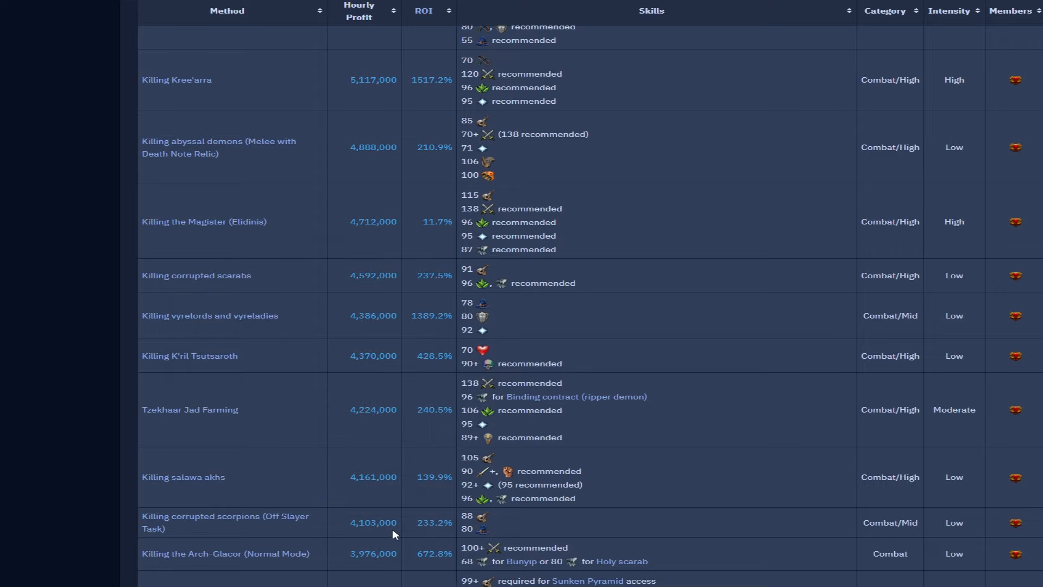
scroll(down, 3)
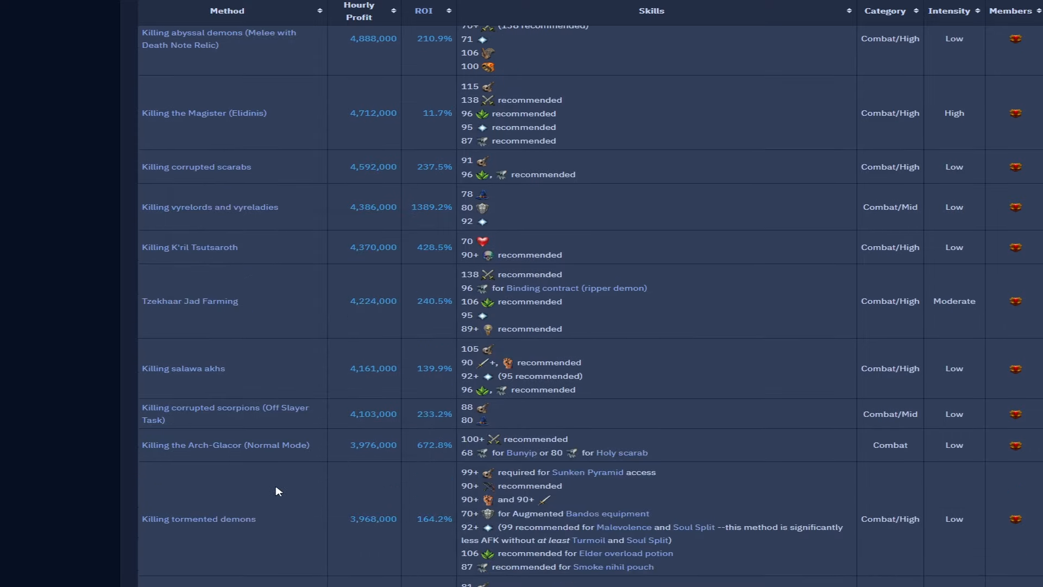
scroll(down, 3)
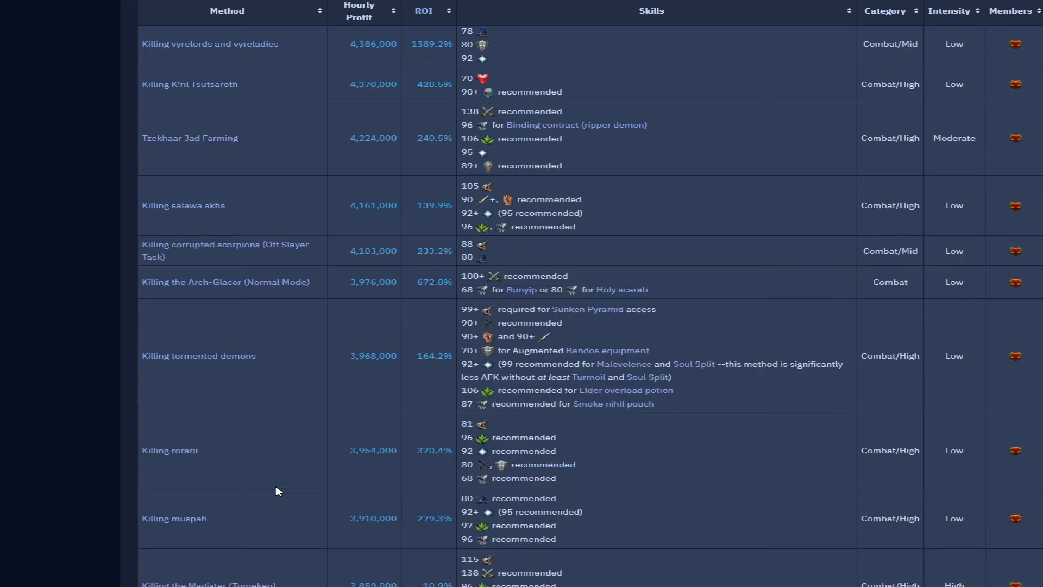
mouse_move(344, 420)
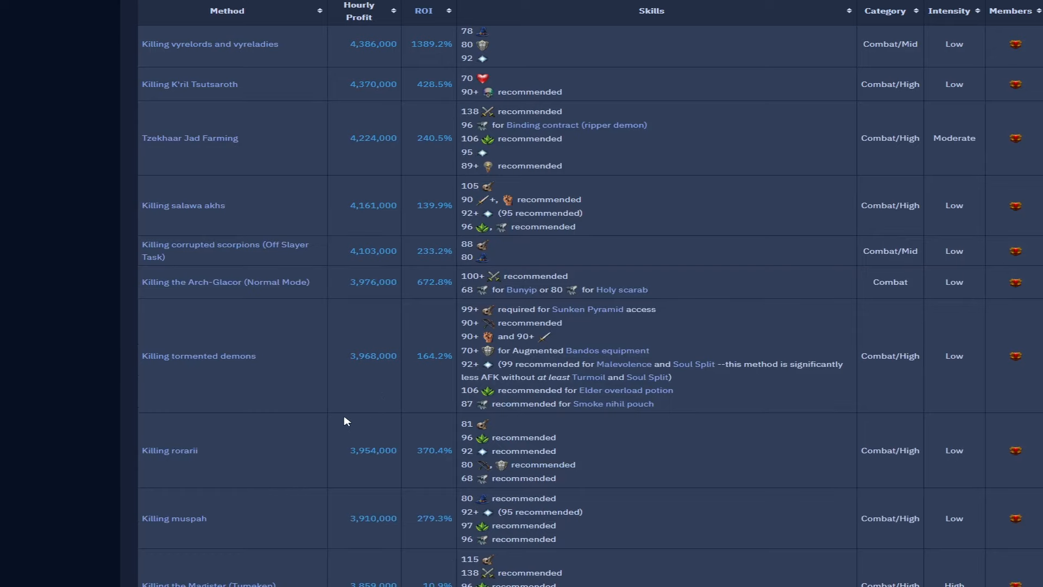
mouse_move(373, 480)
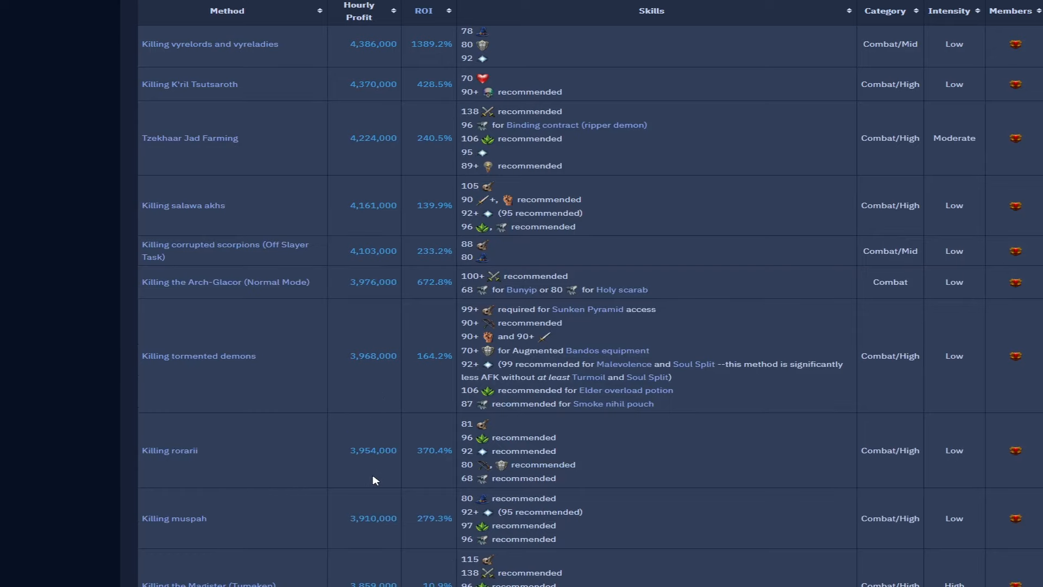
scroll(down, 3)
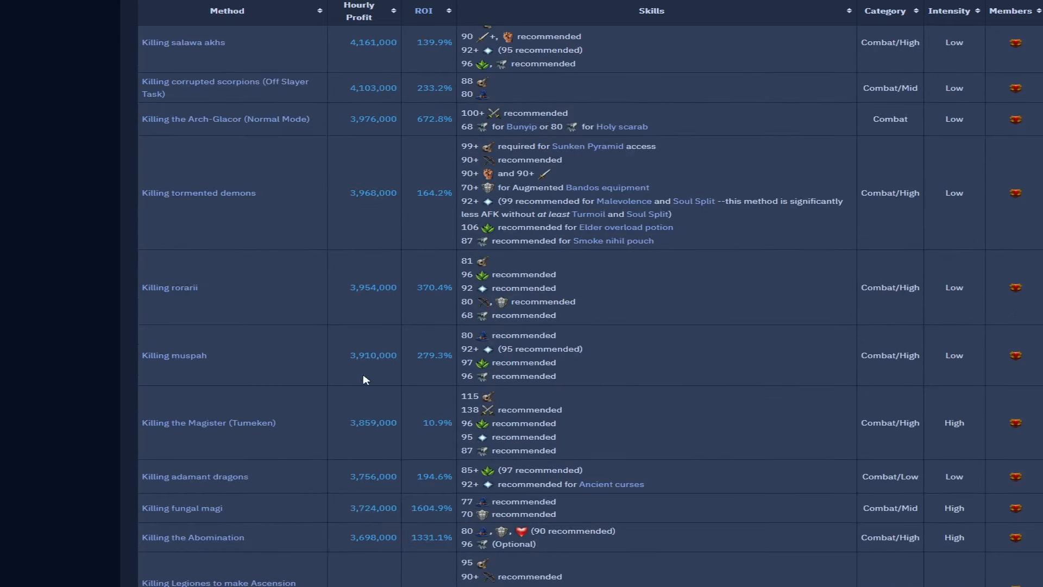
mouse_move(396, 383)
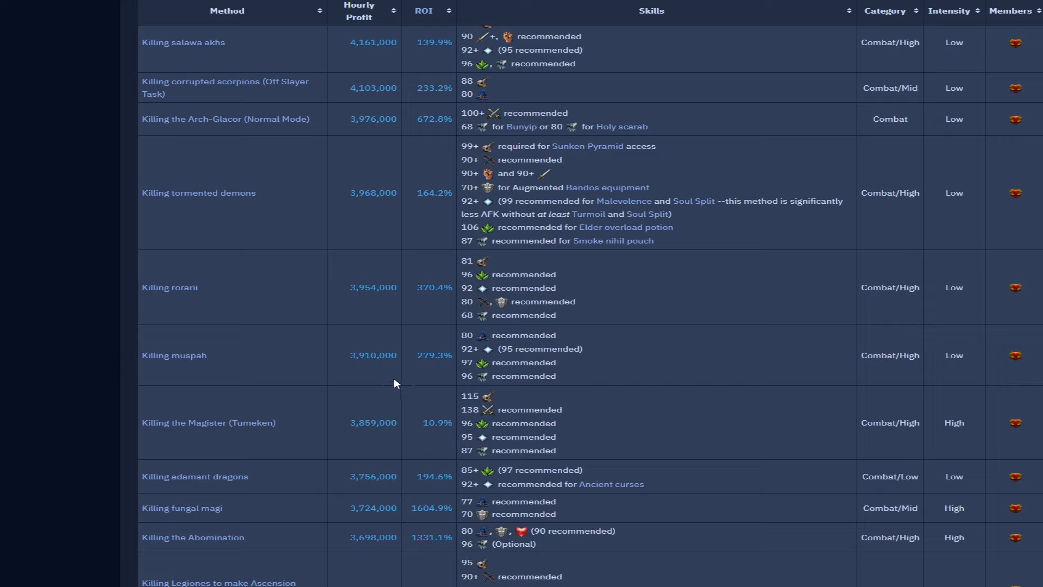
scroll(down, 3)
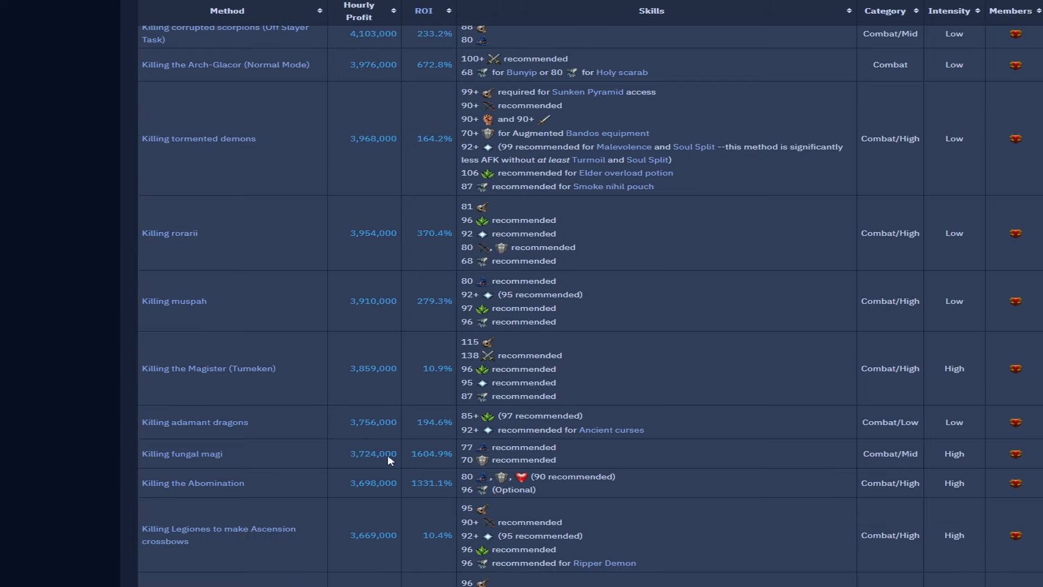
scroll(down, 3)
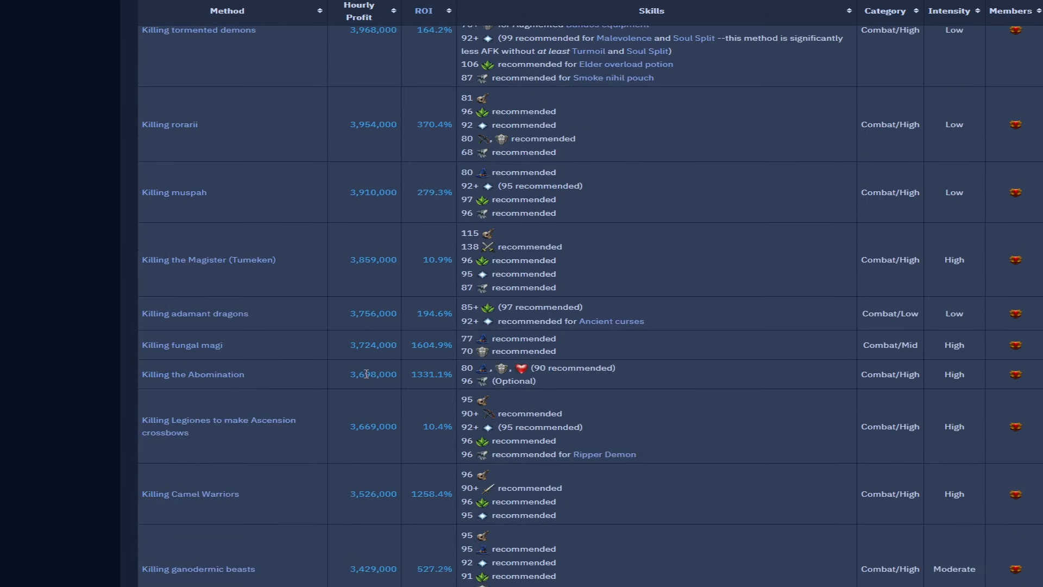
scroll(down, 3)
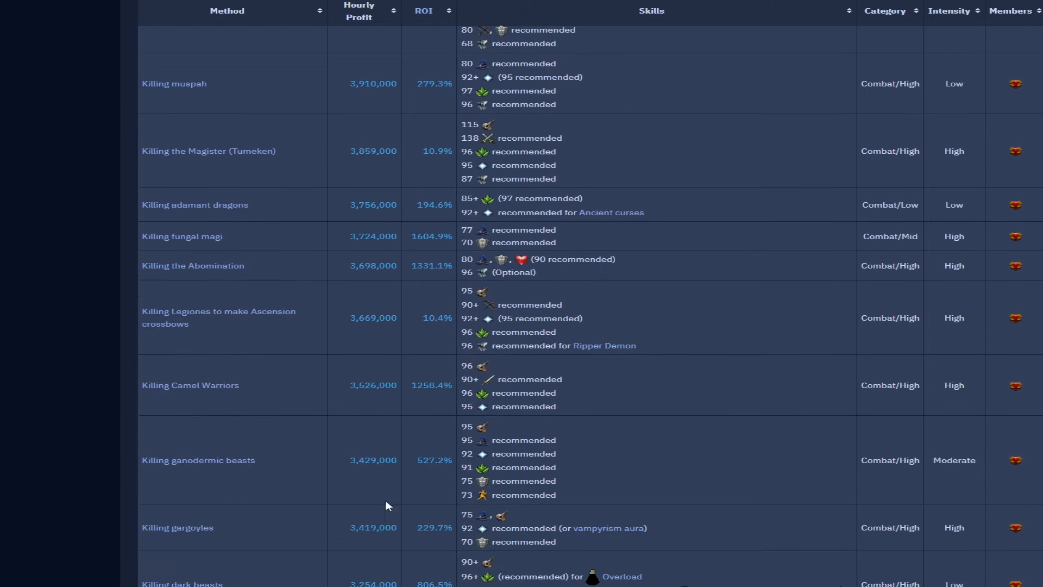
mouse_move(383, 488)
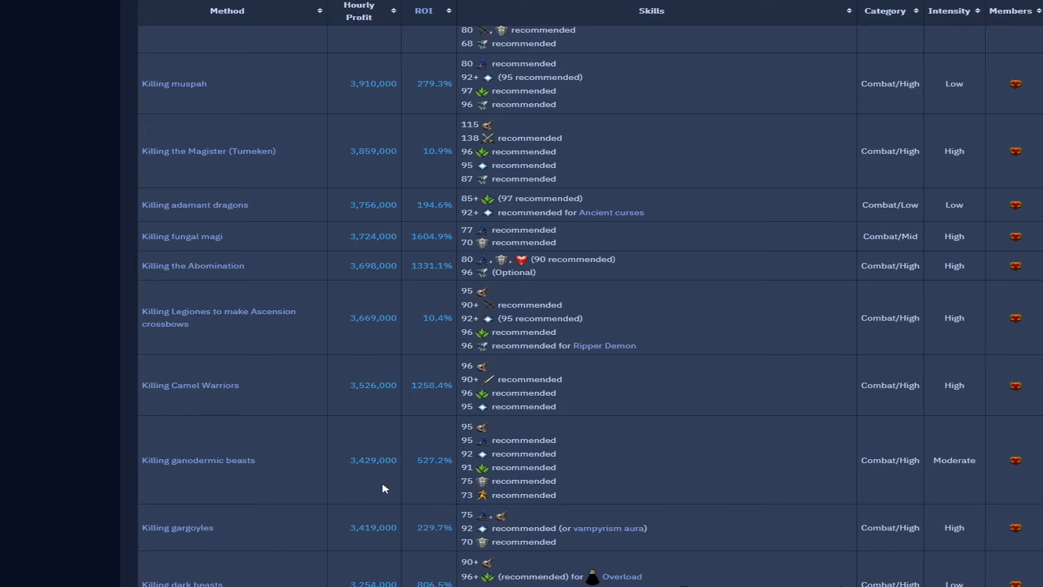
mouse_move(238, 584)
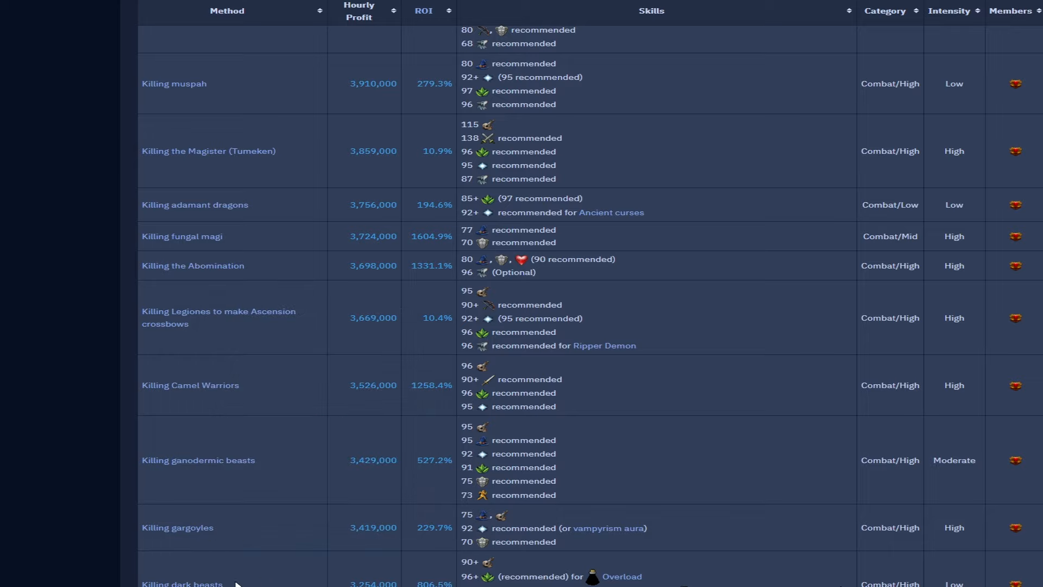
scroll(down, 3)
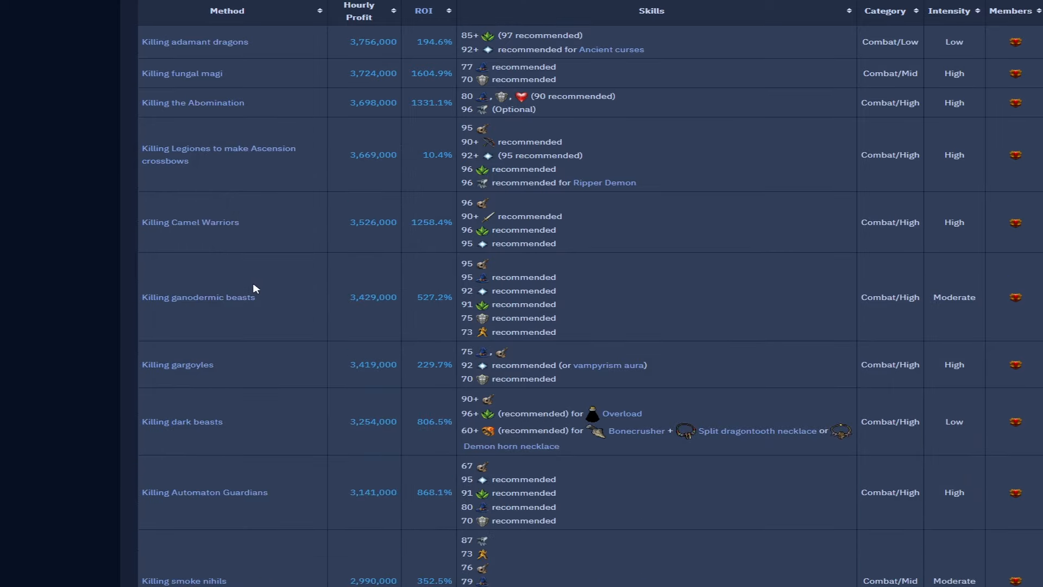
mouse_move(284, 411)
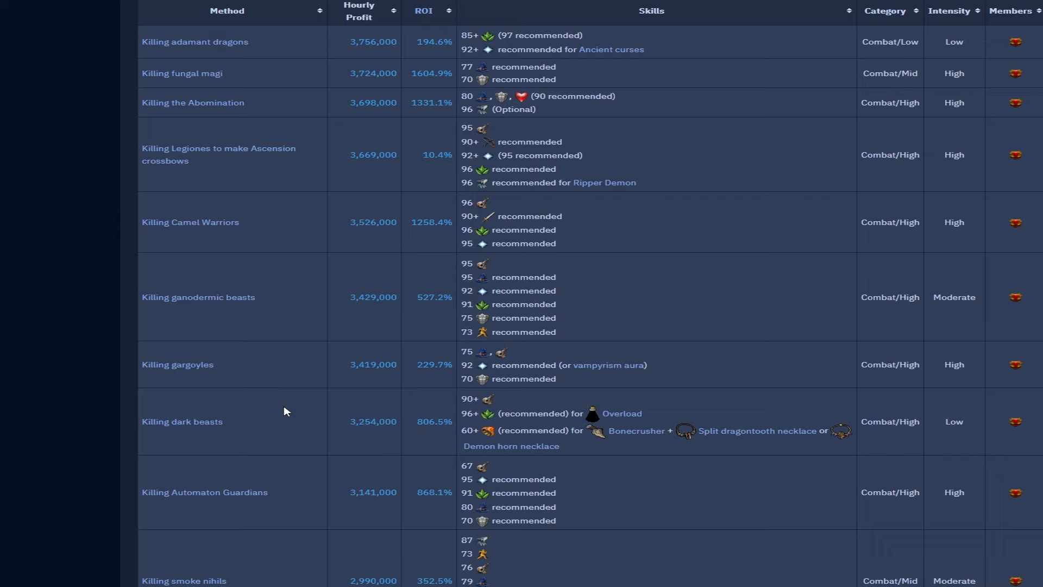
mouse_move(120, 374)
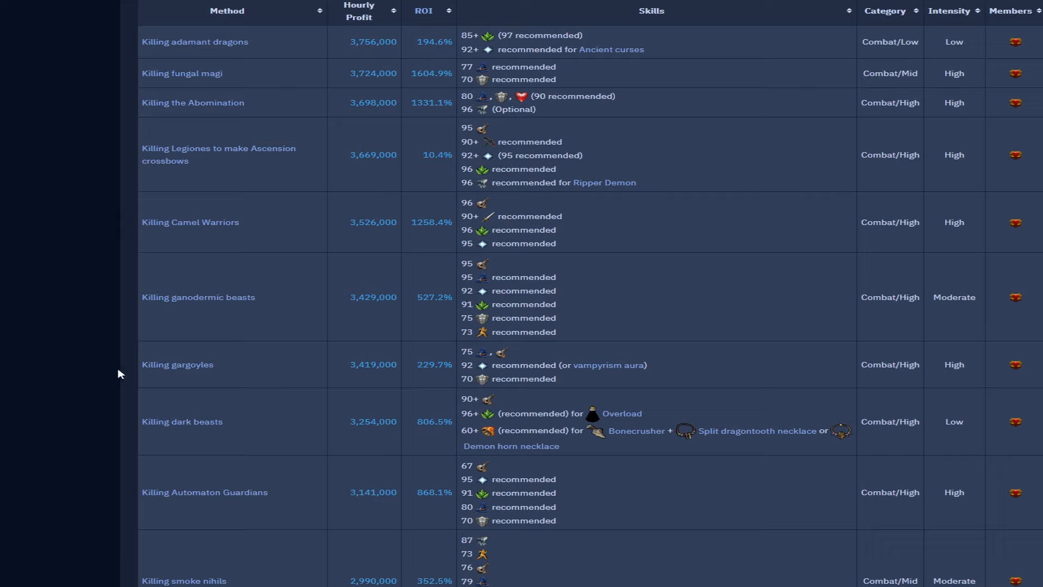
mouse_move(245, 407)
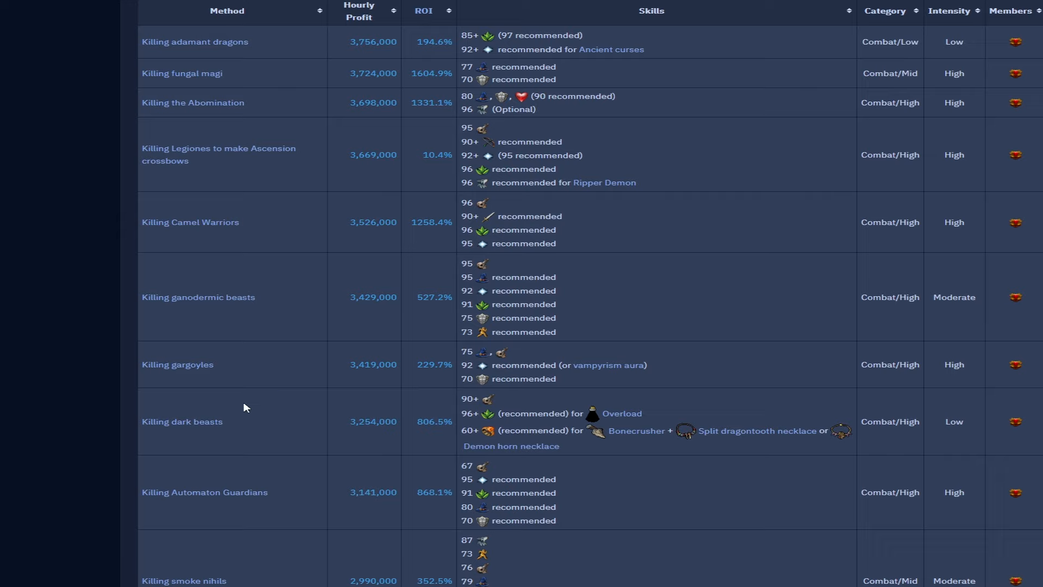
mouse_move(291, 406)
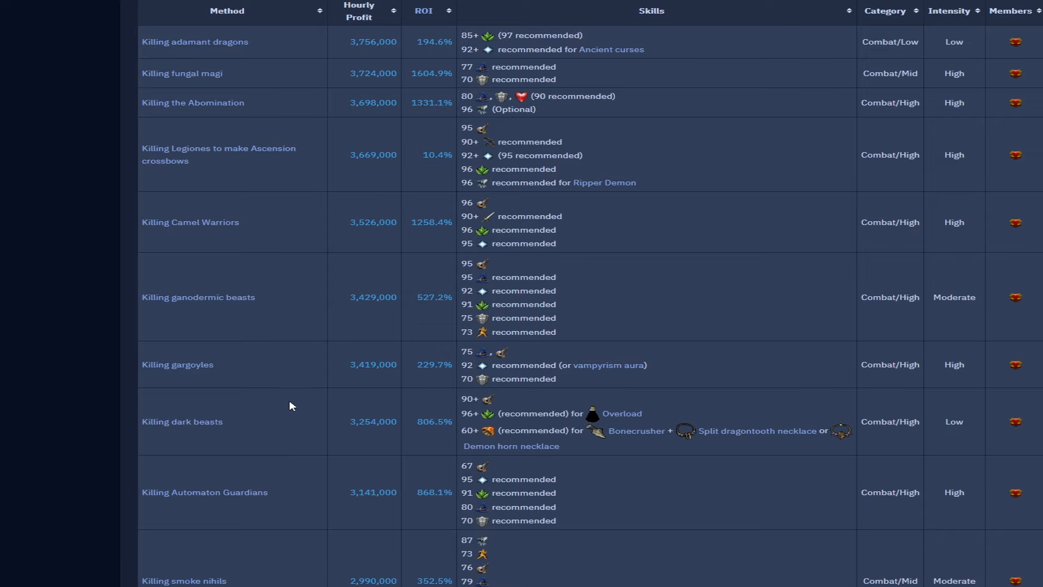
scroll(down, 3)
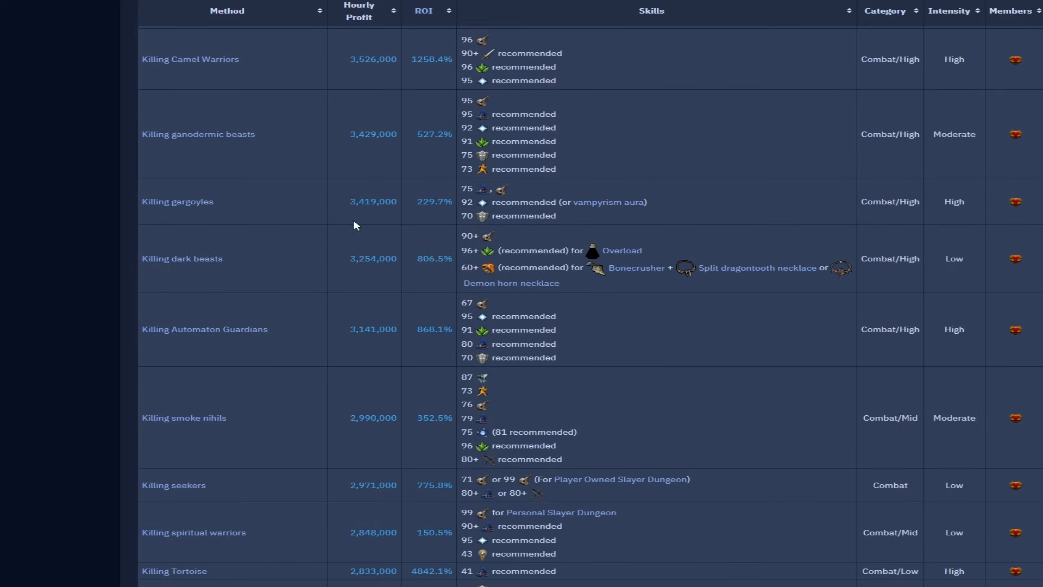
mouse_move(551, 184)
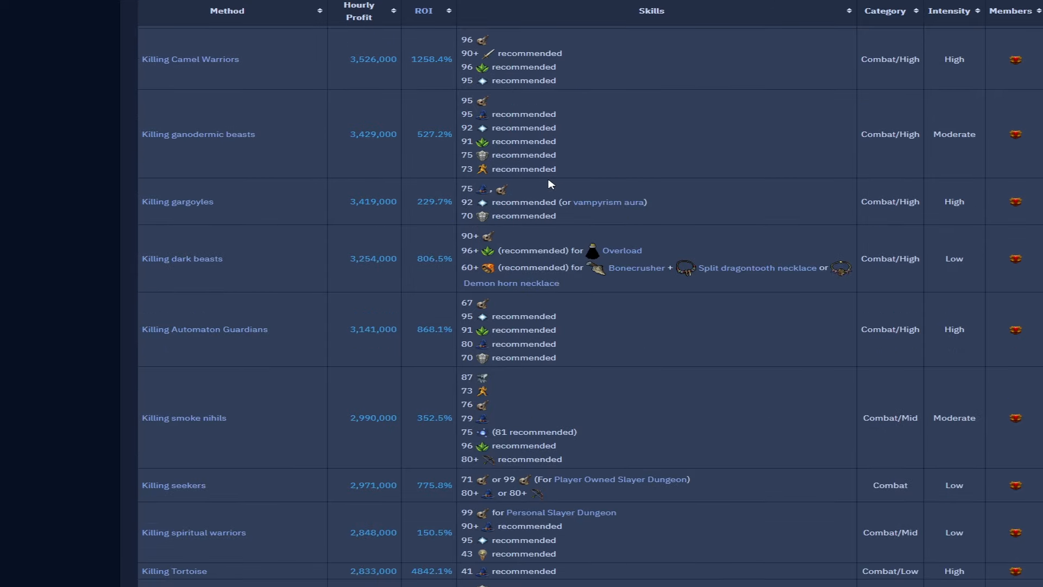
scroll(down, 3)
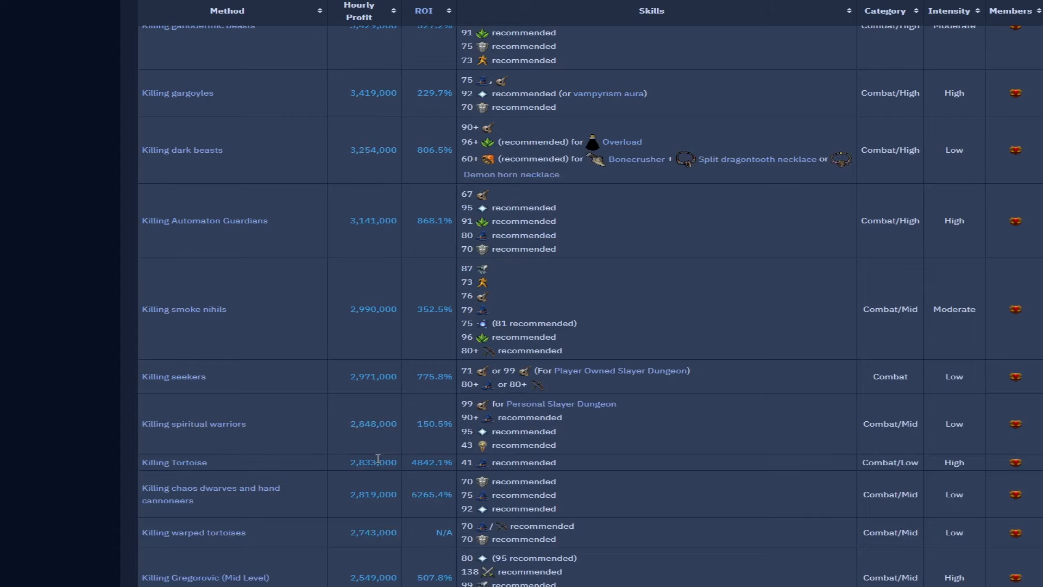
scroll(down, 3)
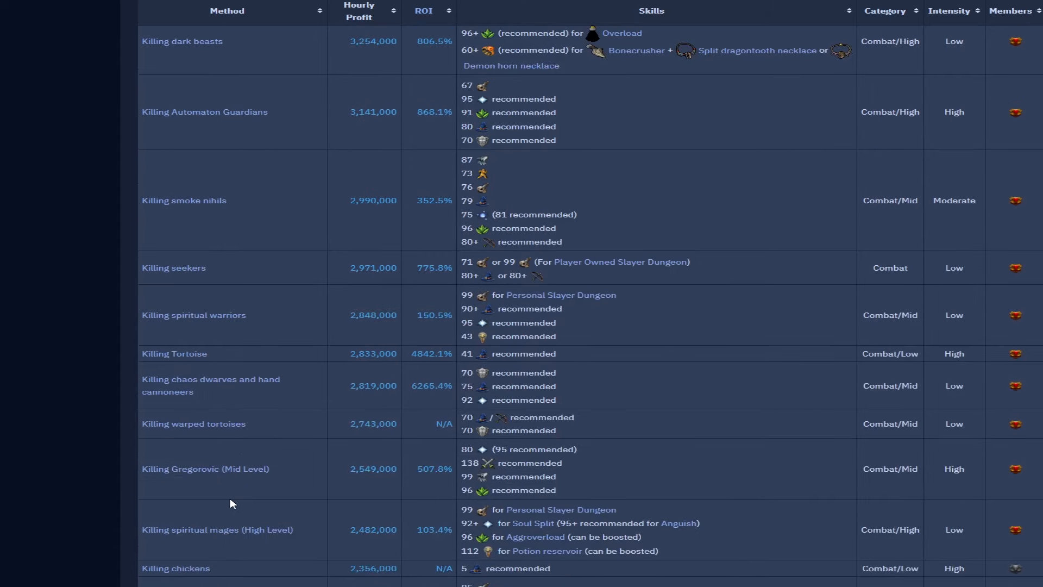
mouse_move(224, 500)
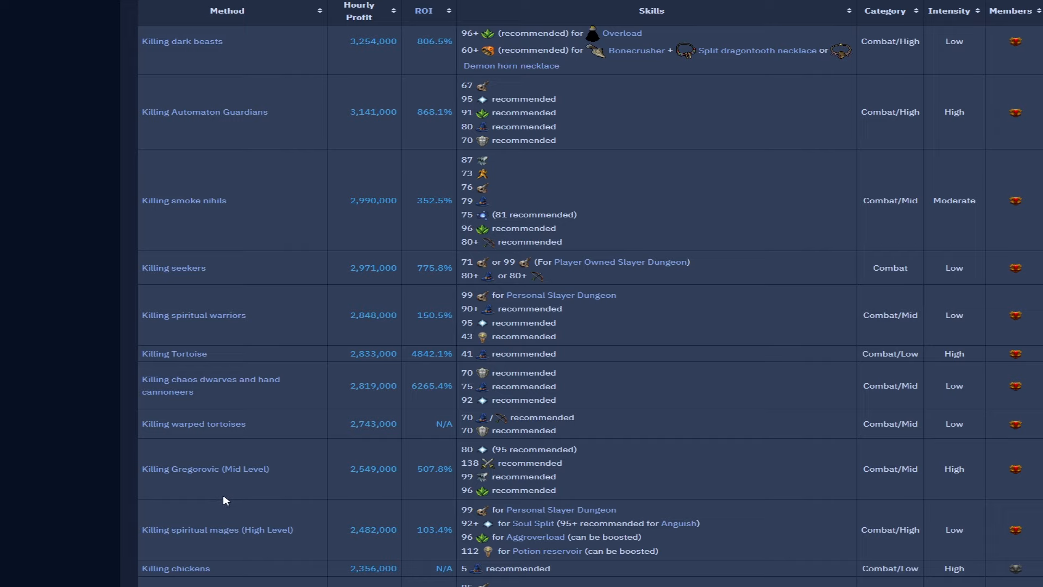
scroll(down, 3)
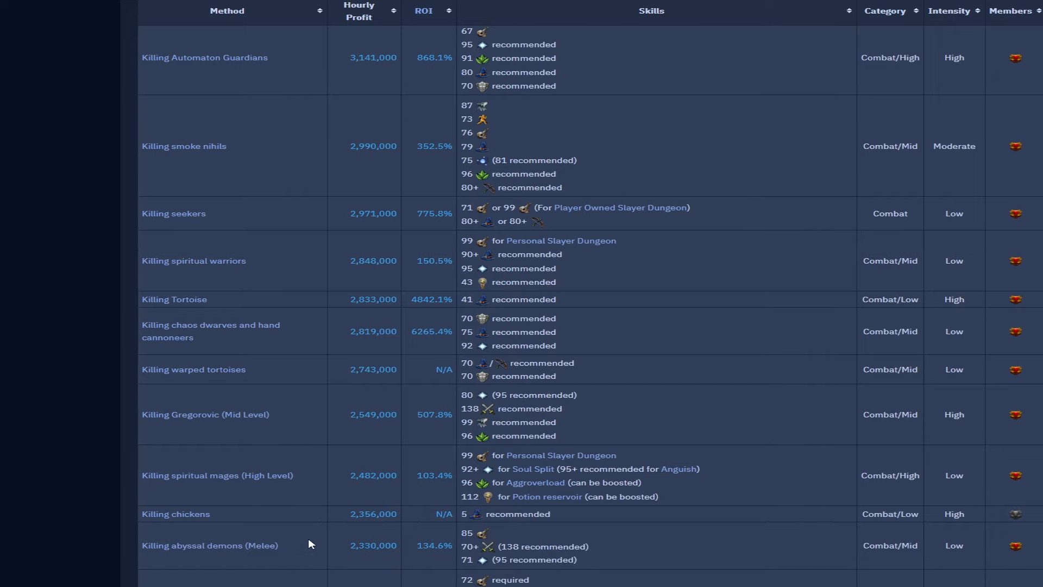
mouse_move(386, 524)
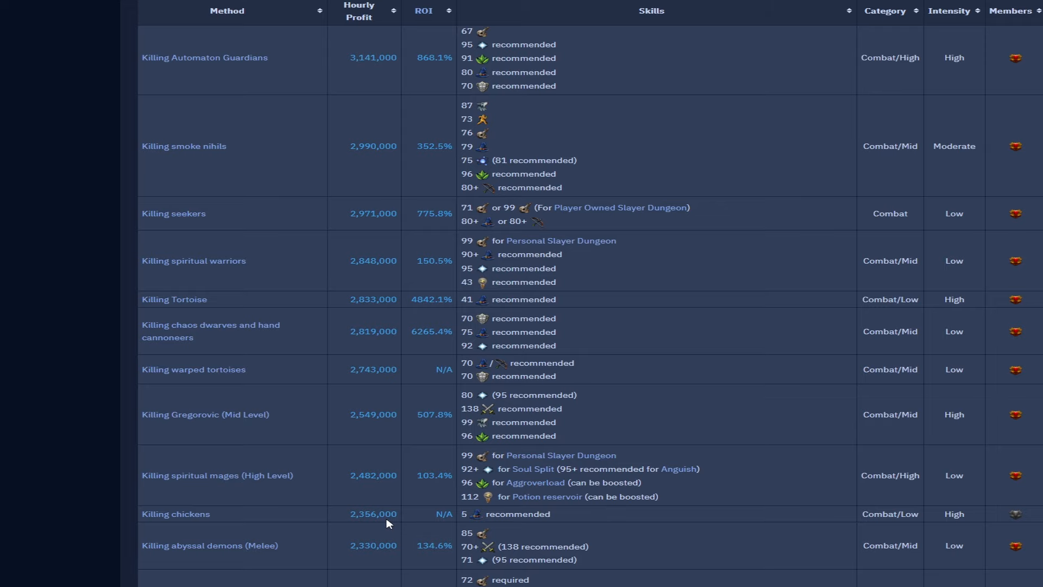
scroll(down, 3)
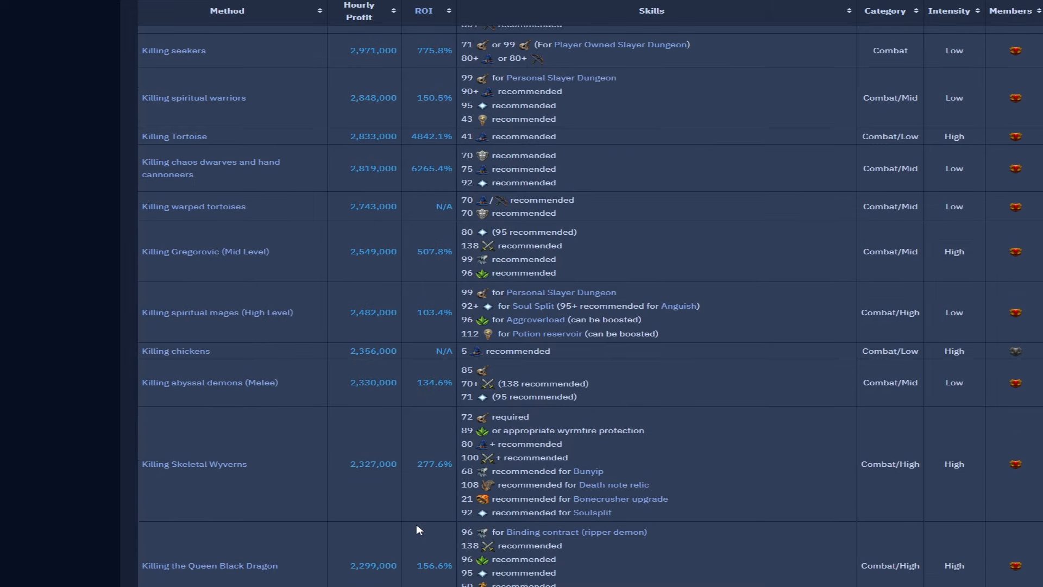
scroll(down, 3)
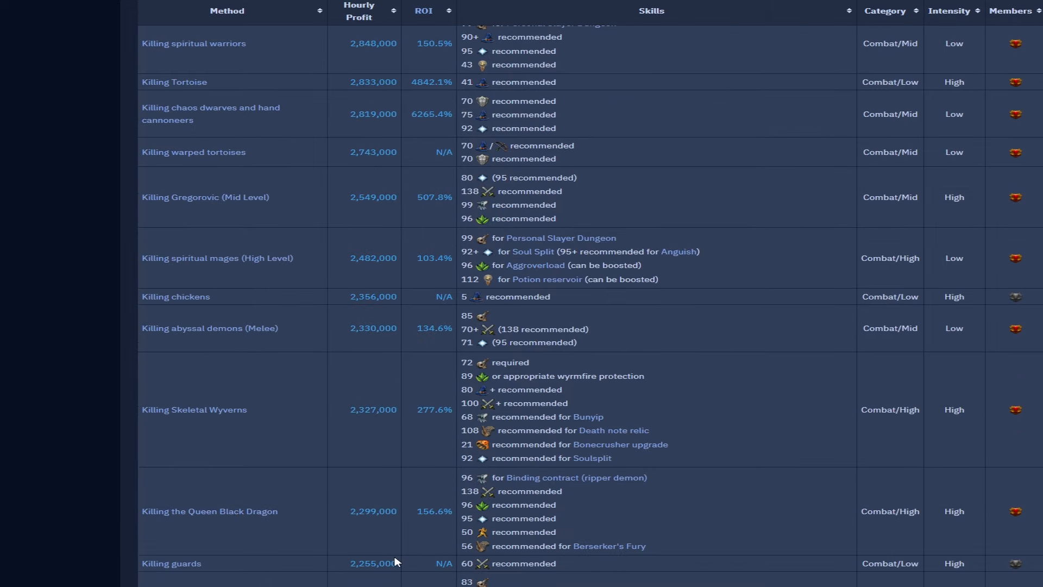
mouse_move(401, 549)
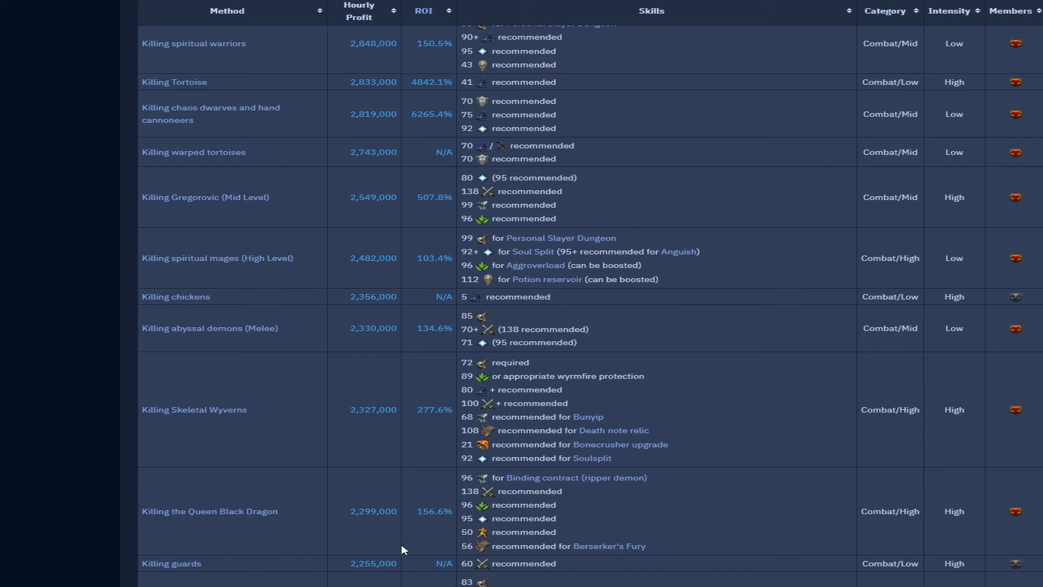
mouse_move(377, 490)
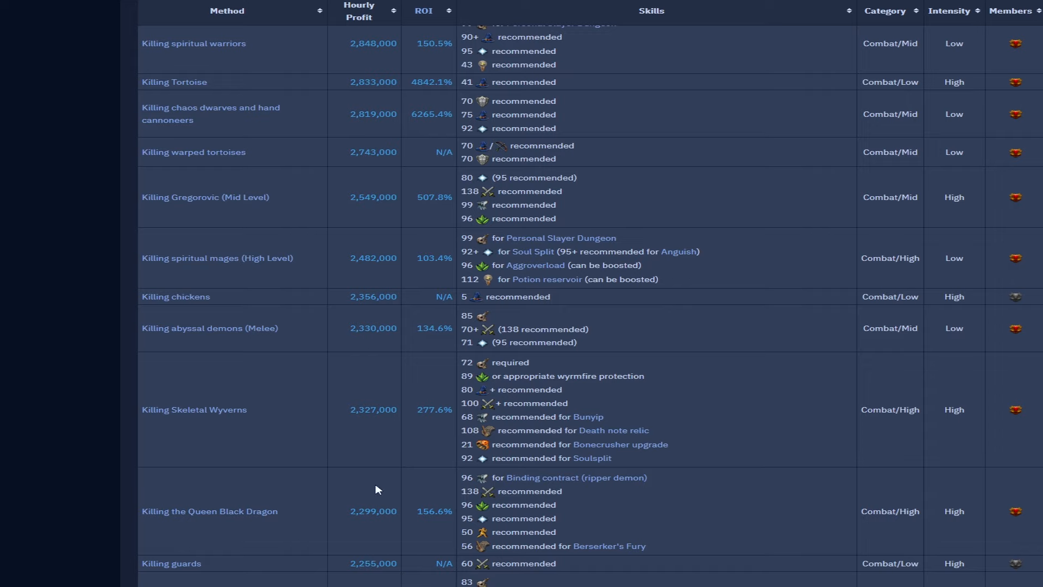
scroll(down, 3)
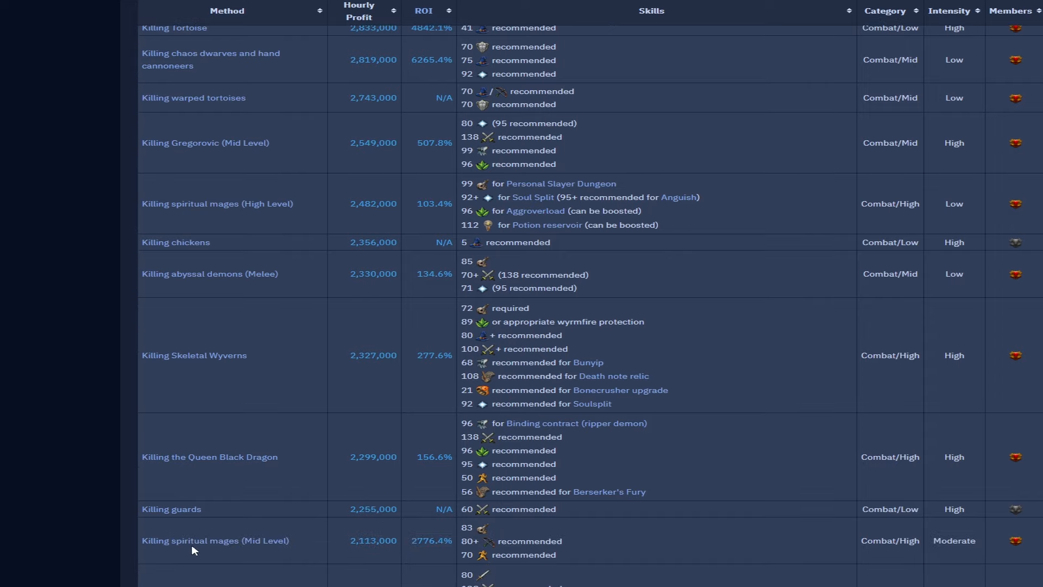
scroll(down, 3)
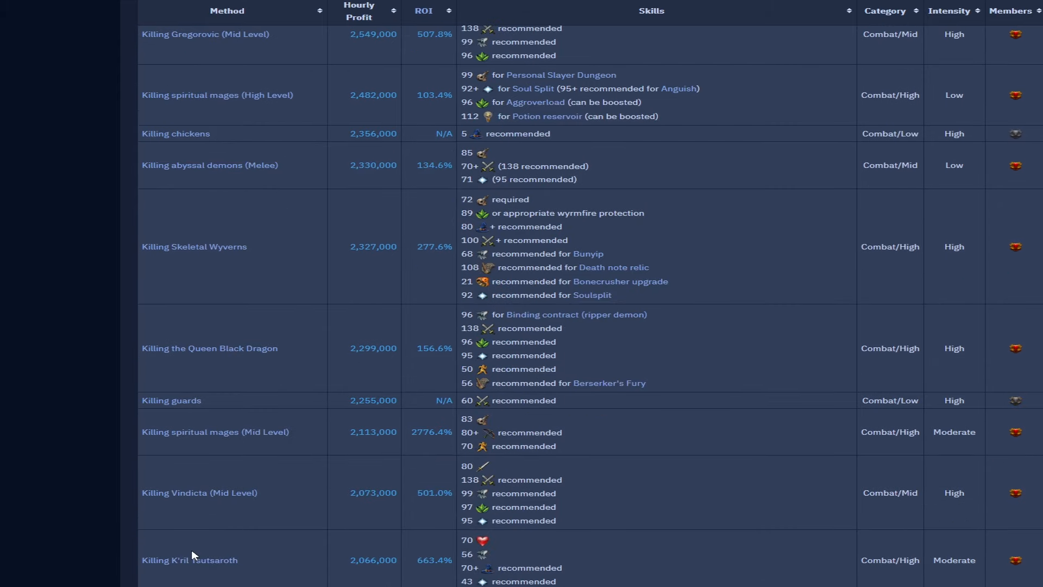
scroll(down, 3)
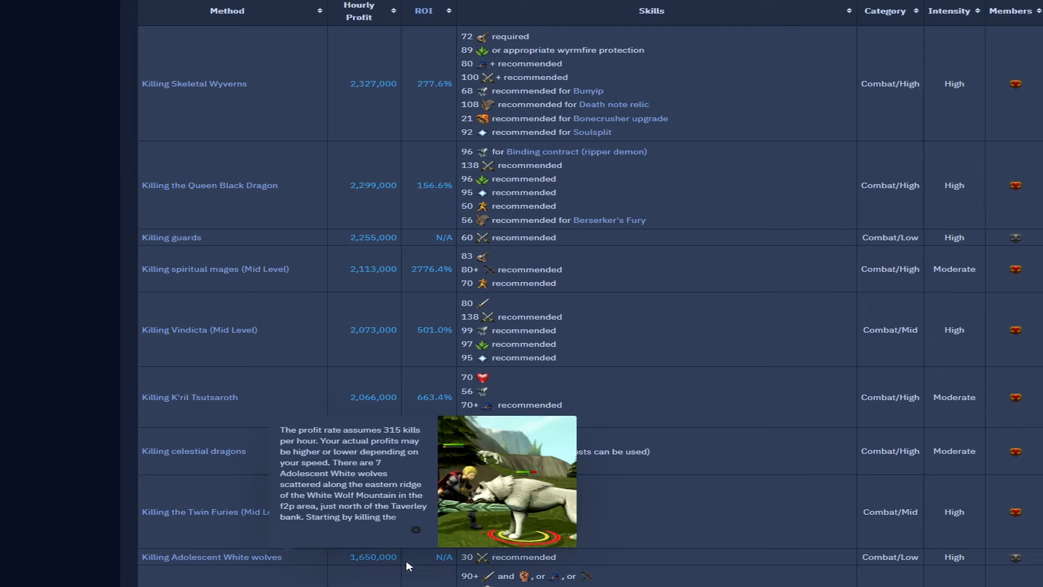
mouse_move(364, 574)
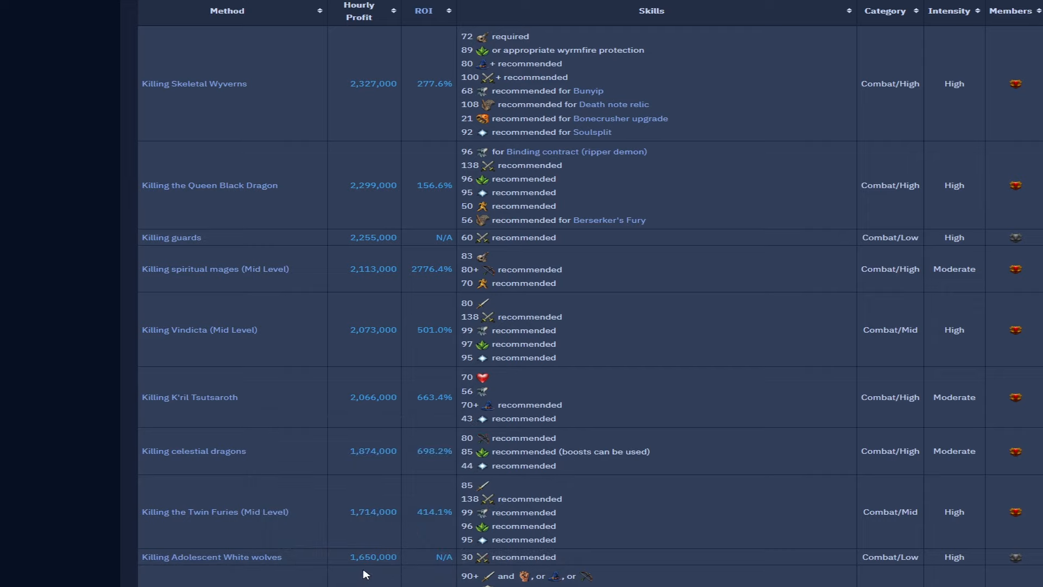
mouse_move(364, 574)
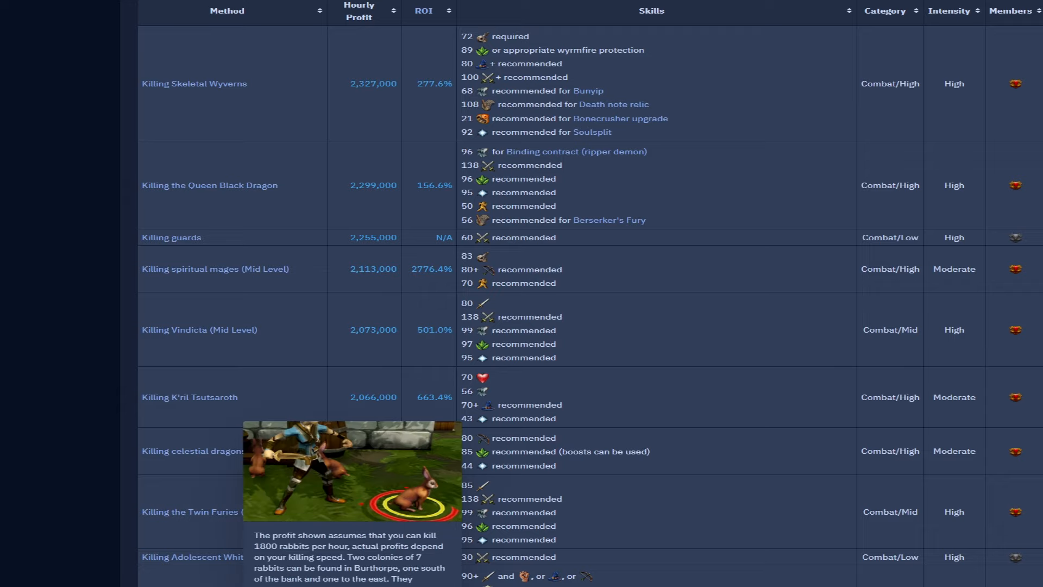
scroll(up, 3)
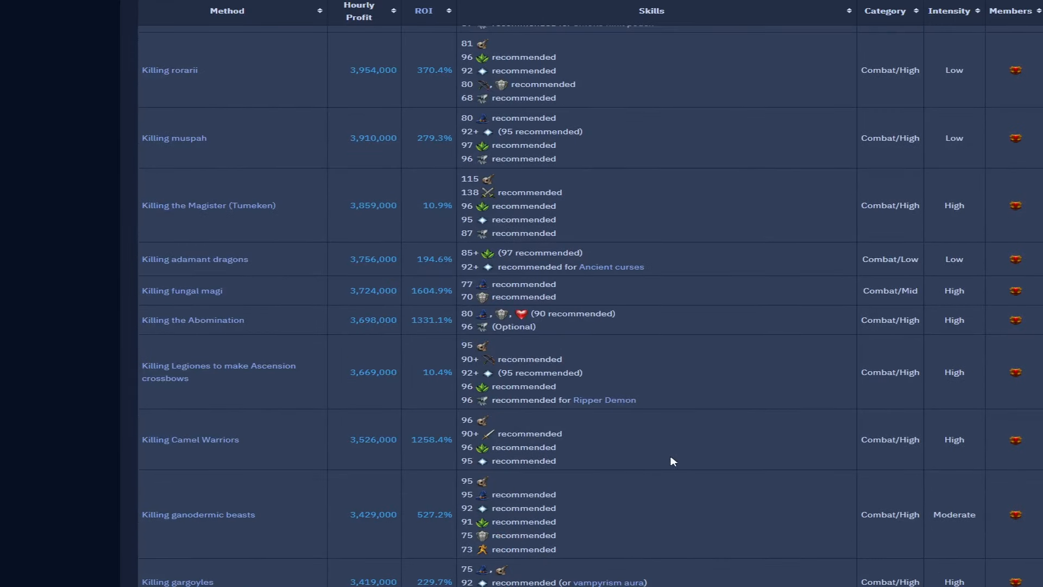
scroll(up, 3)
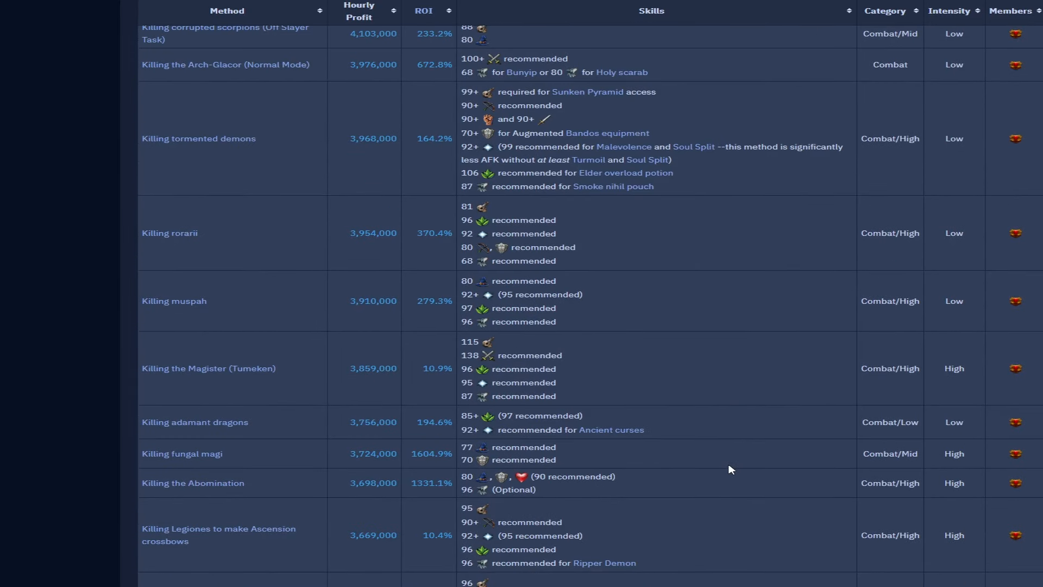
scroll(up, 3)
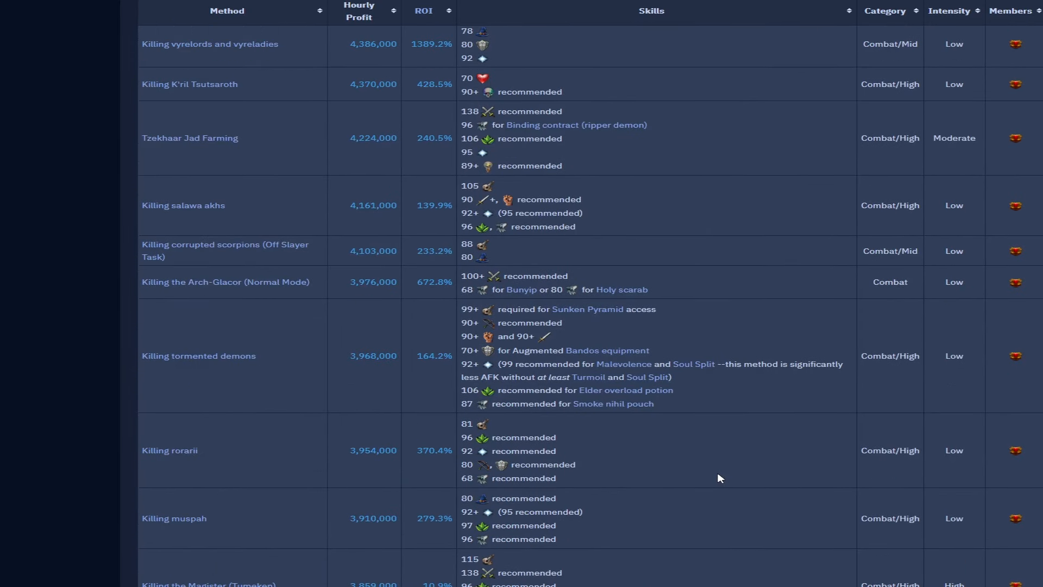